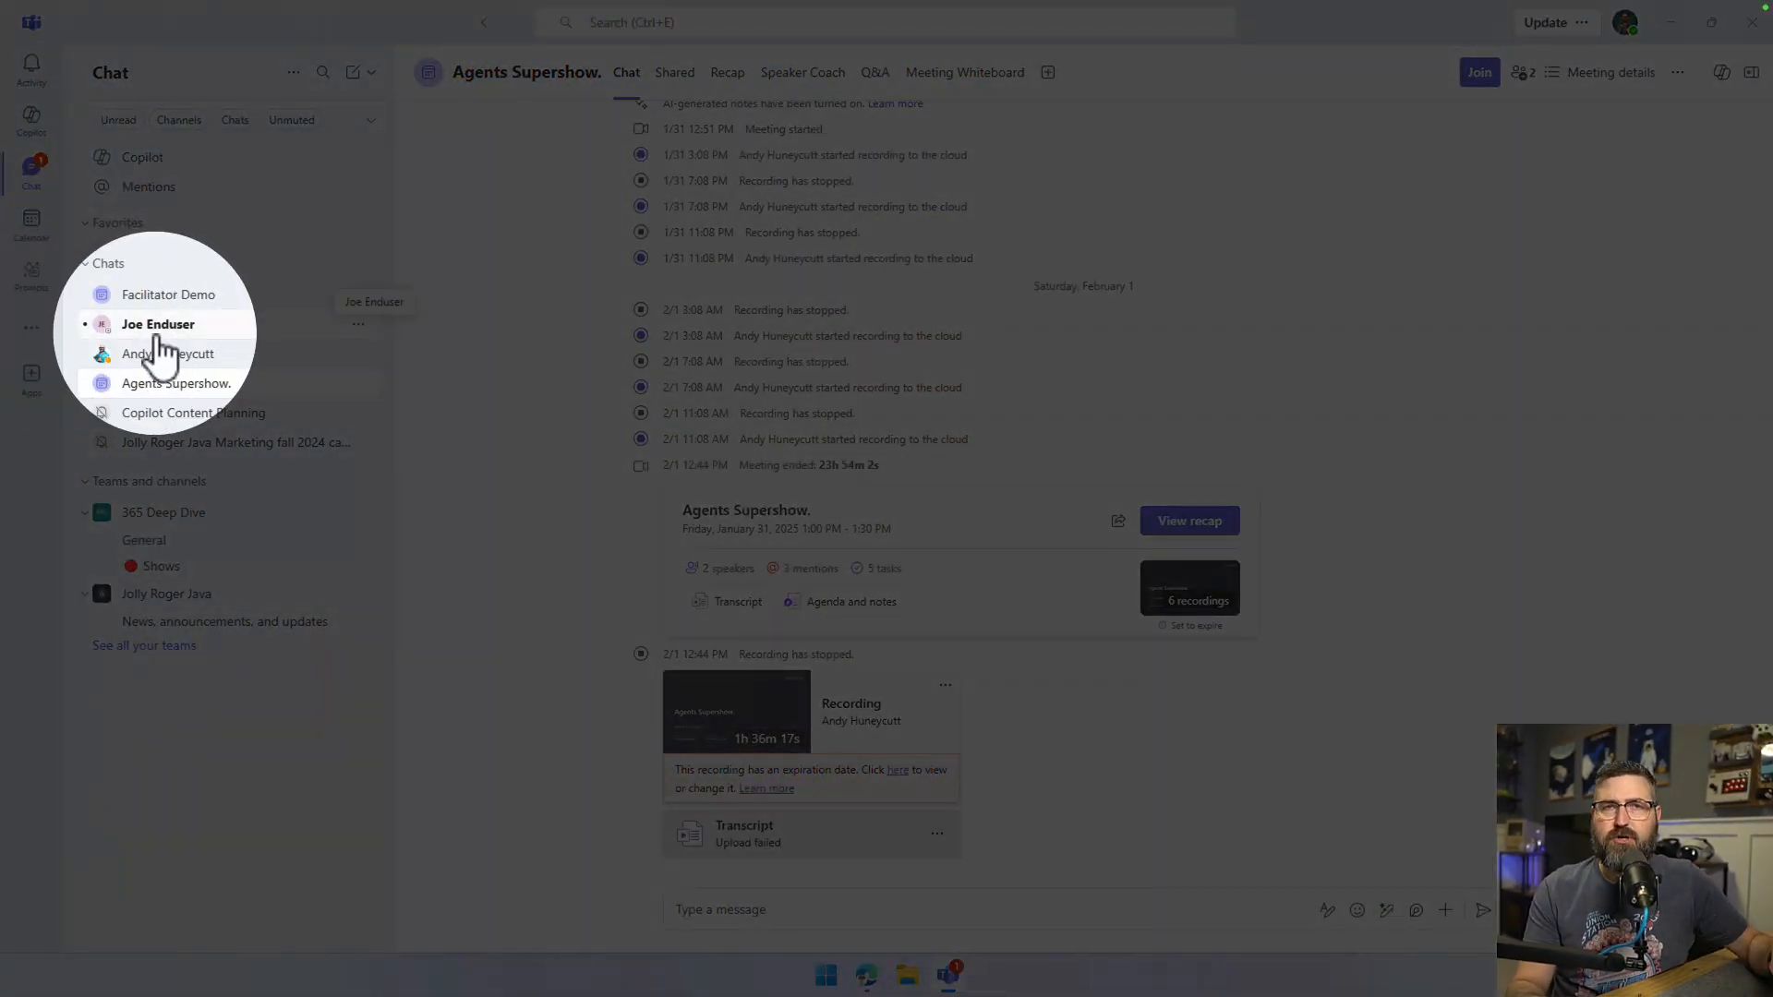
# Open the Joe Enduser chat showing his question about sharing a OneDrive file
pyautogui.click(157, 325)
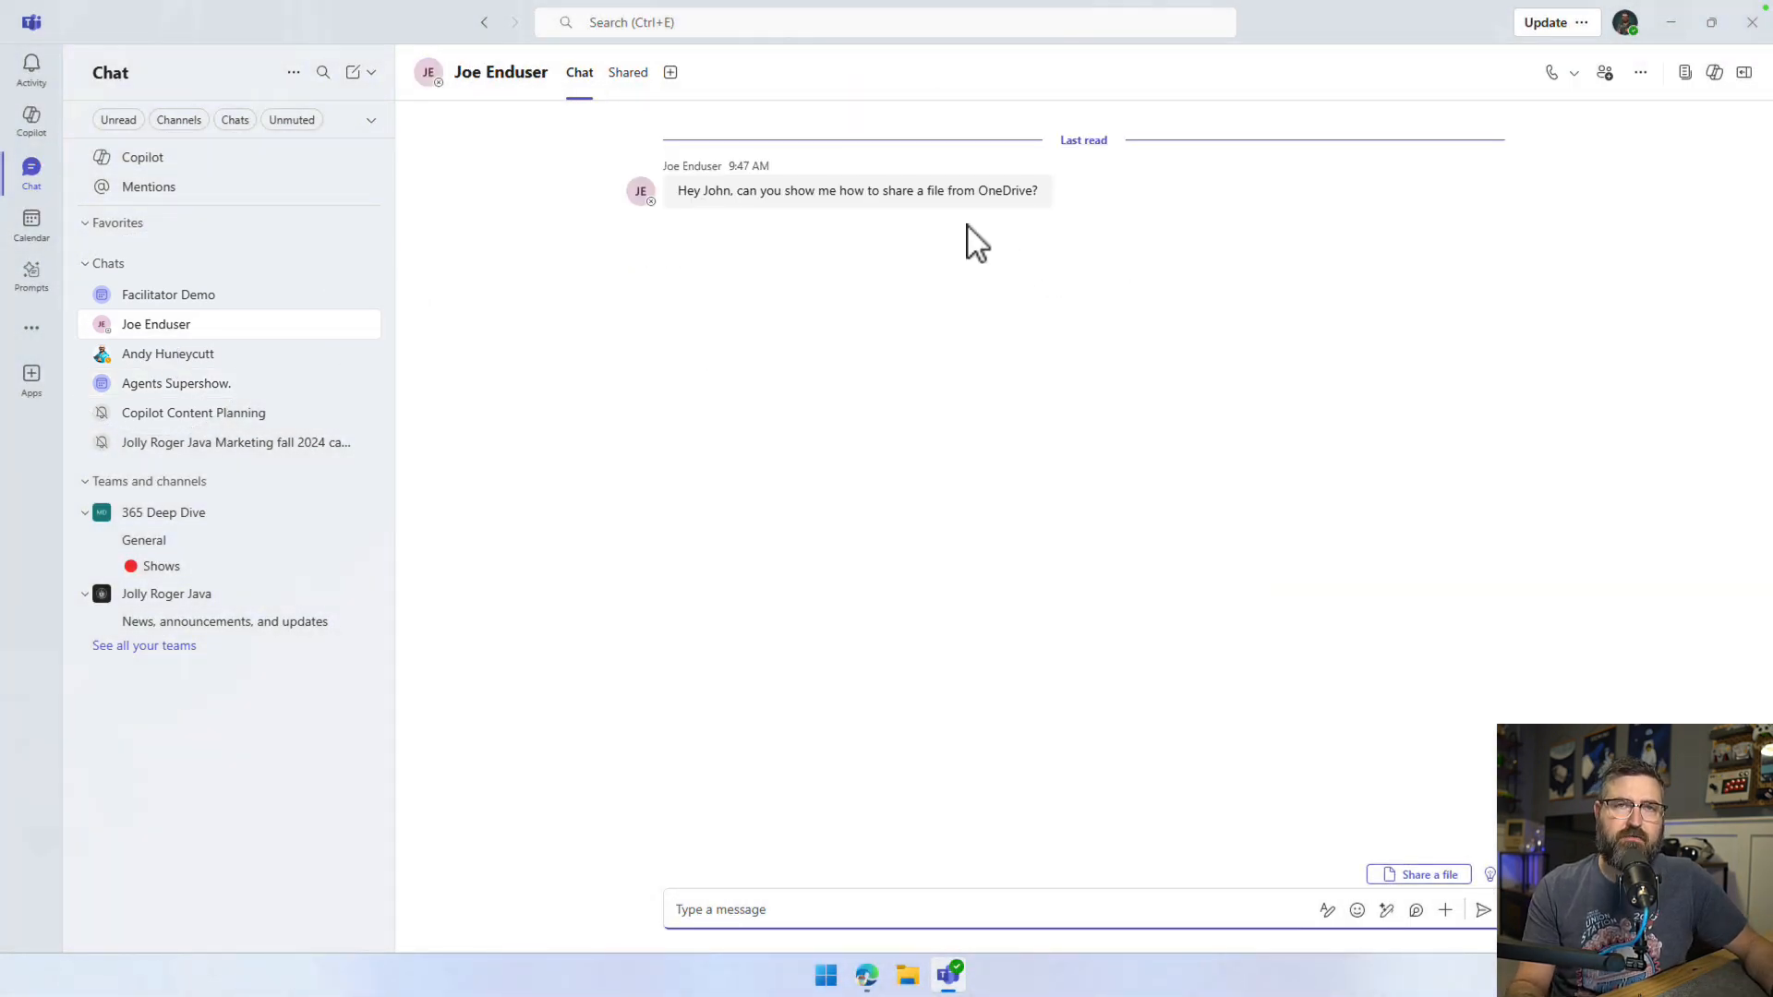
pyautogui.moveTo(960, 255)
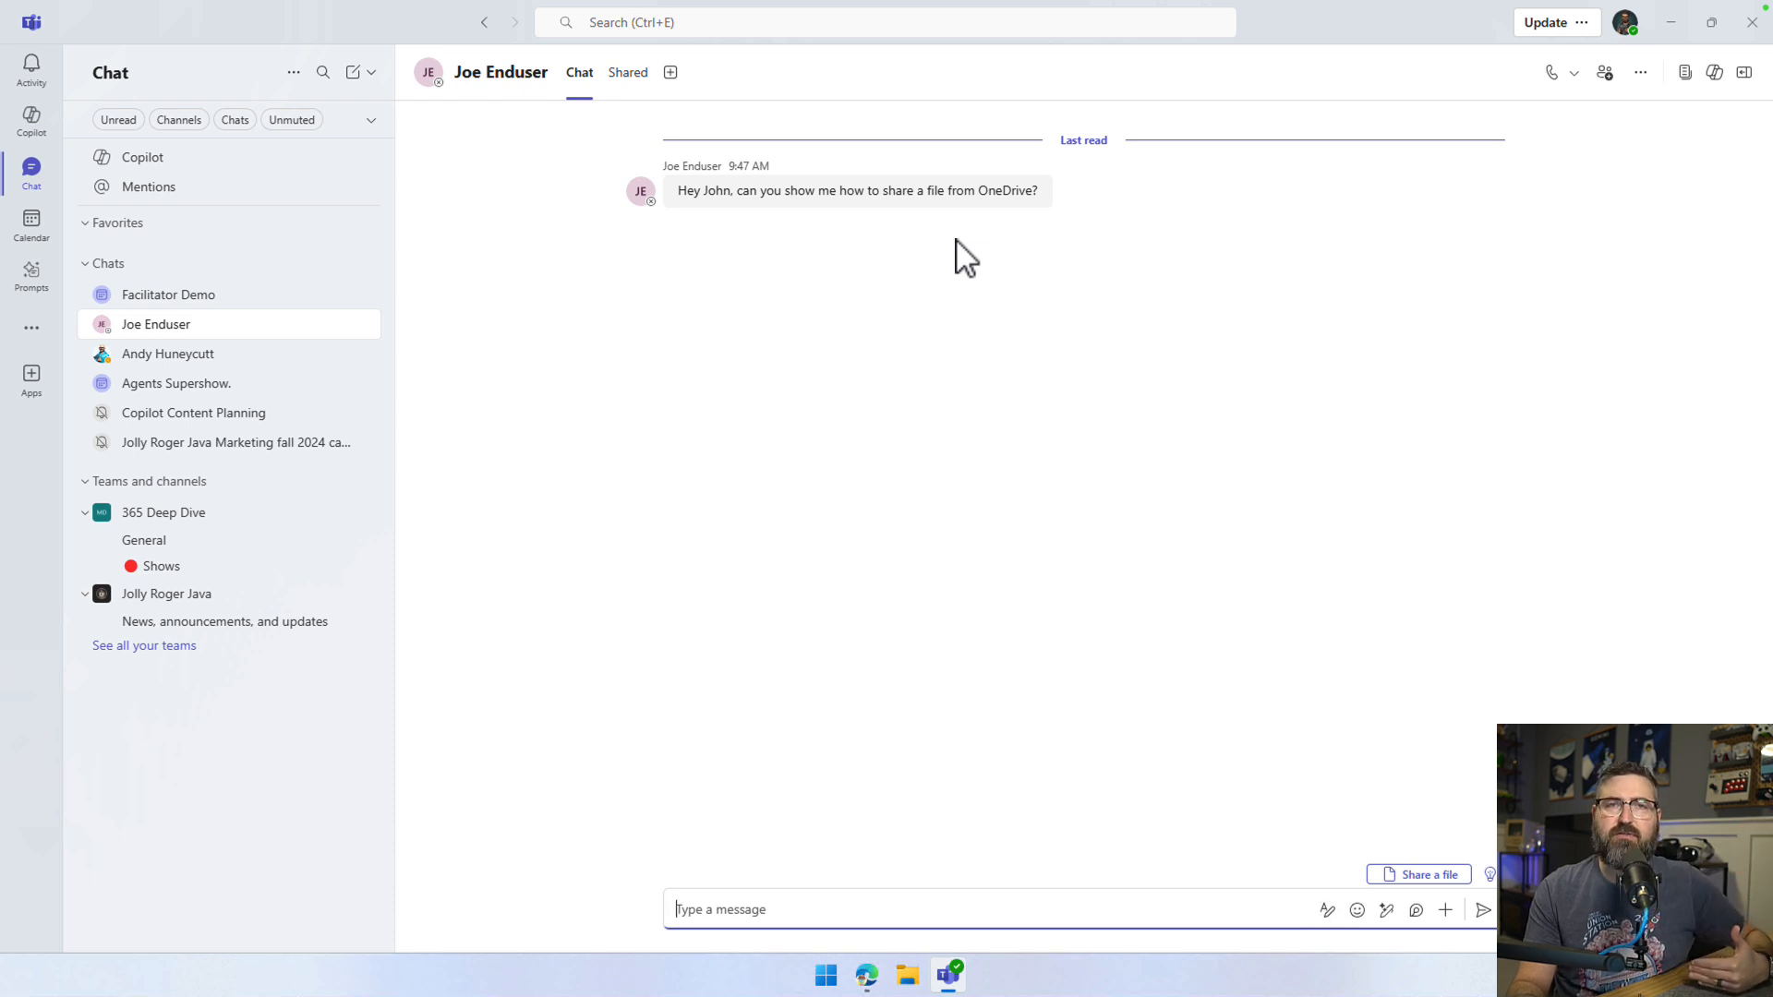
pyautogui.moveTo(746, 190)
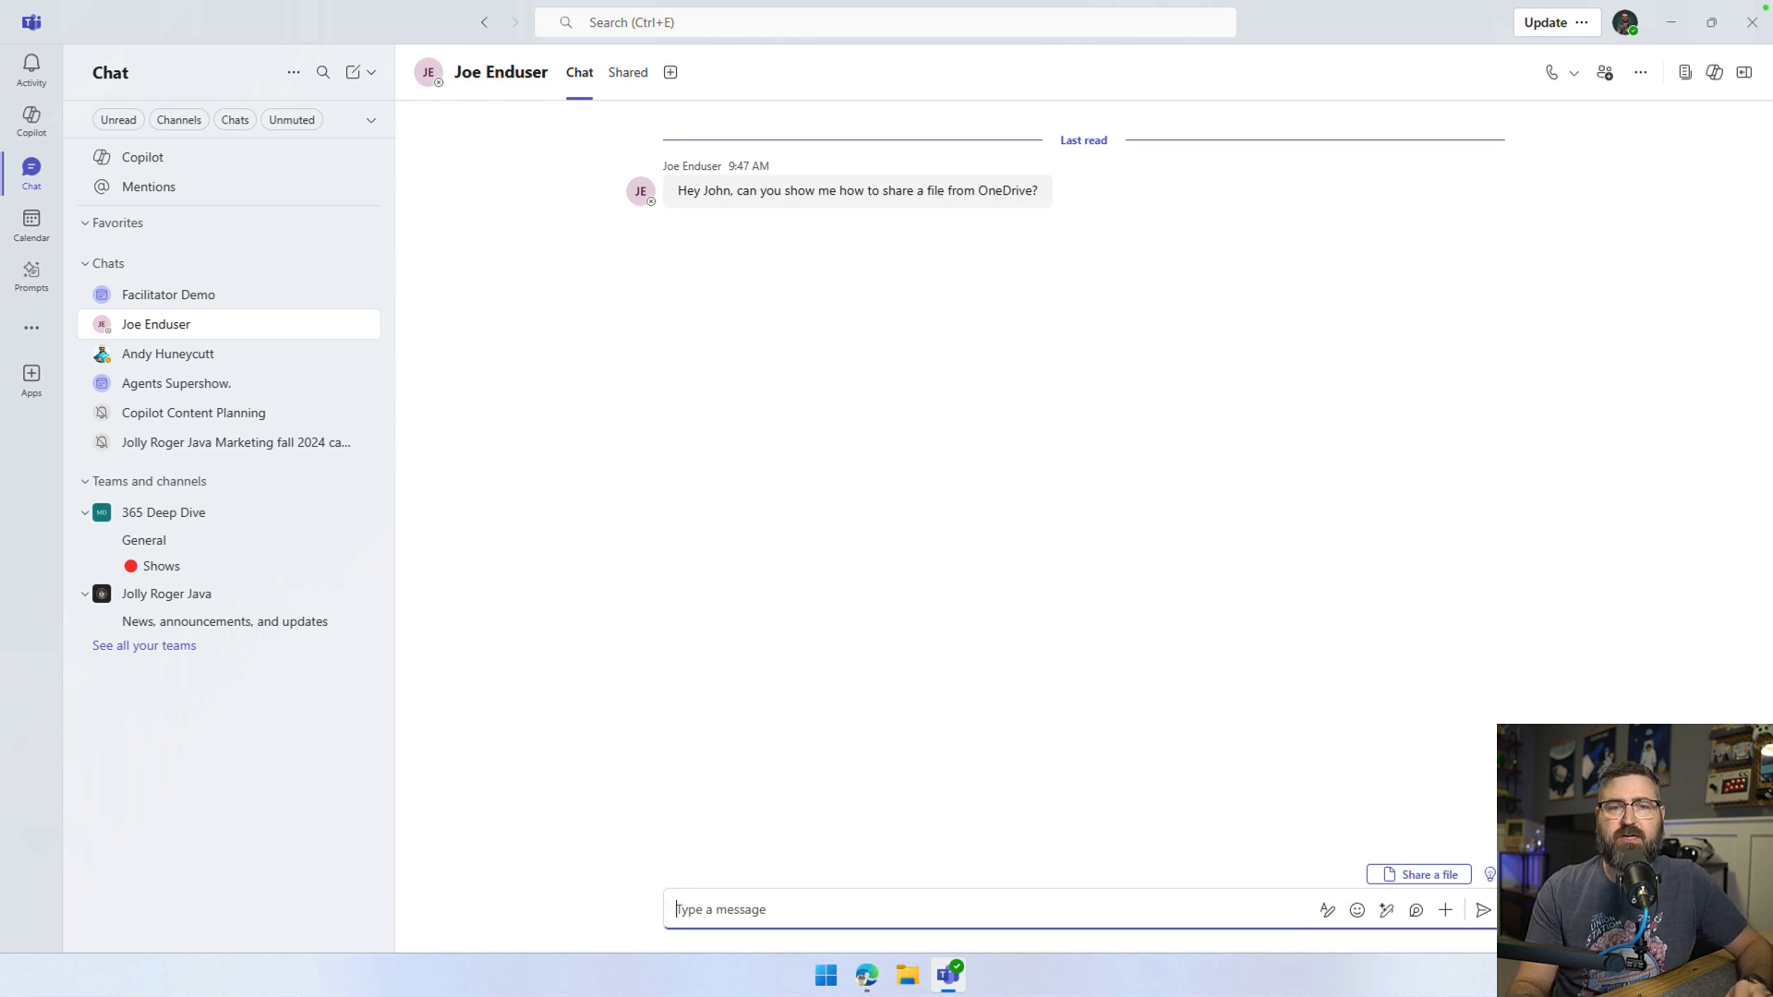
pyautogui.moveTo(1241, 885)
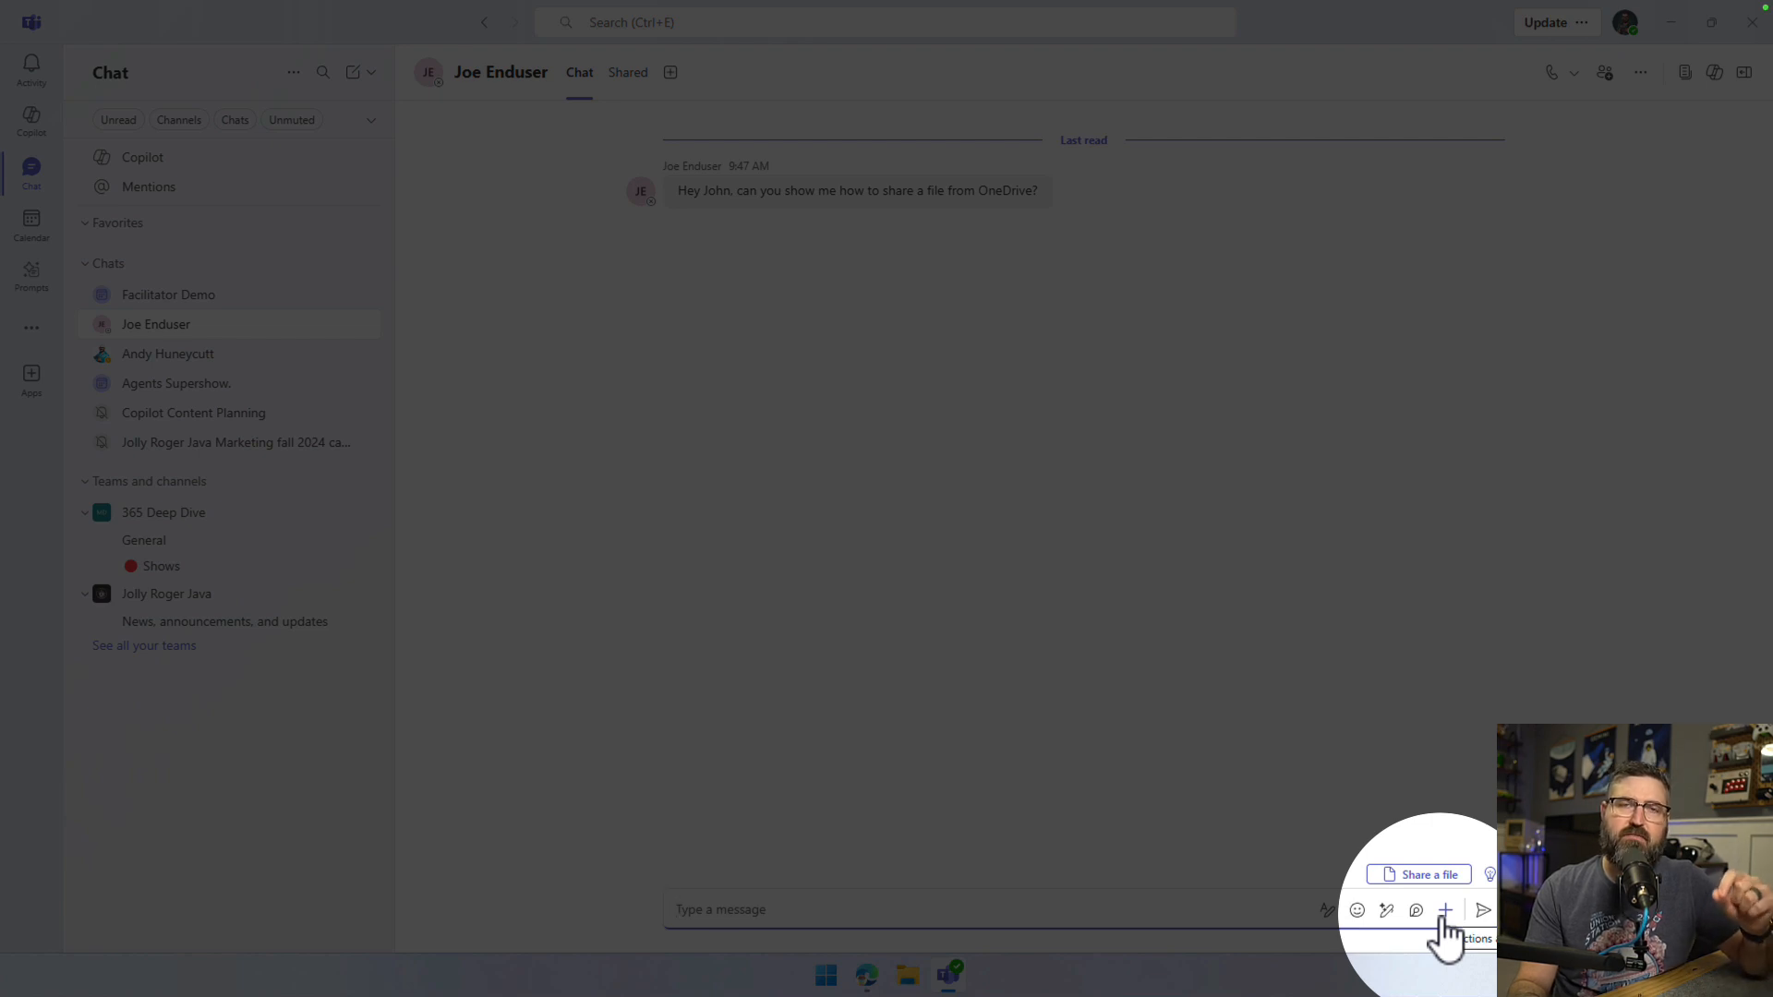
# Start a video clip from the compose box's Actions menu and turn on the camera preview
pyautogui.click(1444, 911)
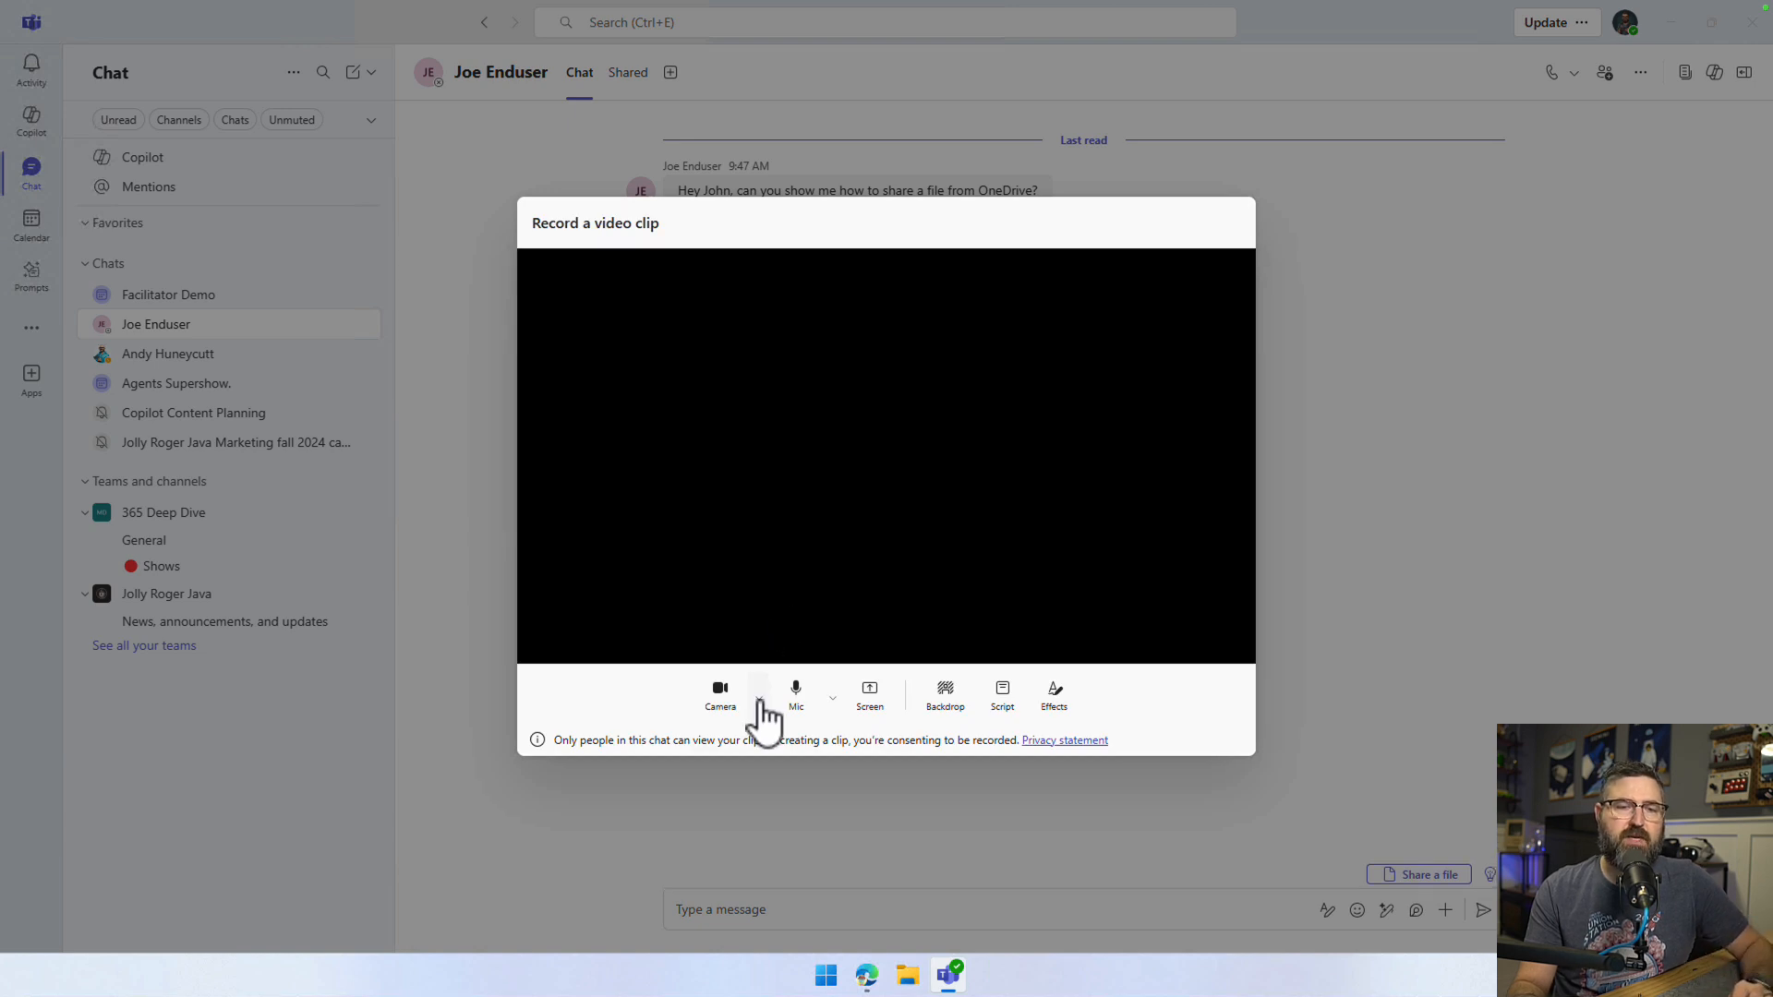
pyautogui.click(757, 696)
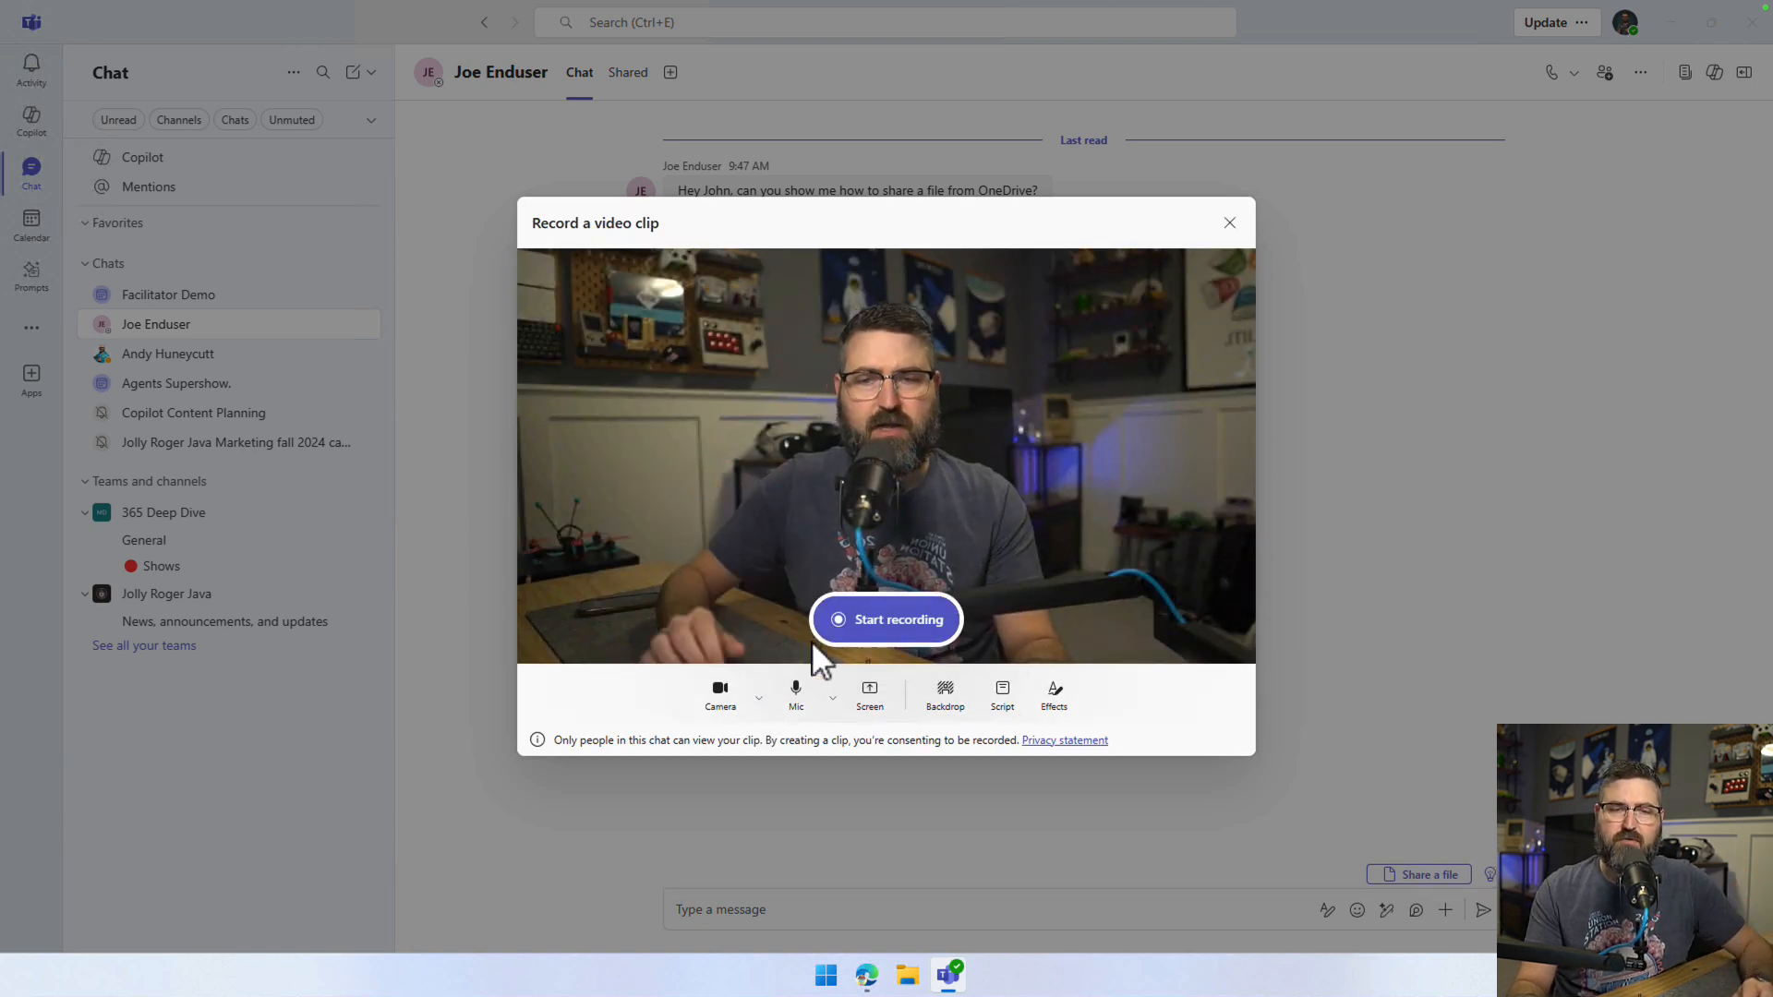
pyautogui.click(833, 692)
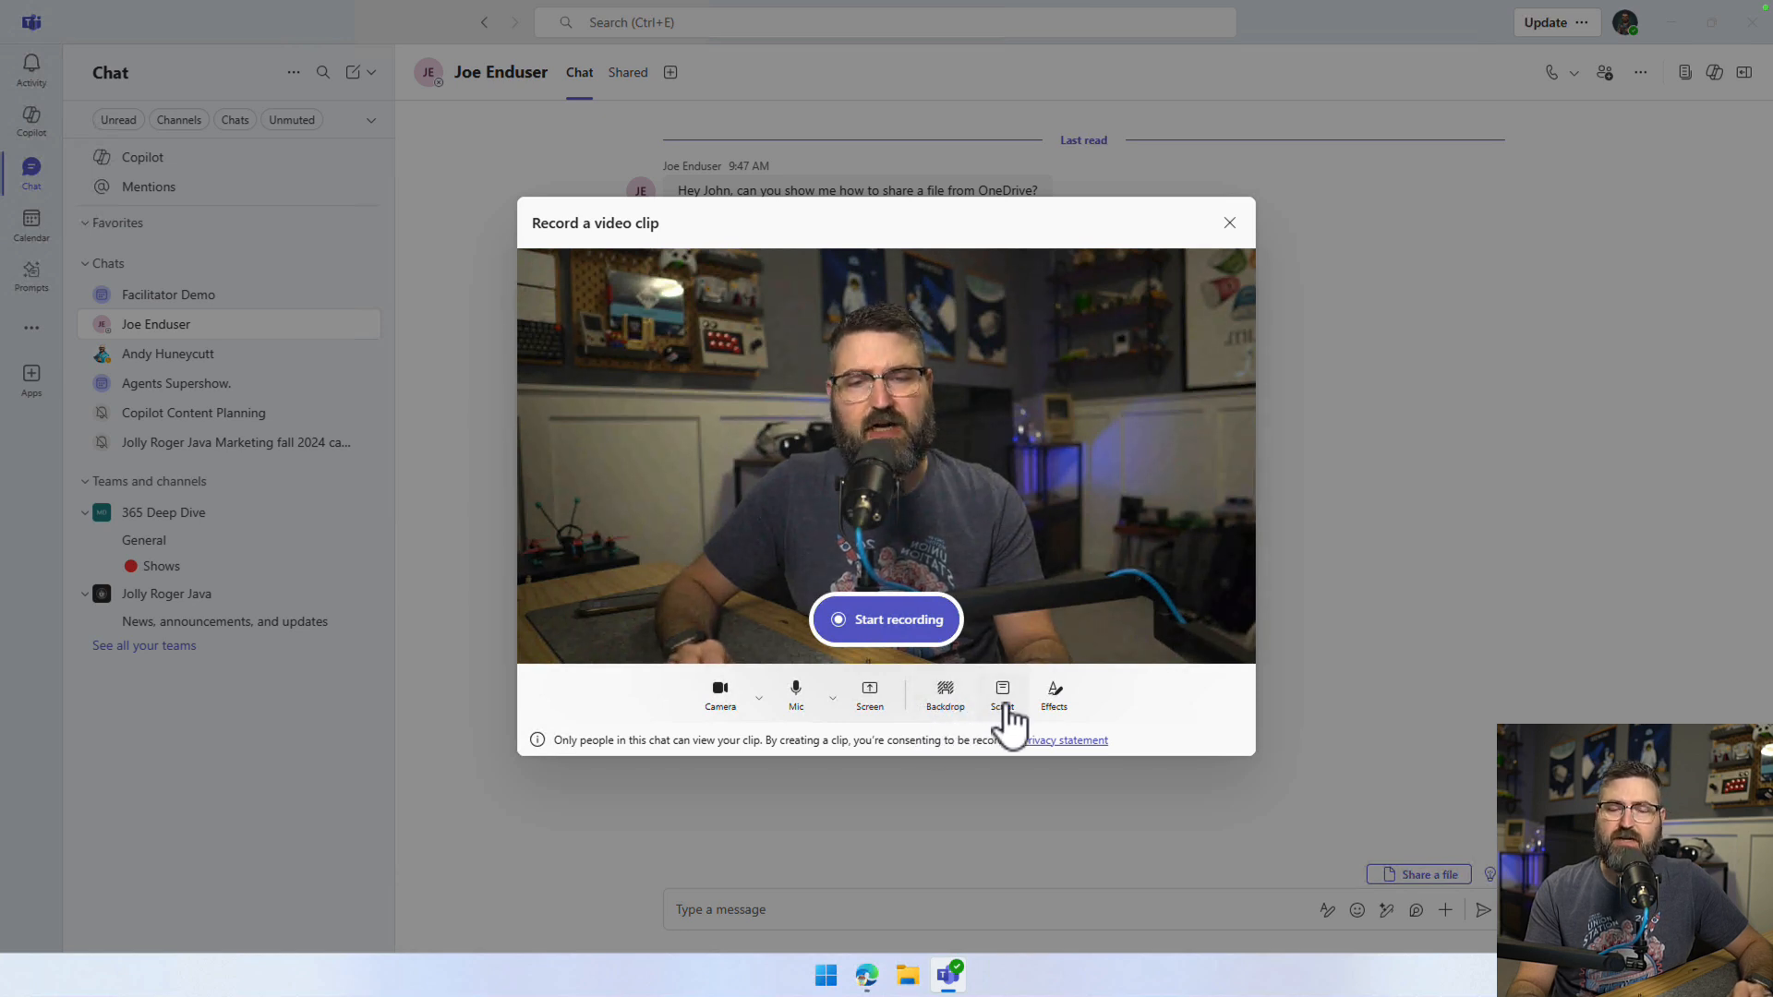
pyautogui.moveTo(1106, 733)
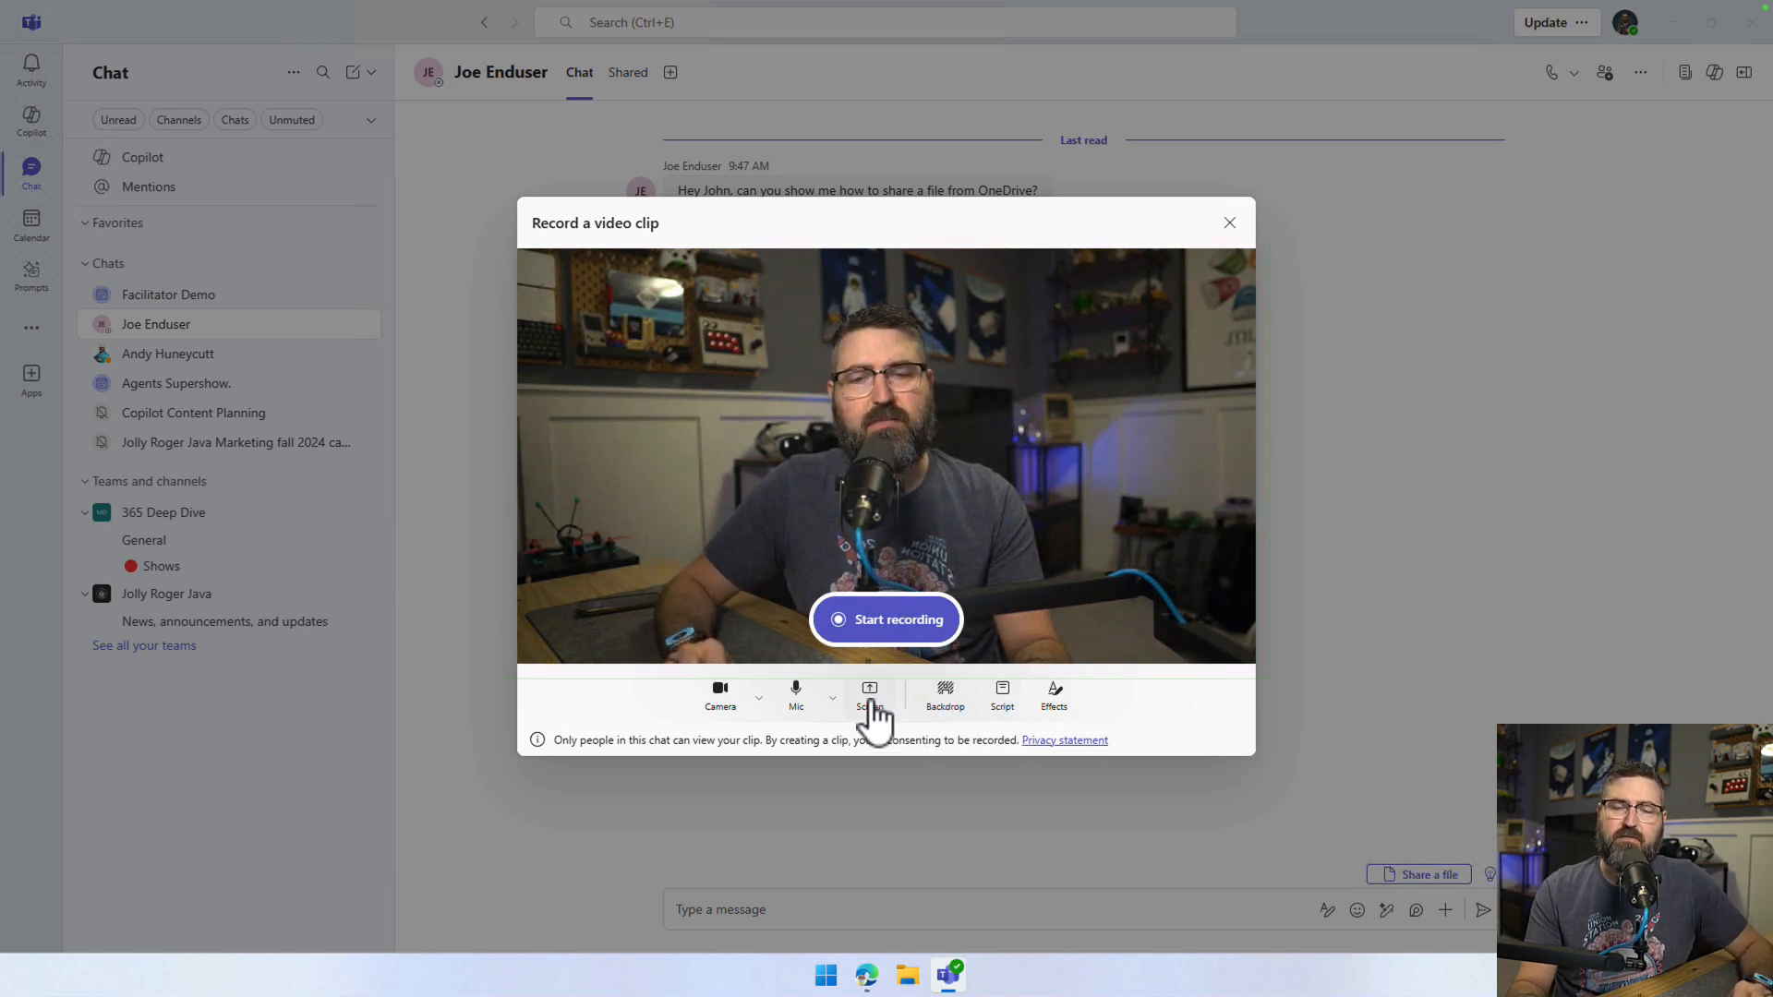
# Switch to screen recording with a circular camera bubble placed in the lower left
pyautogui.click(870, 696)
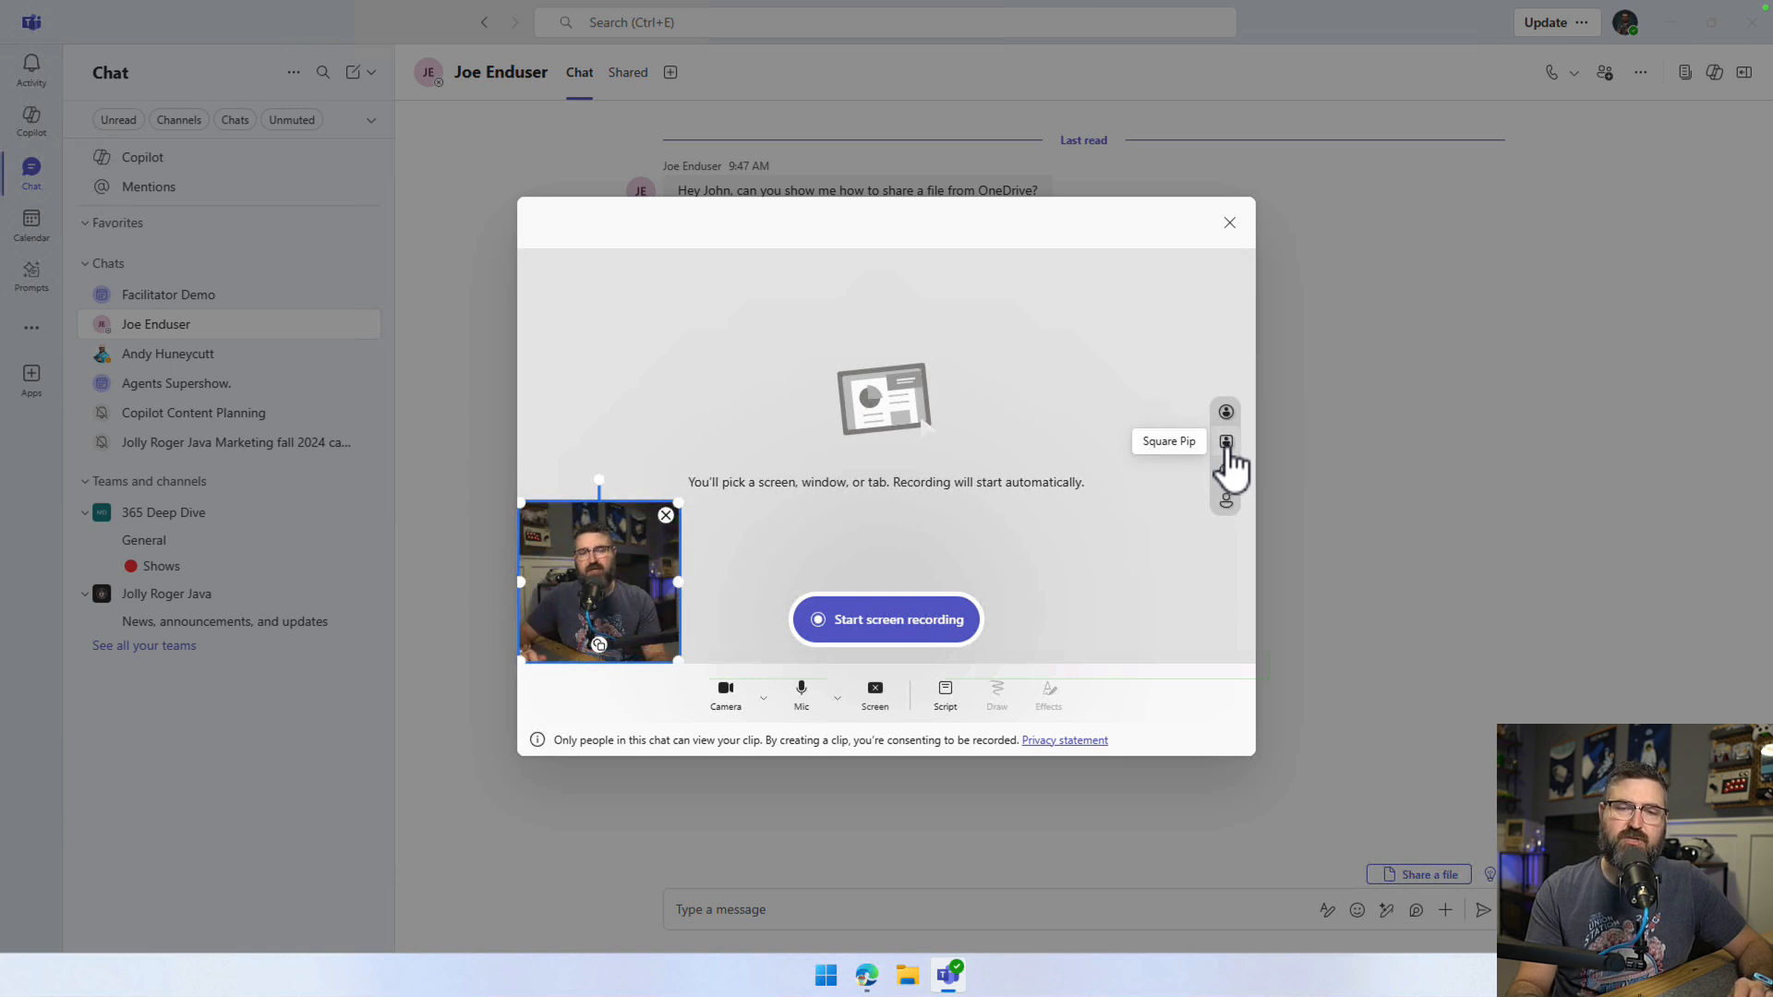
pyautogui.click(1226, 500)
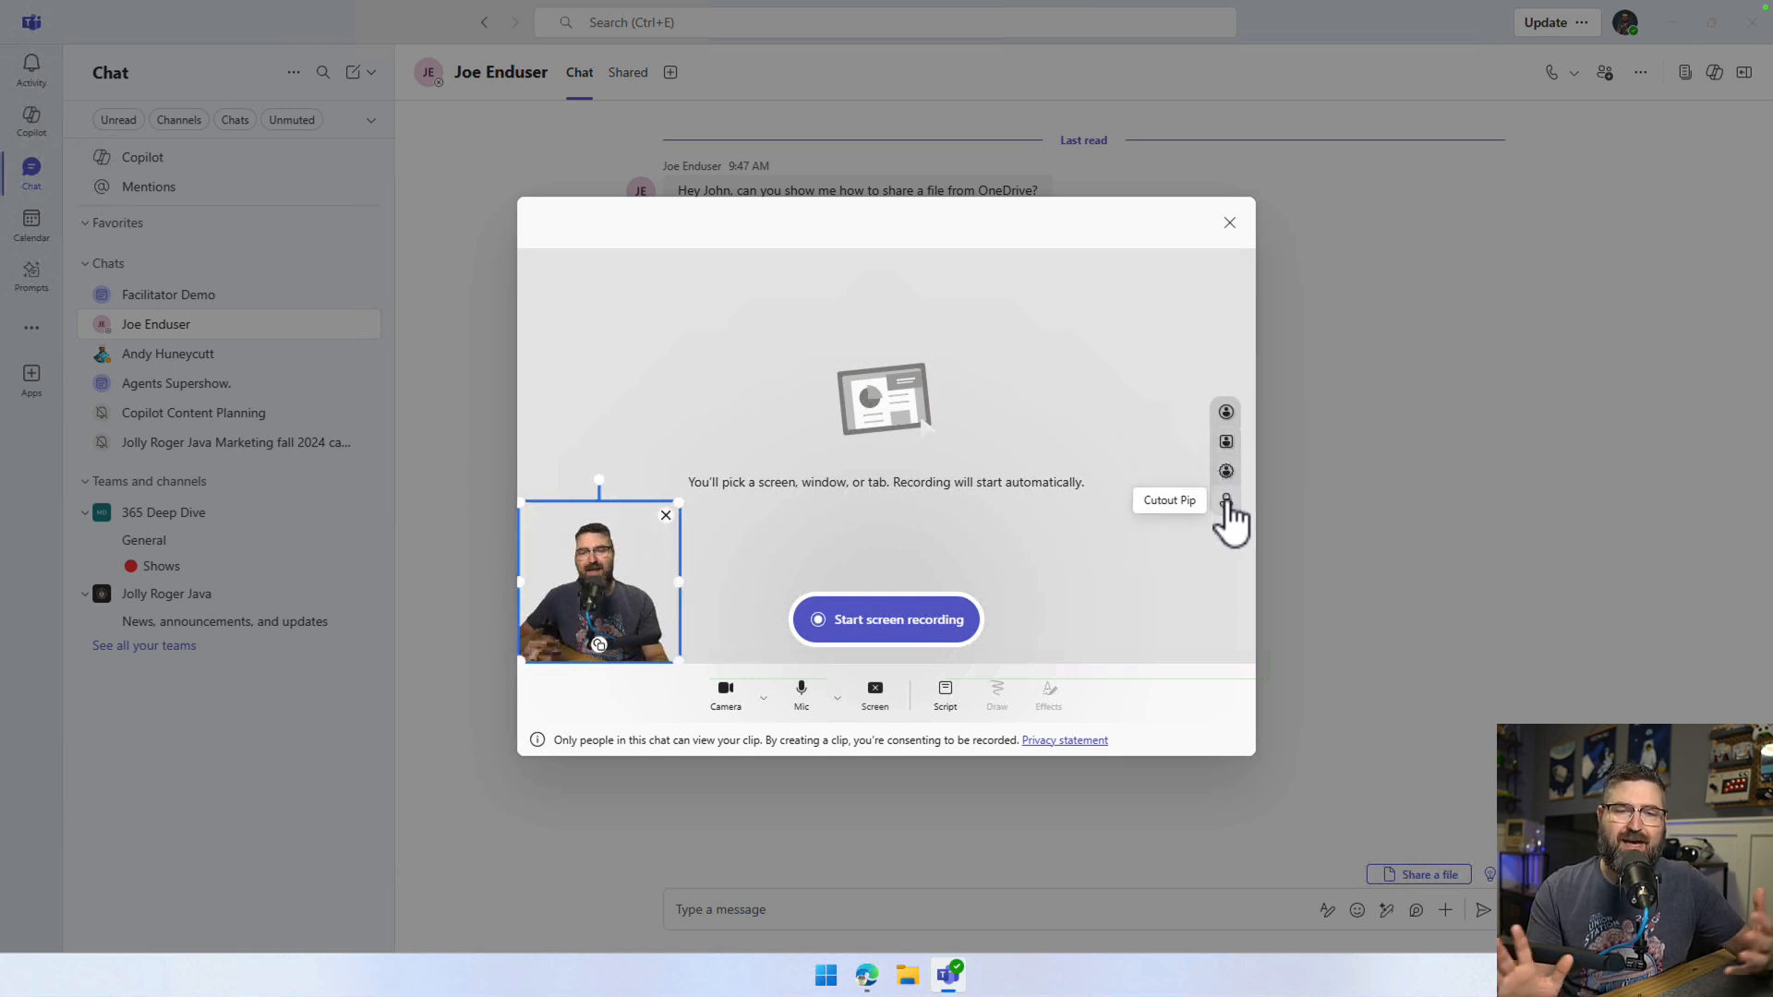
pyautogui.click(1226, 412)
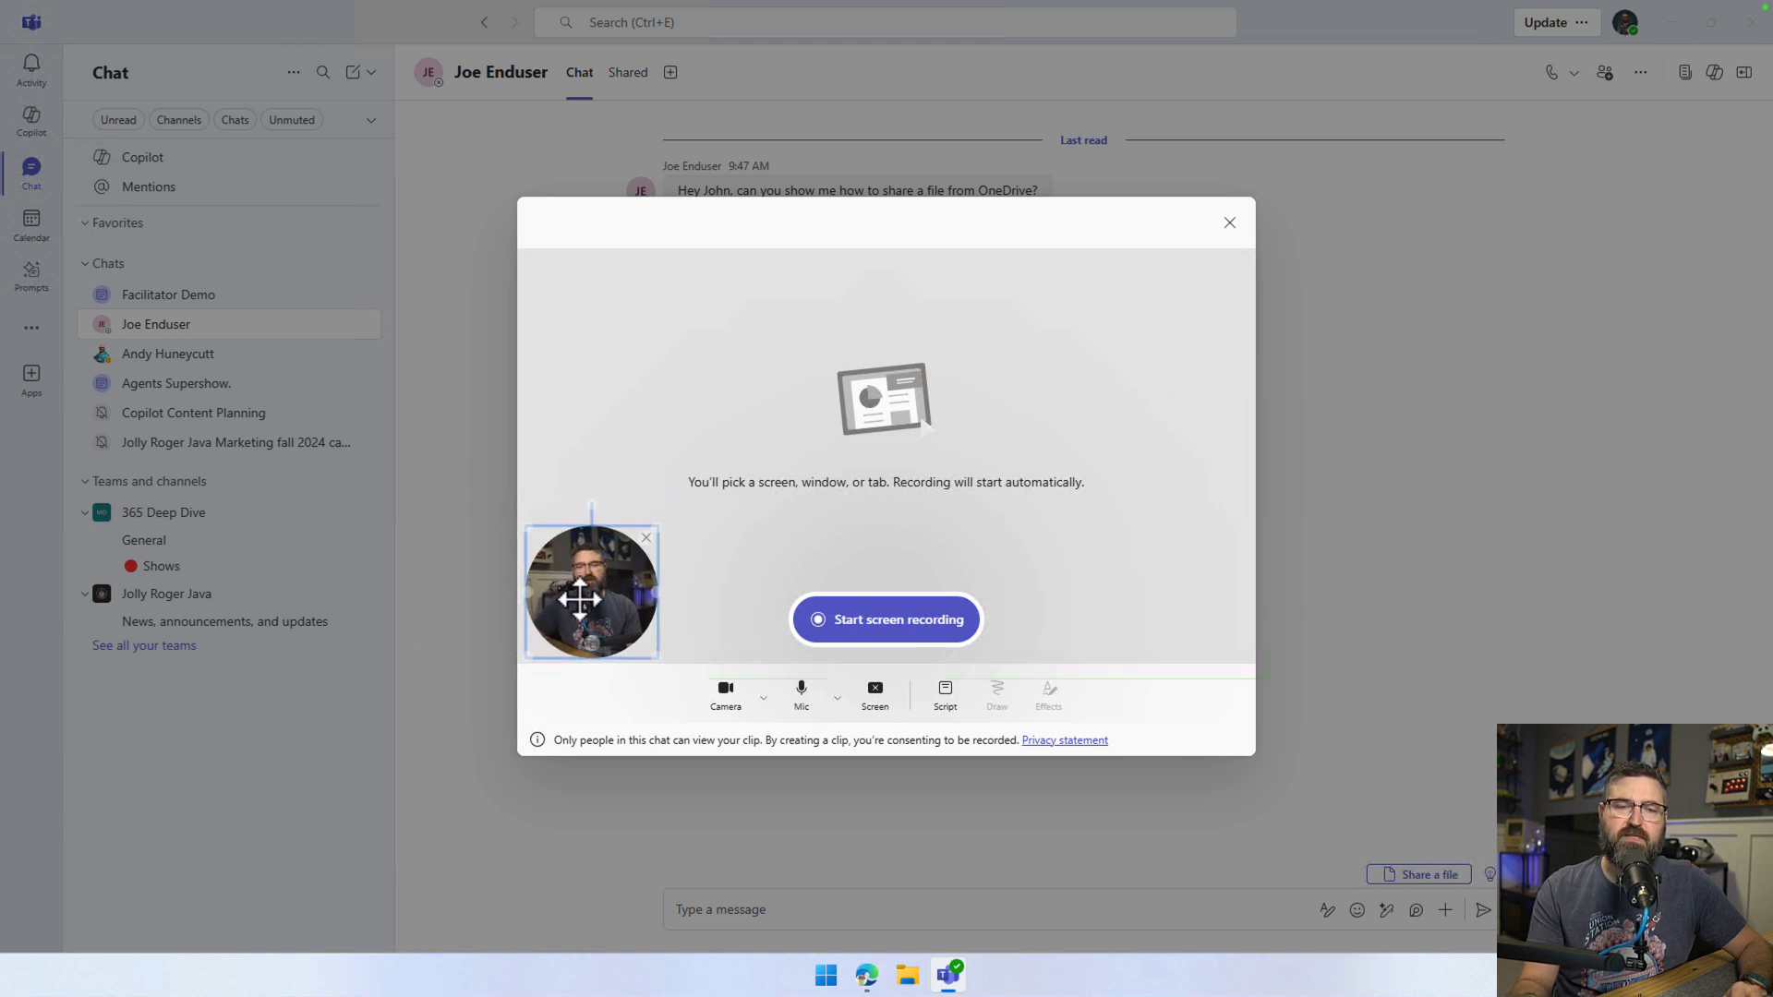
pyautogui.moveTo(591, 593); pyautogui.dragTo(1084, 396)
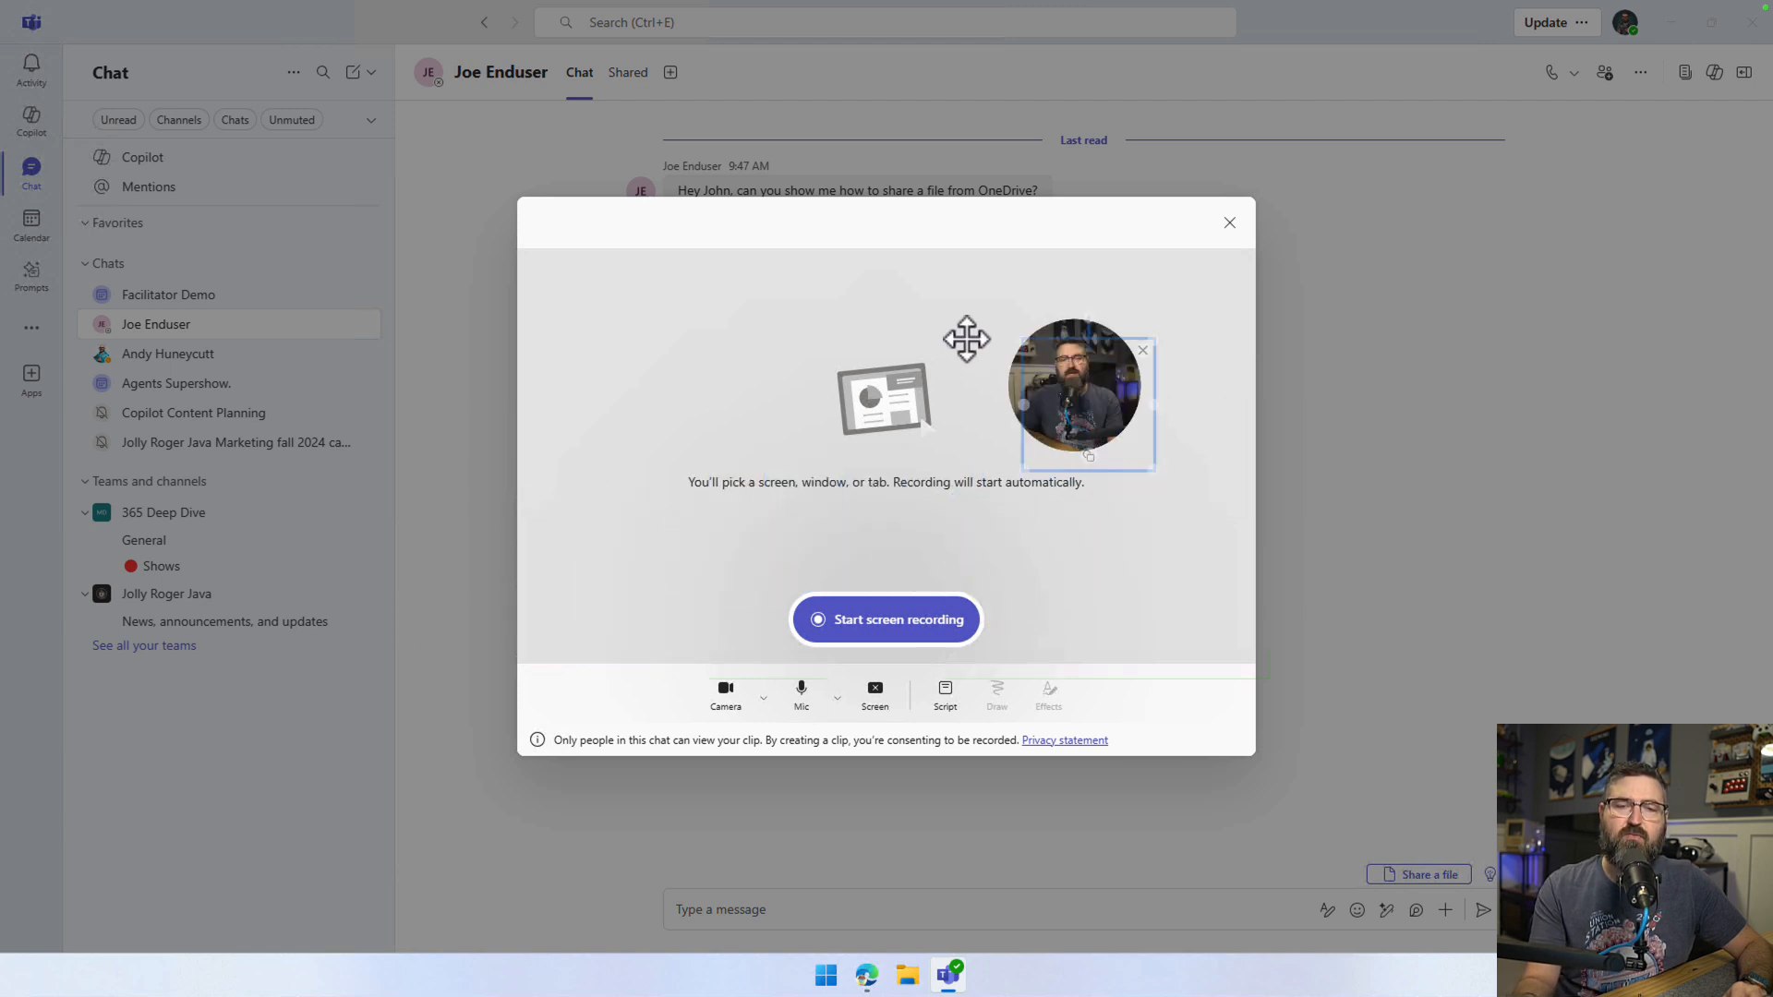
pyautogui.moveTo(1084, 395); pyautogui.dragTo(604, 587)
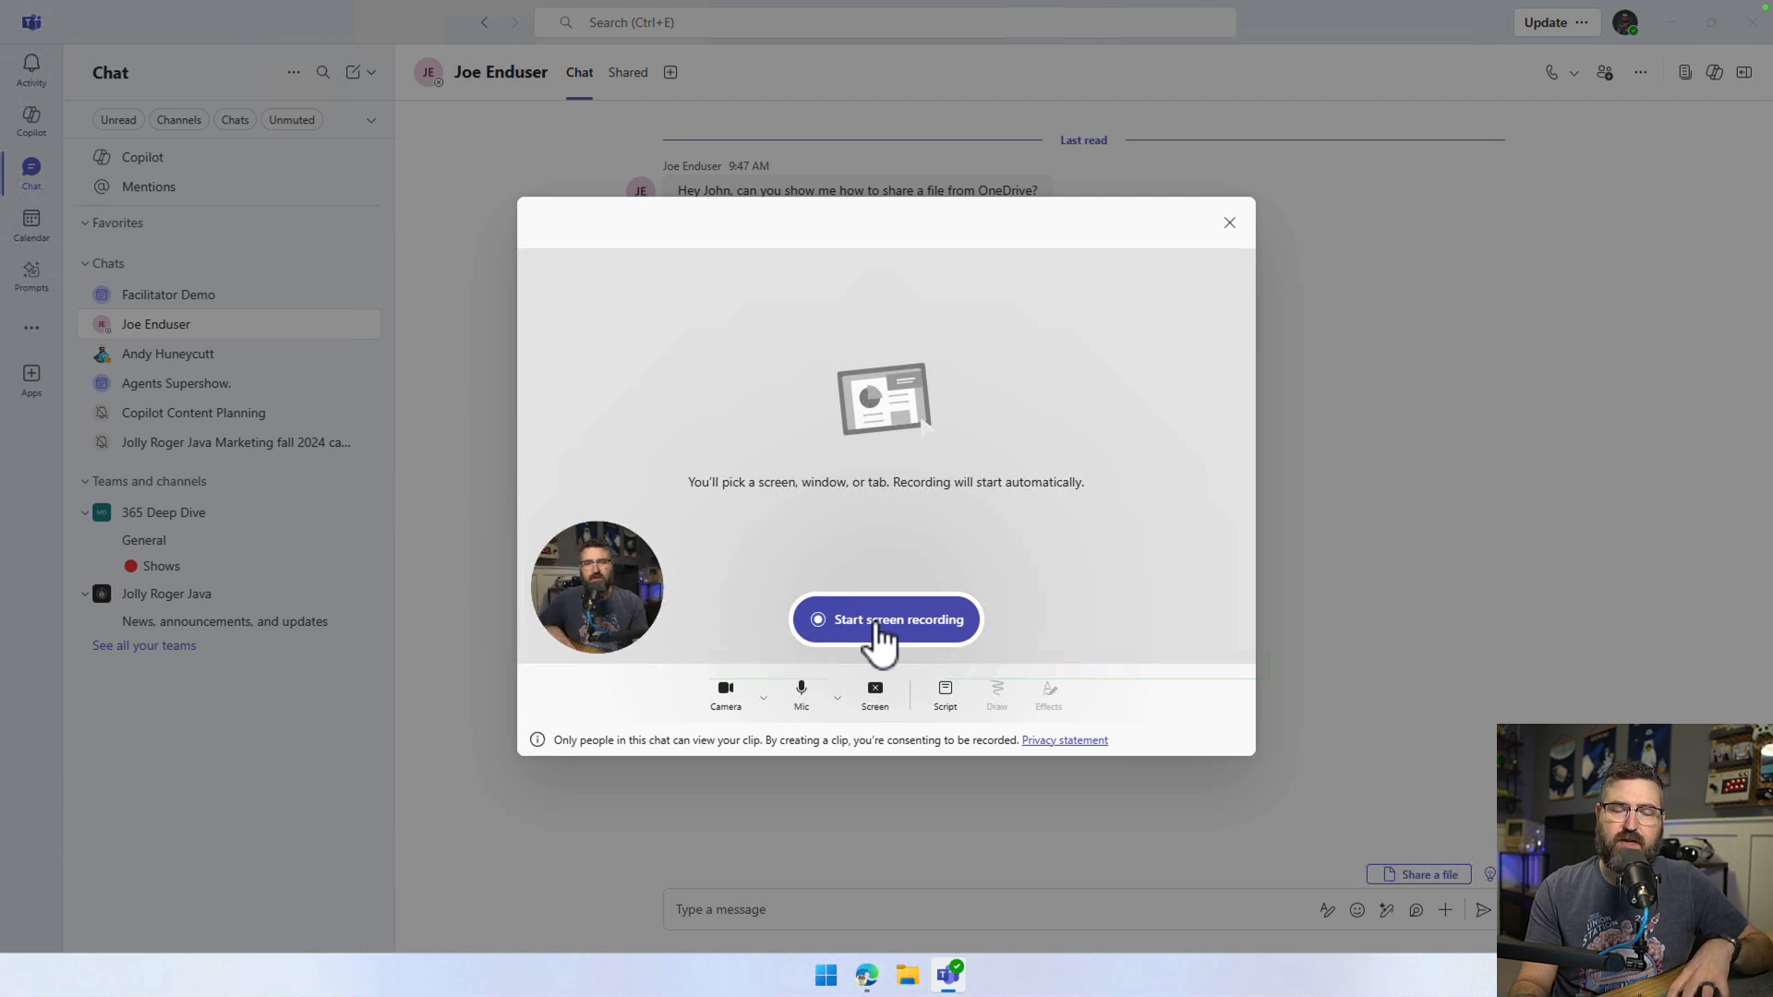
# Start screen recording and pick the OneDrive browser window as the capture source
pyautogui.click(886, 621)
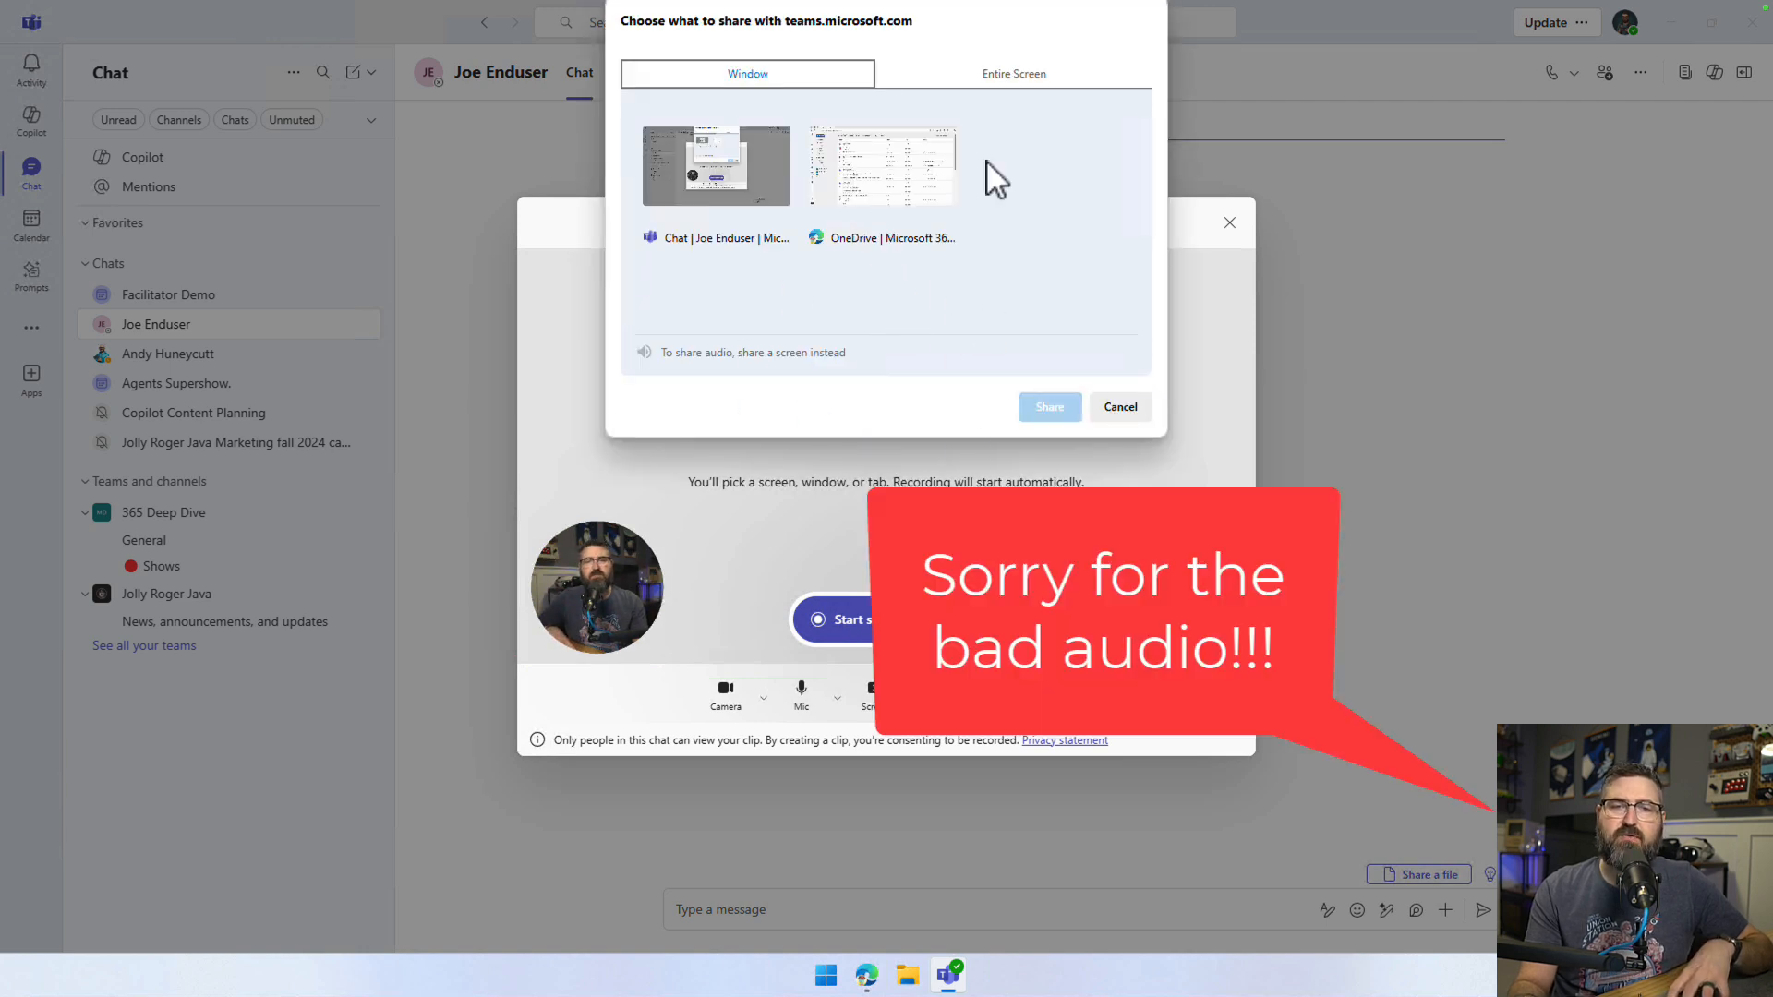
pyautogui.click(1014, 73)
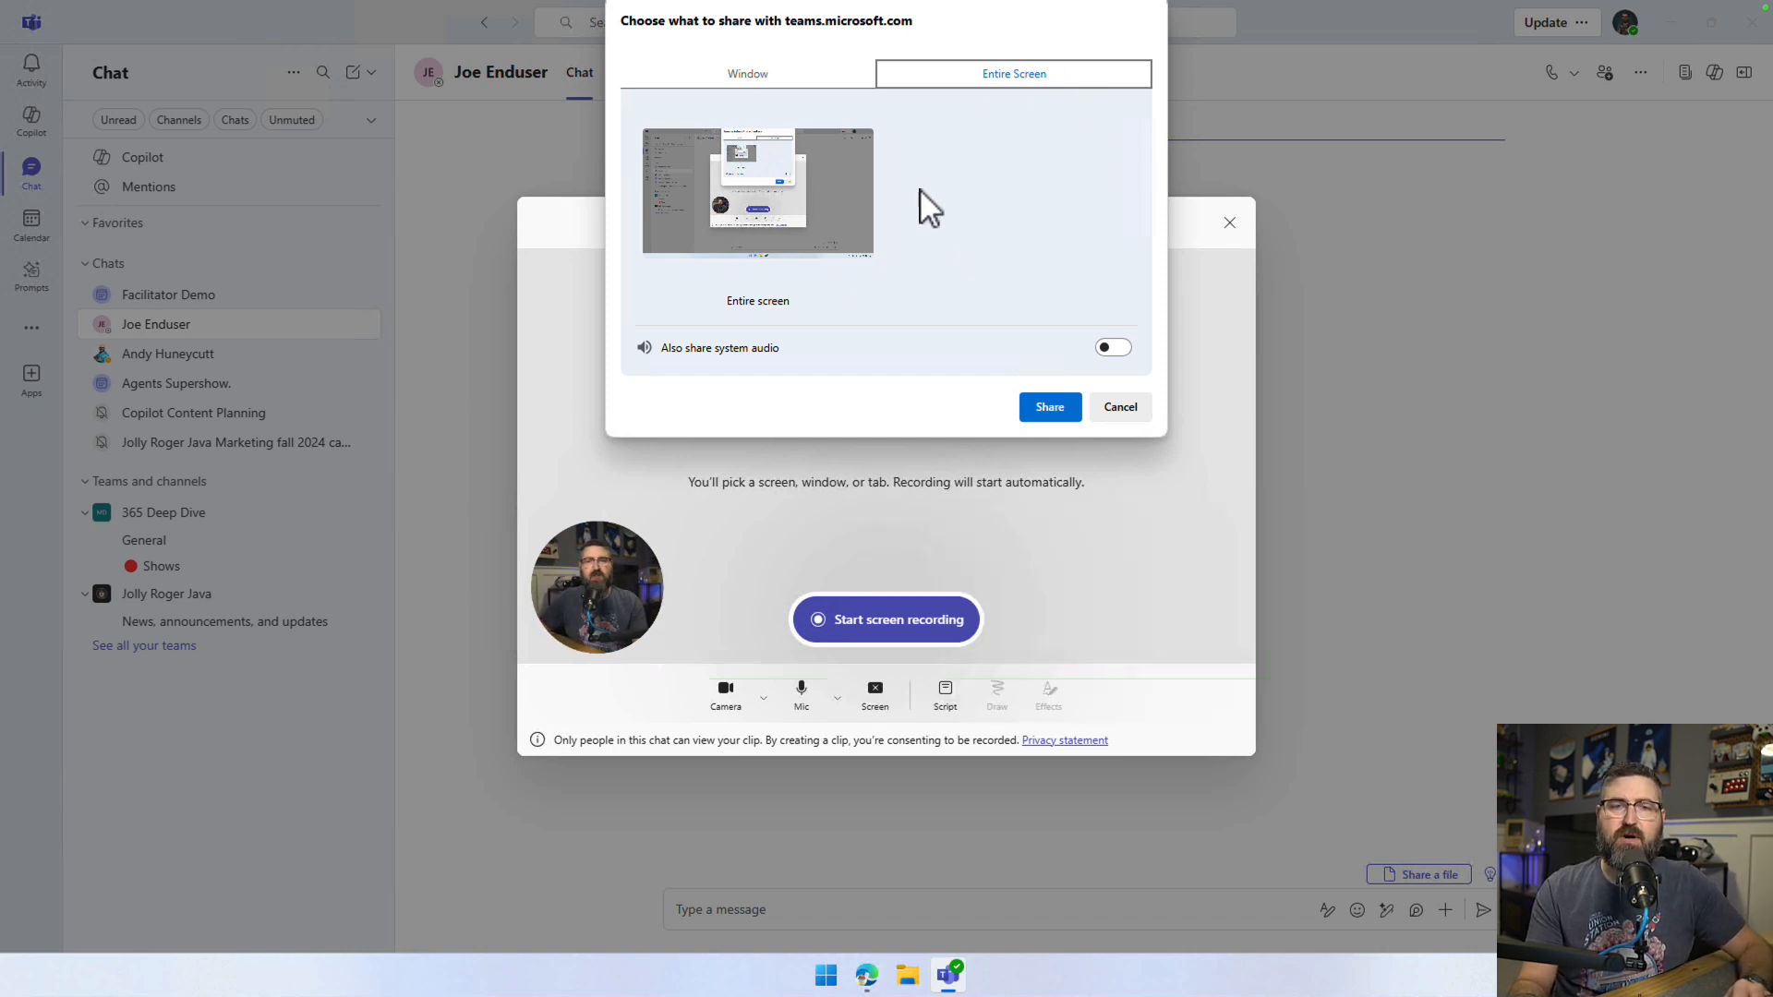
pyautogui.click(748, 74)
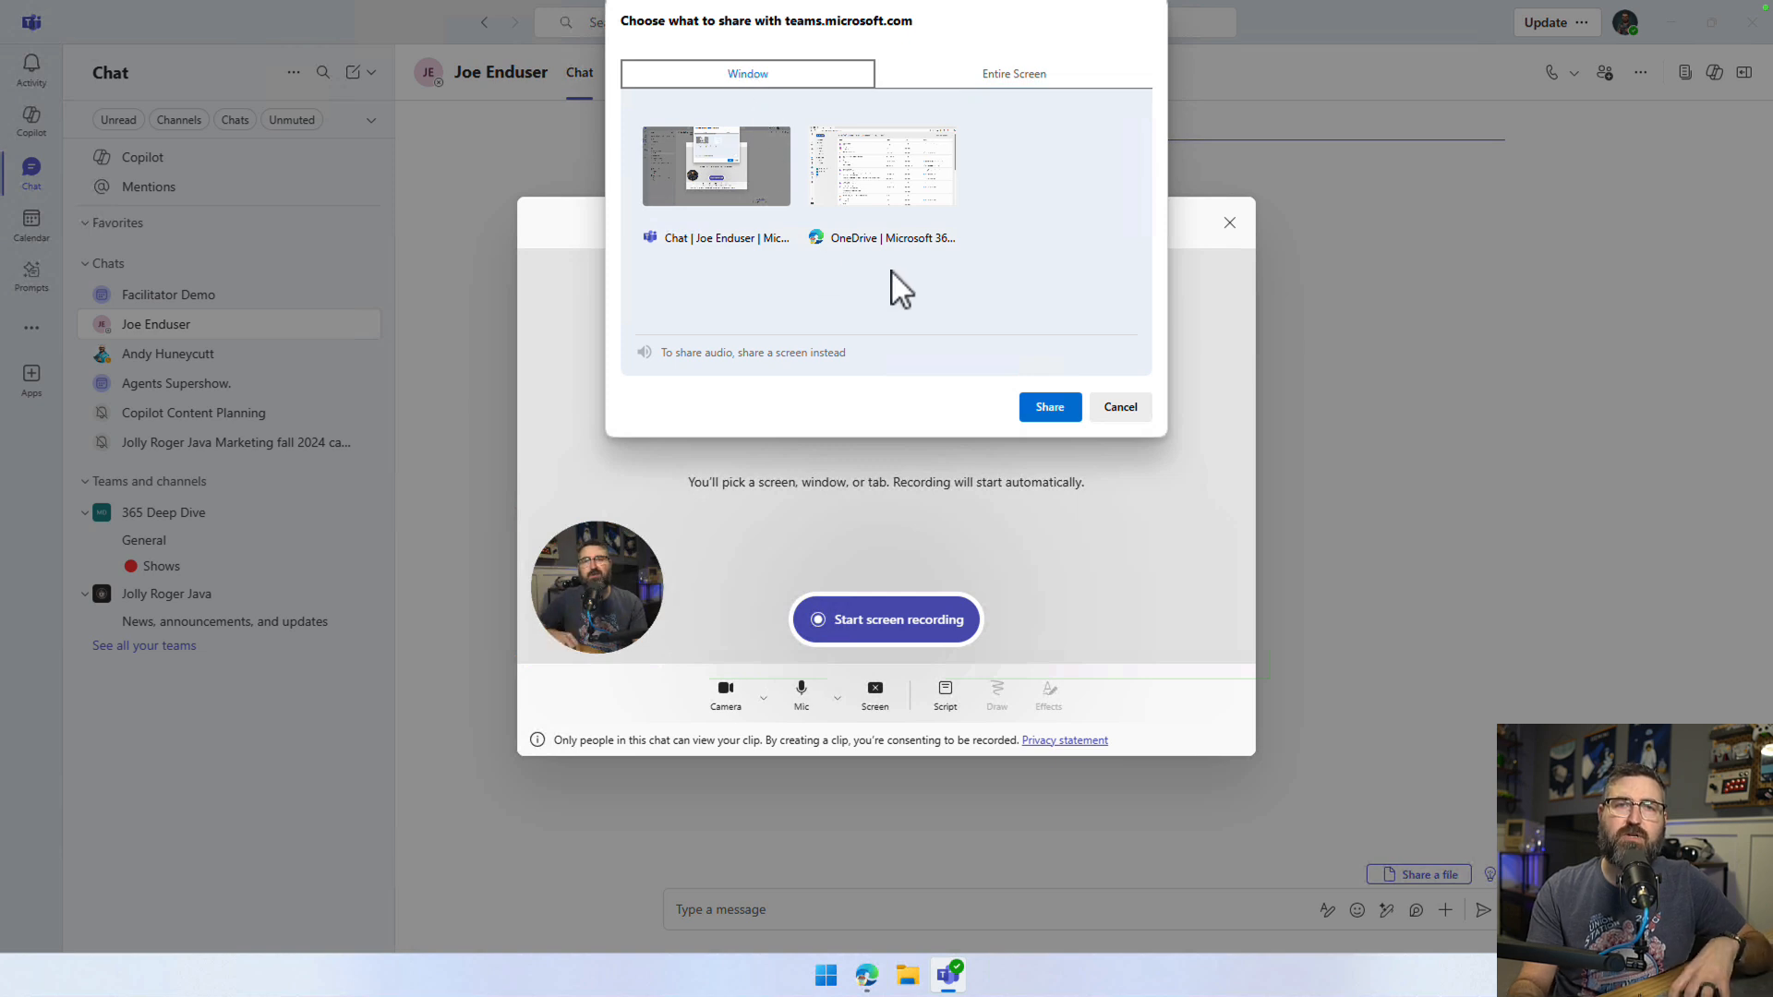
pyautogui.click(881, 166)
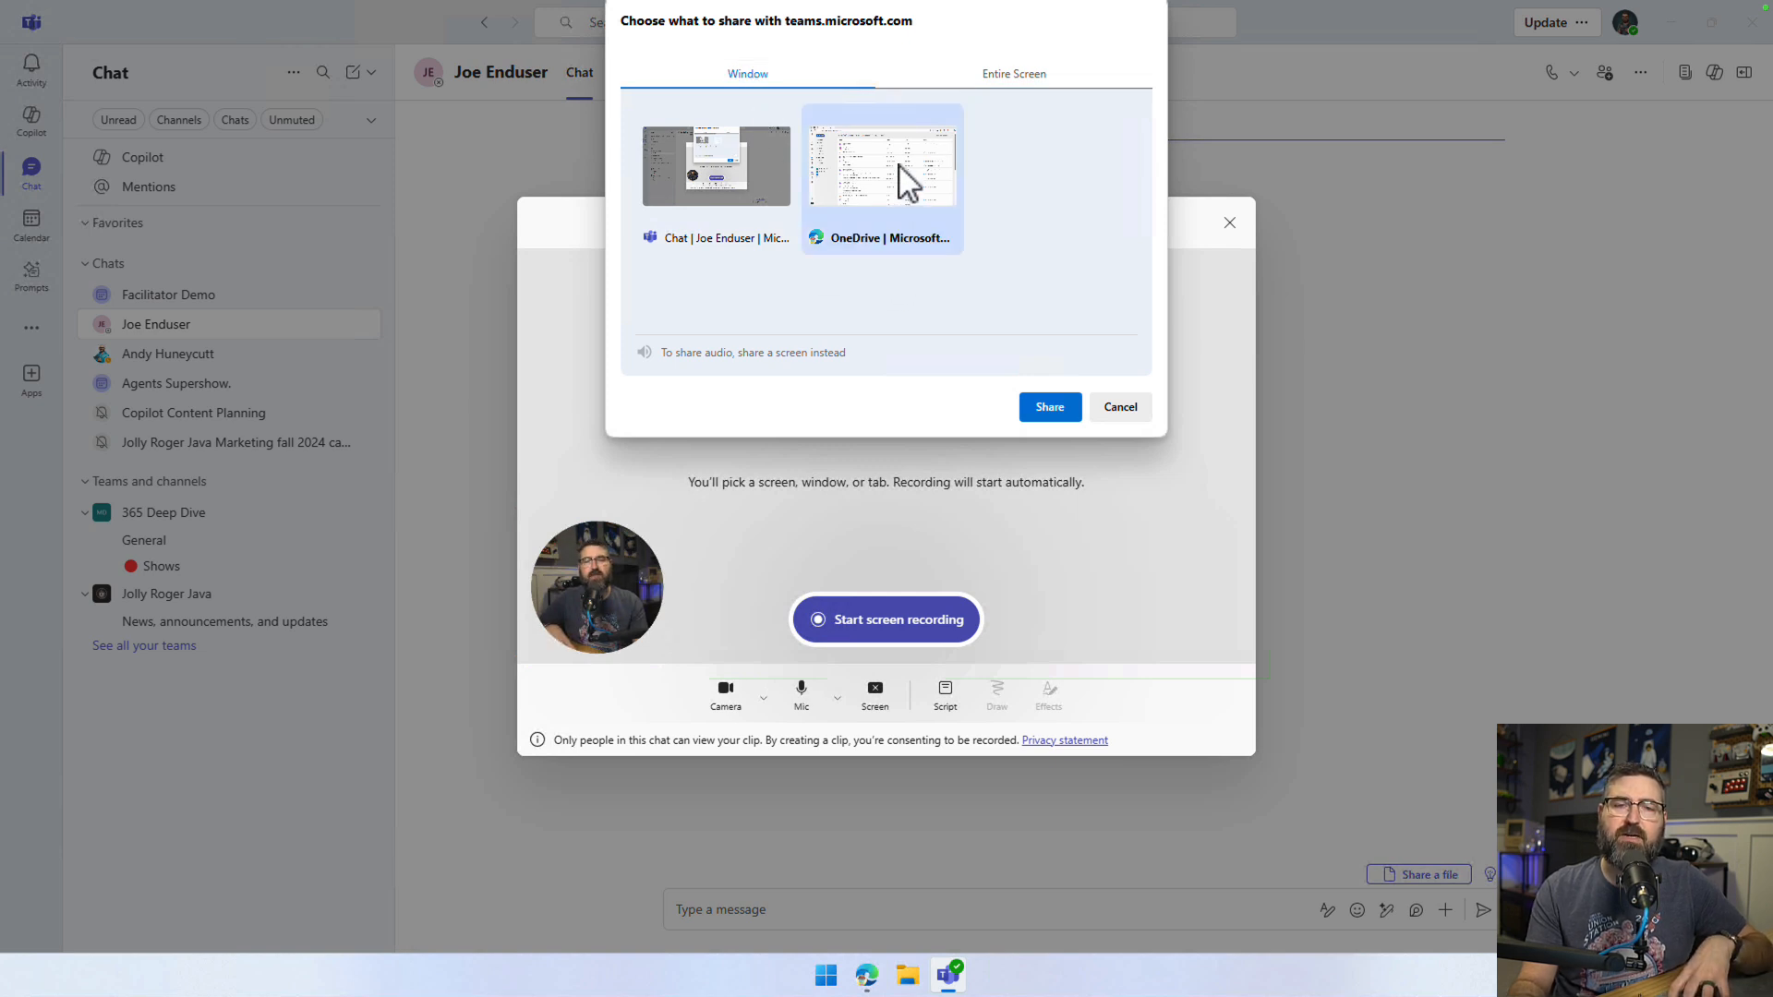
pyautogui.moveTo(900, 225)
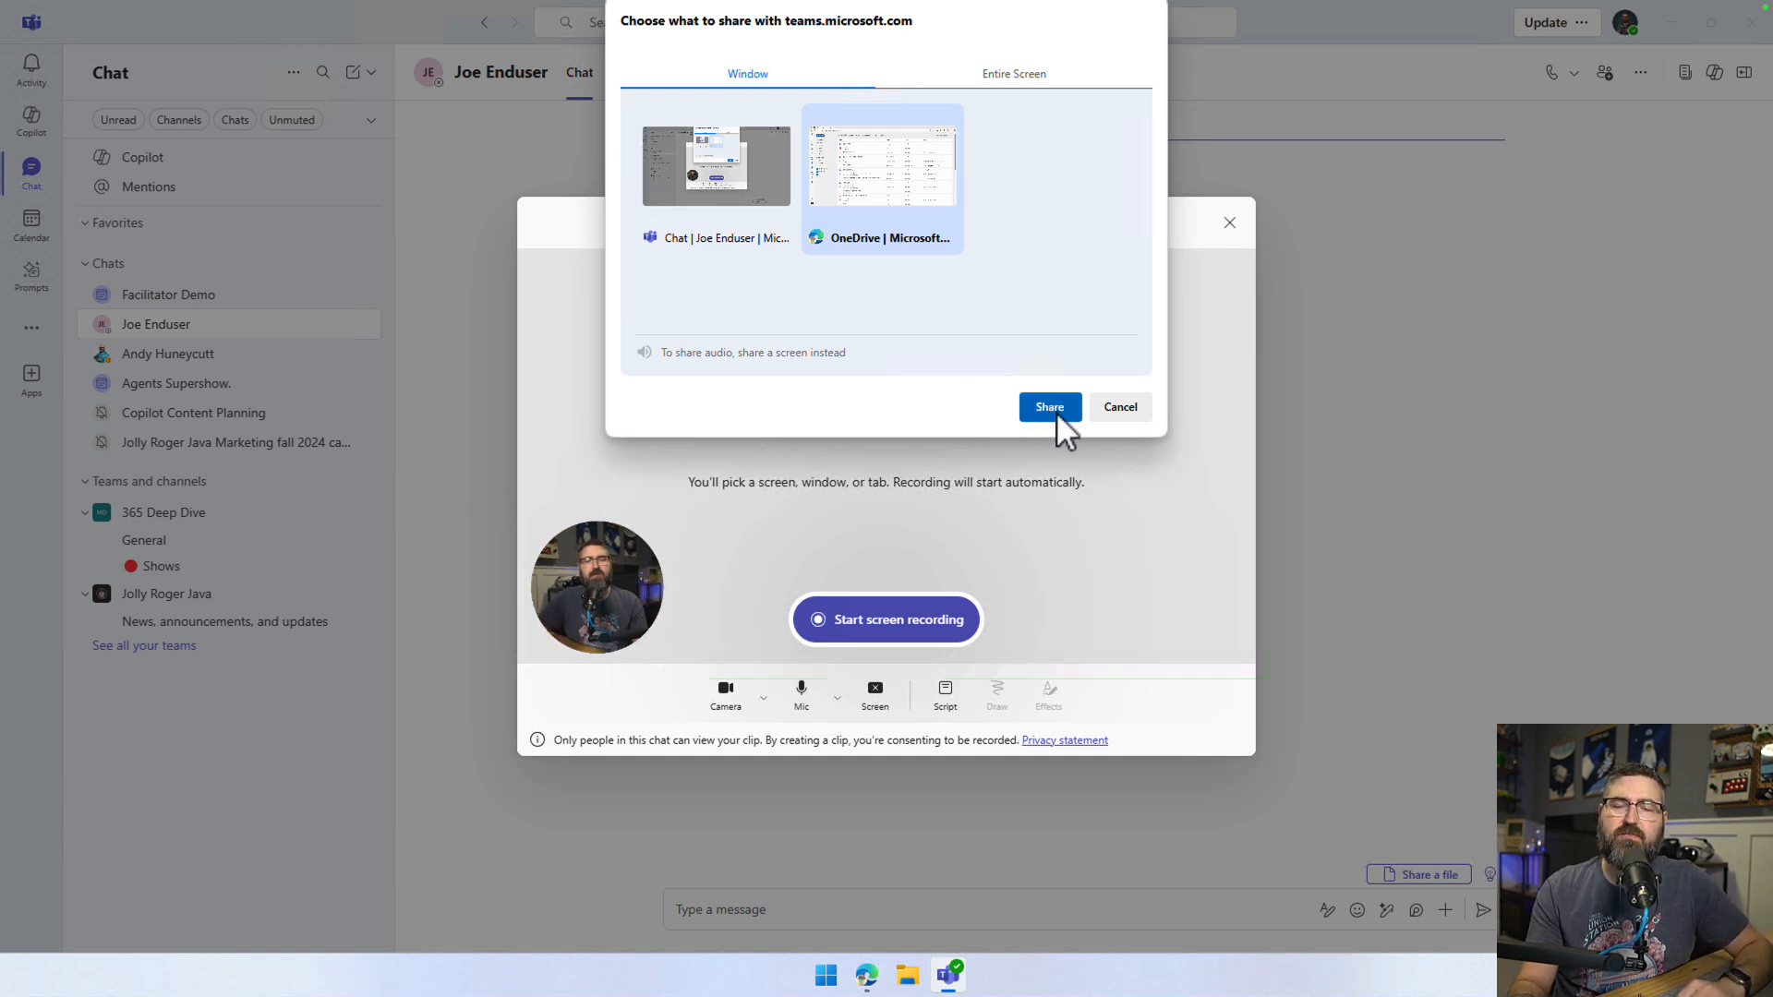
# Record sharing the Product Sales Report Export spreadsheet with the contact in OneDrive
pyautogui.click(1049, 406)
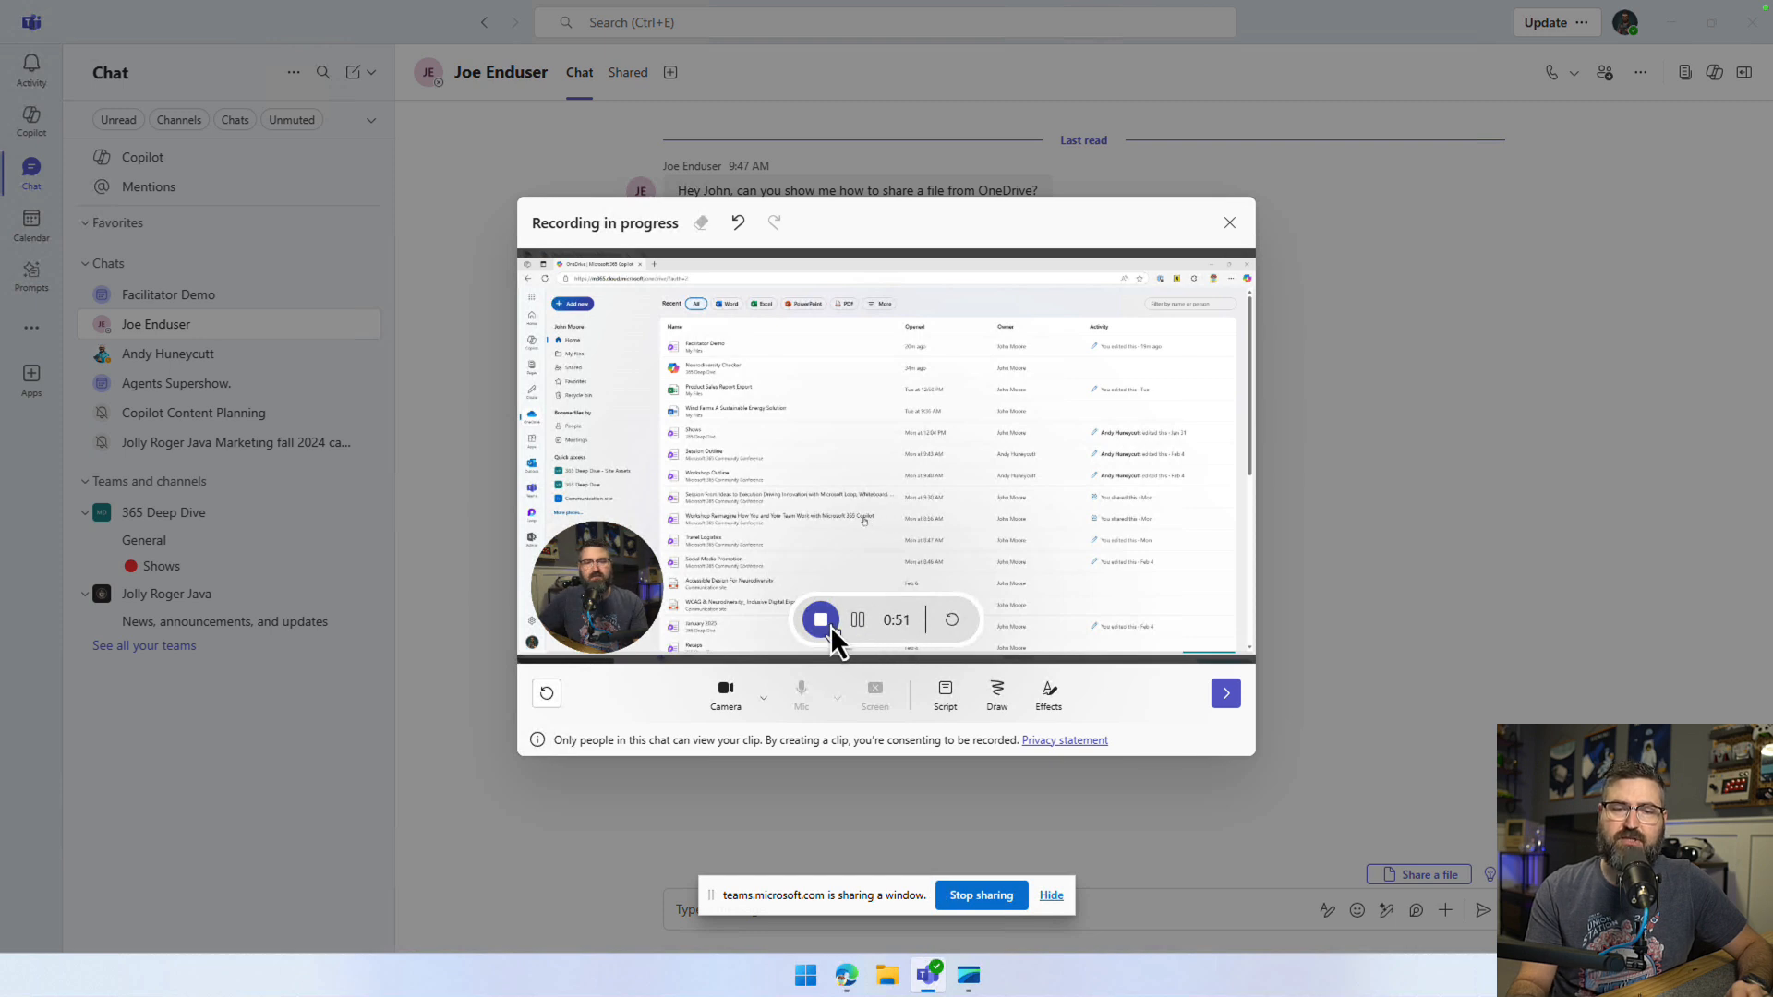
pyautogui.moveTo(857, 620)
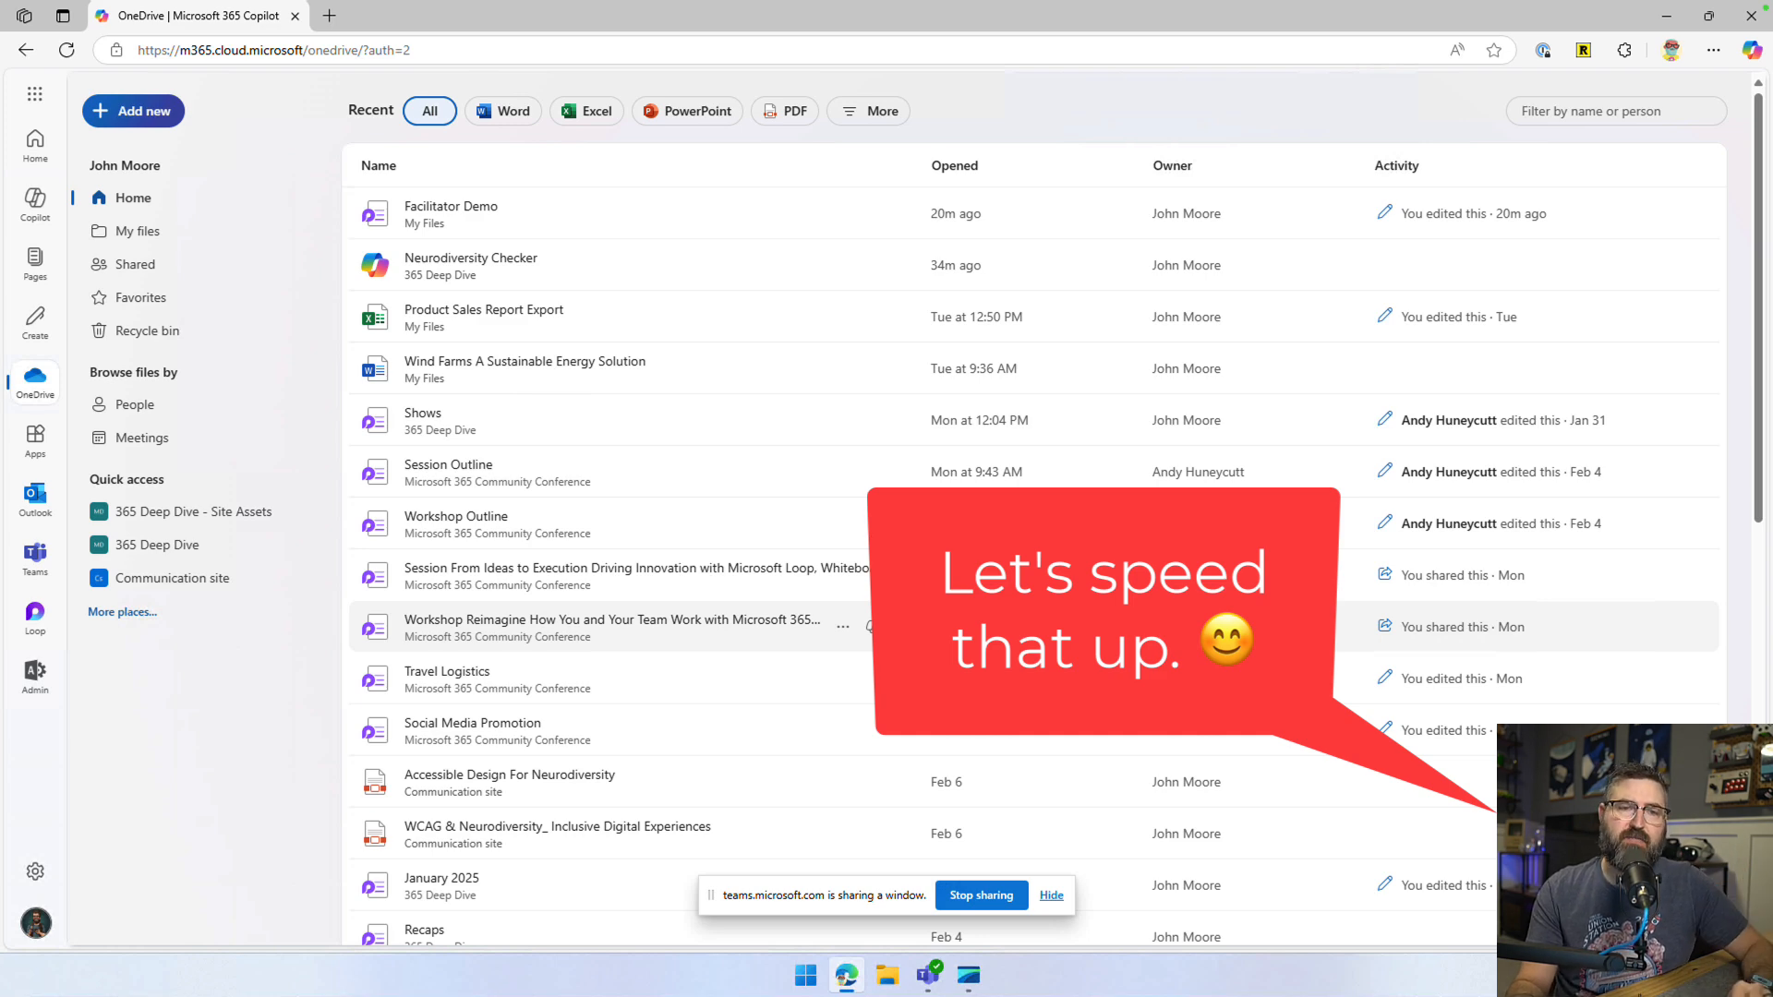
pyautogui.moveTo(831, 340)
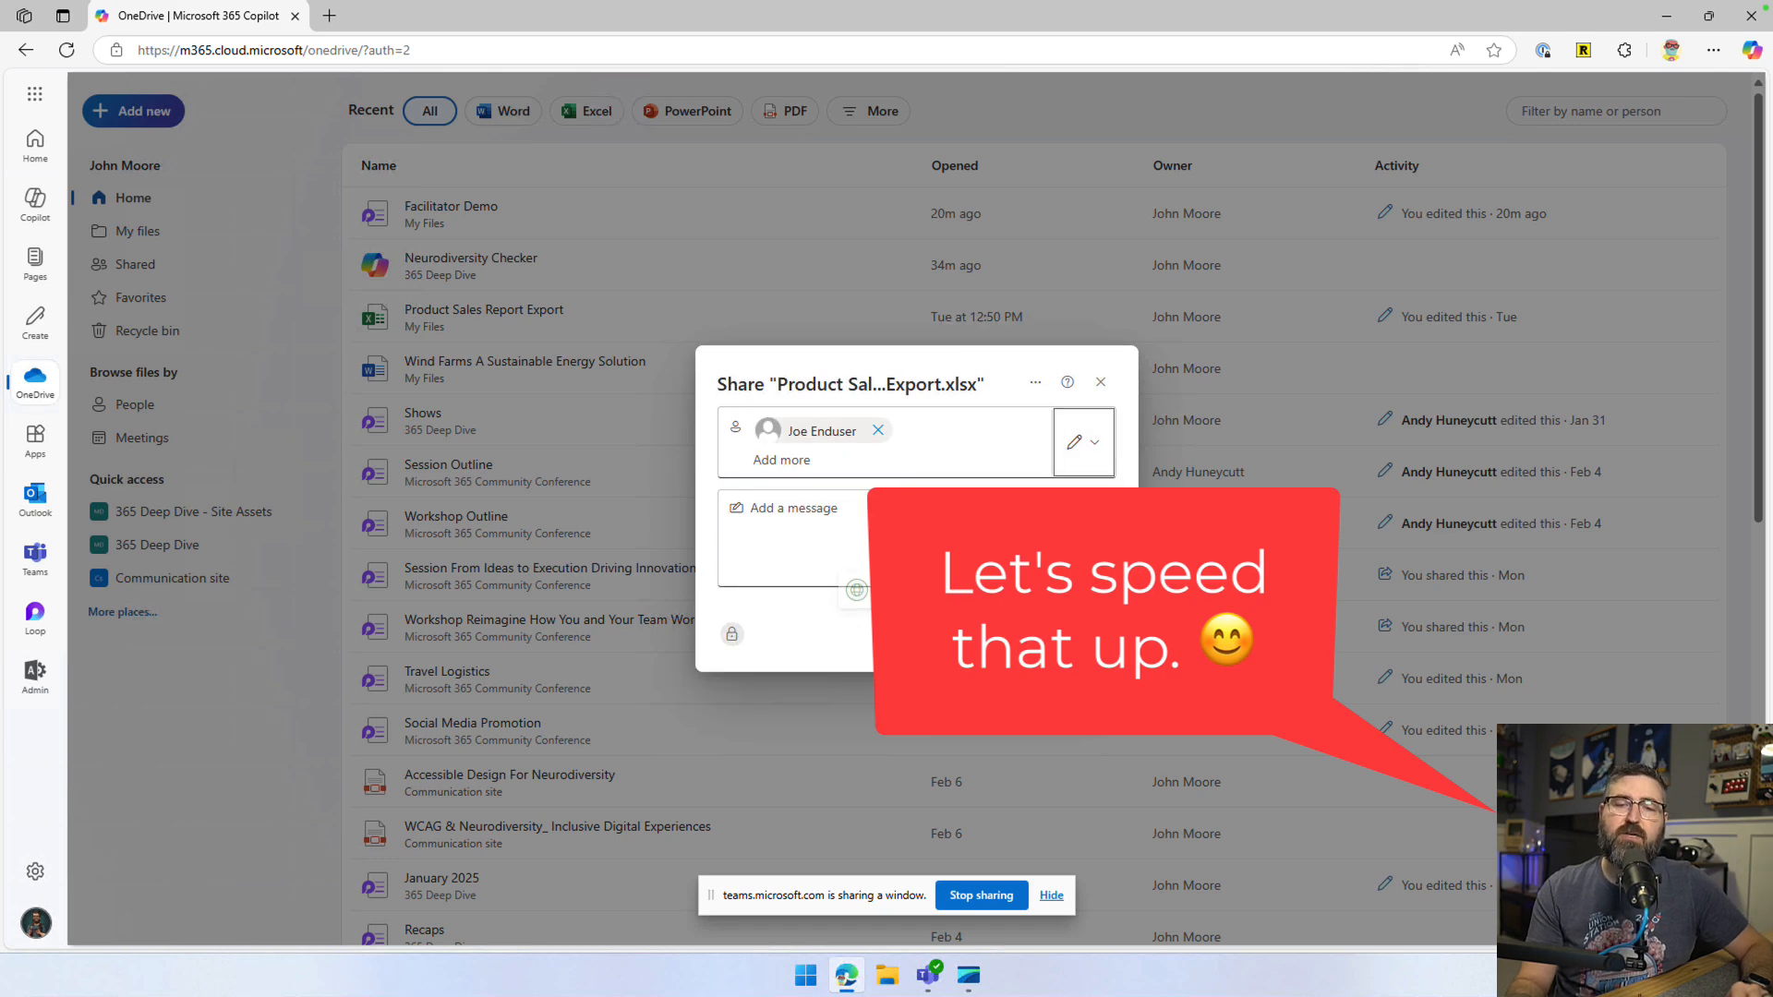
pyautogui.click(1097, 380)
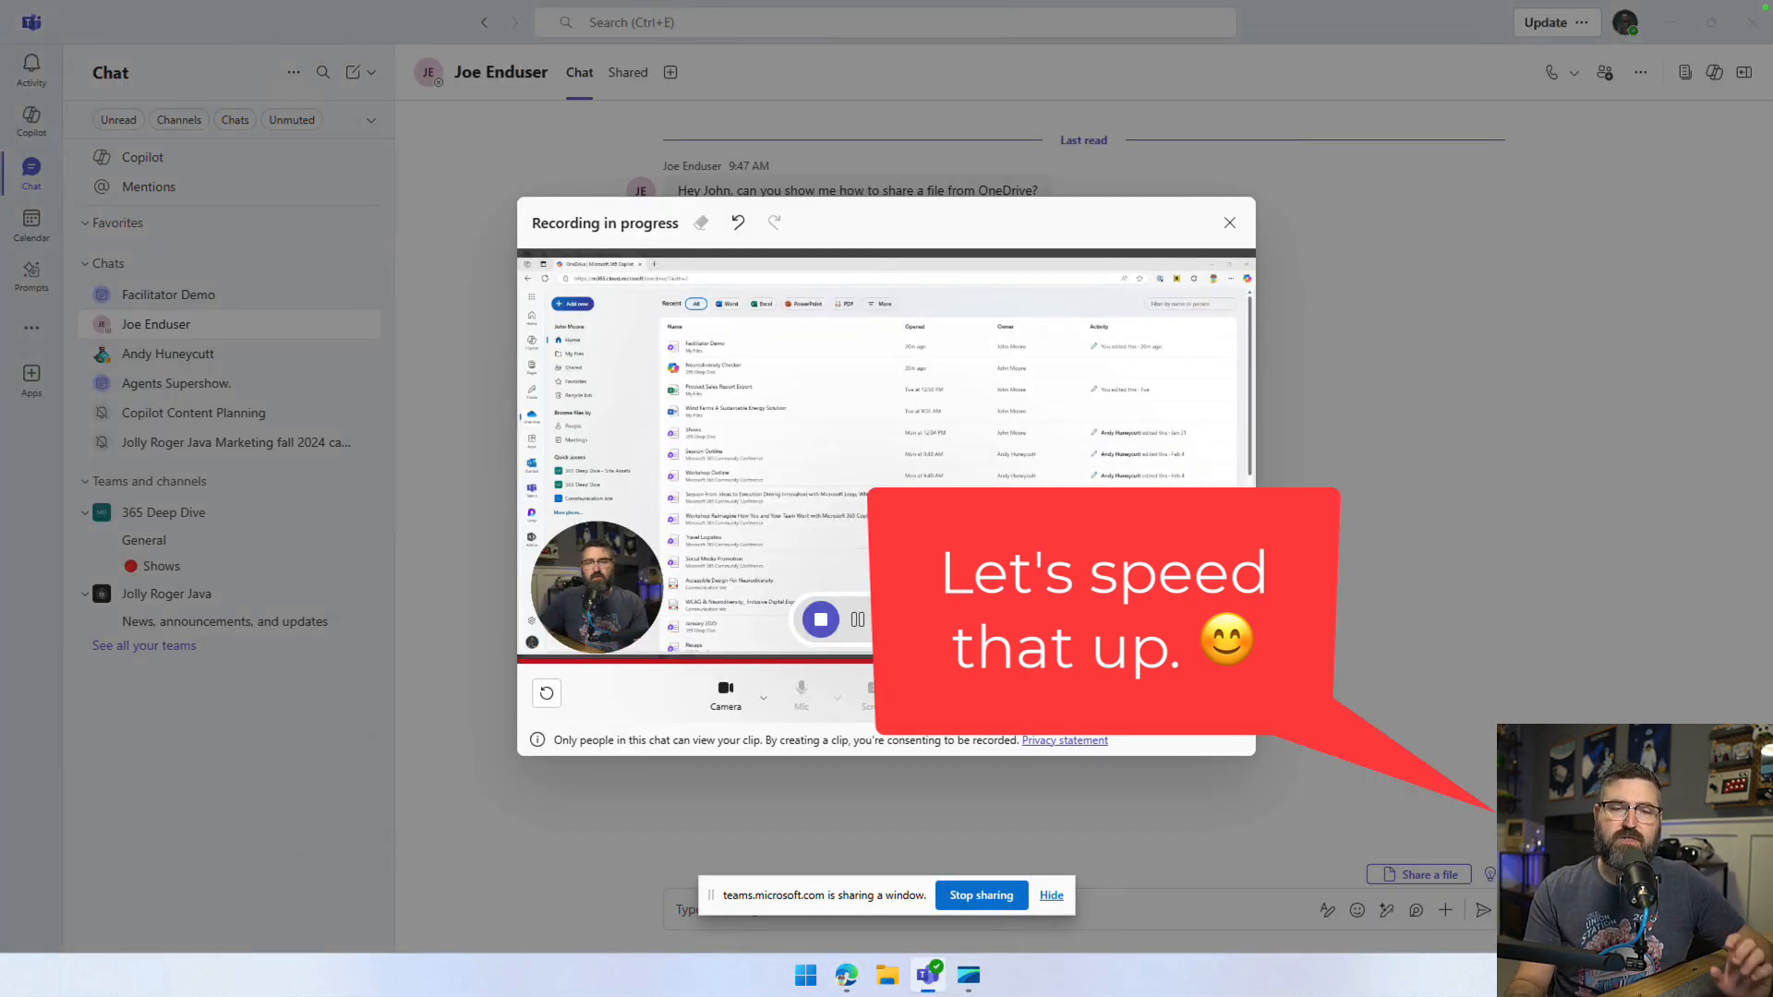
# Stop the recording and preview the one-minute clip in the review screen
pyautogui.click(820, 620)
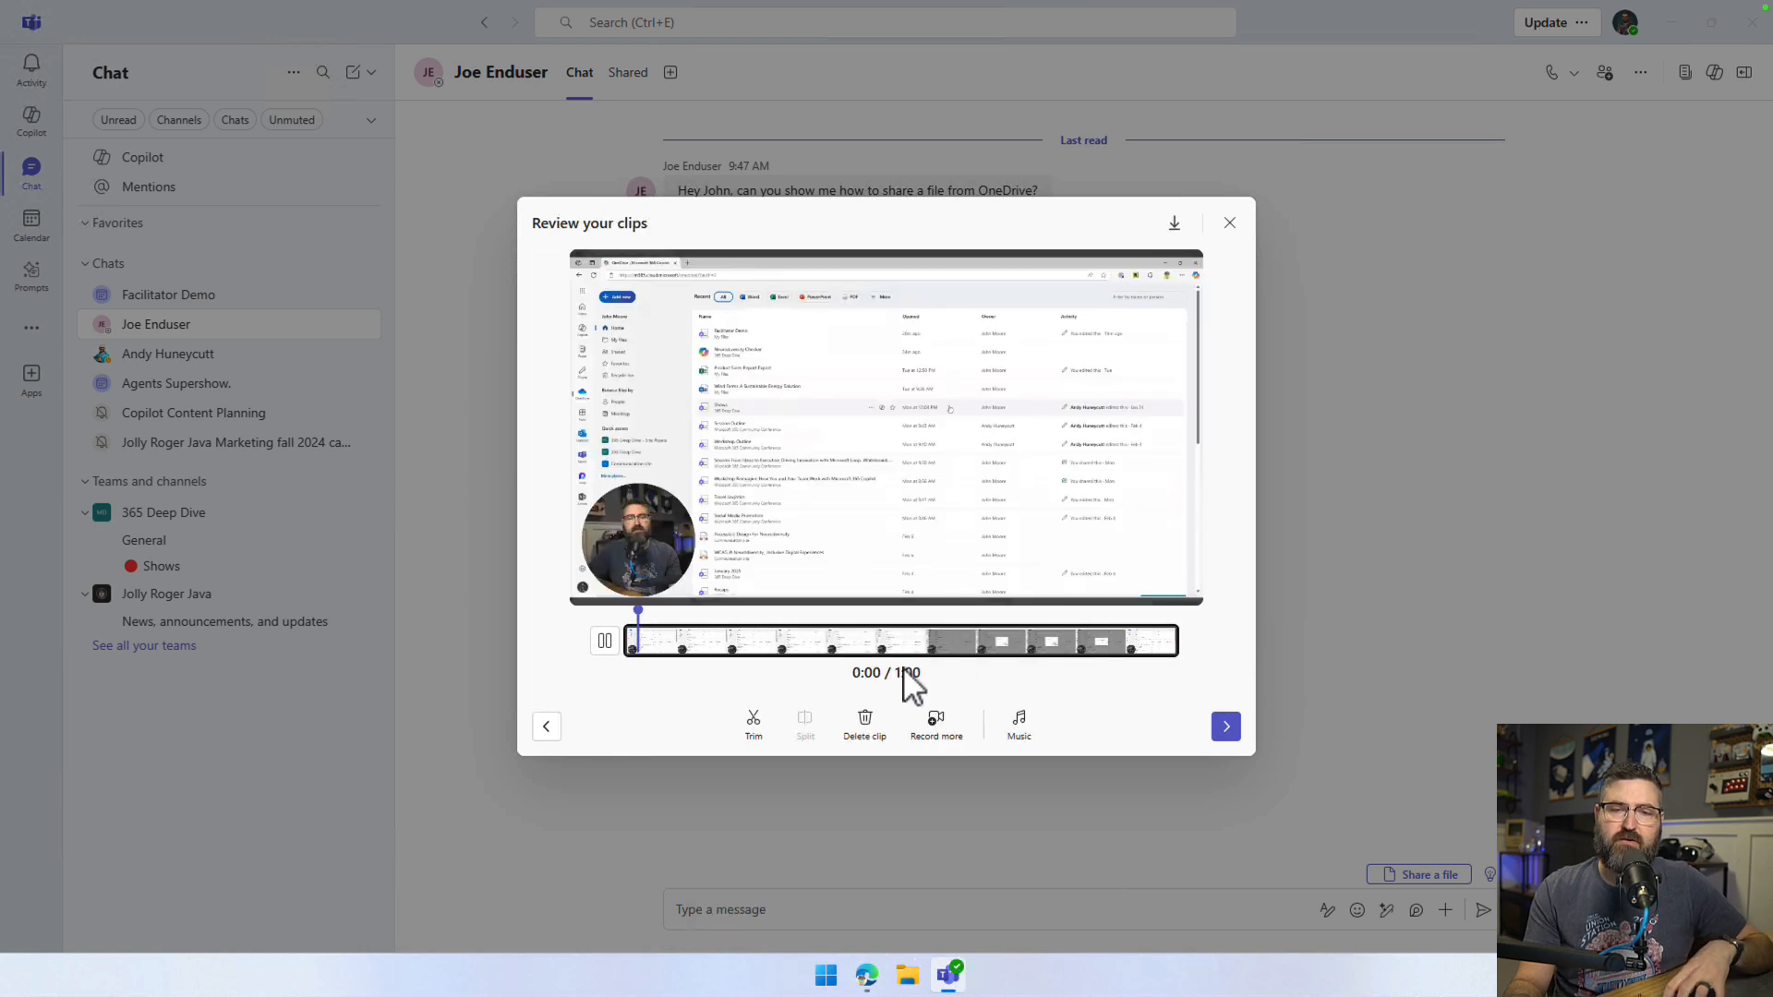
pyautogui.click(606, 641)
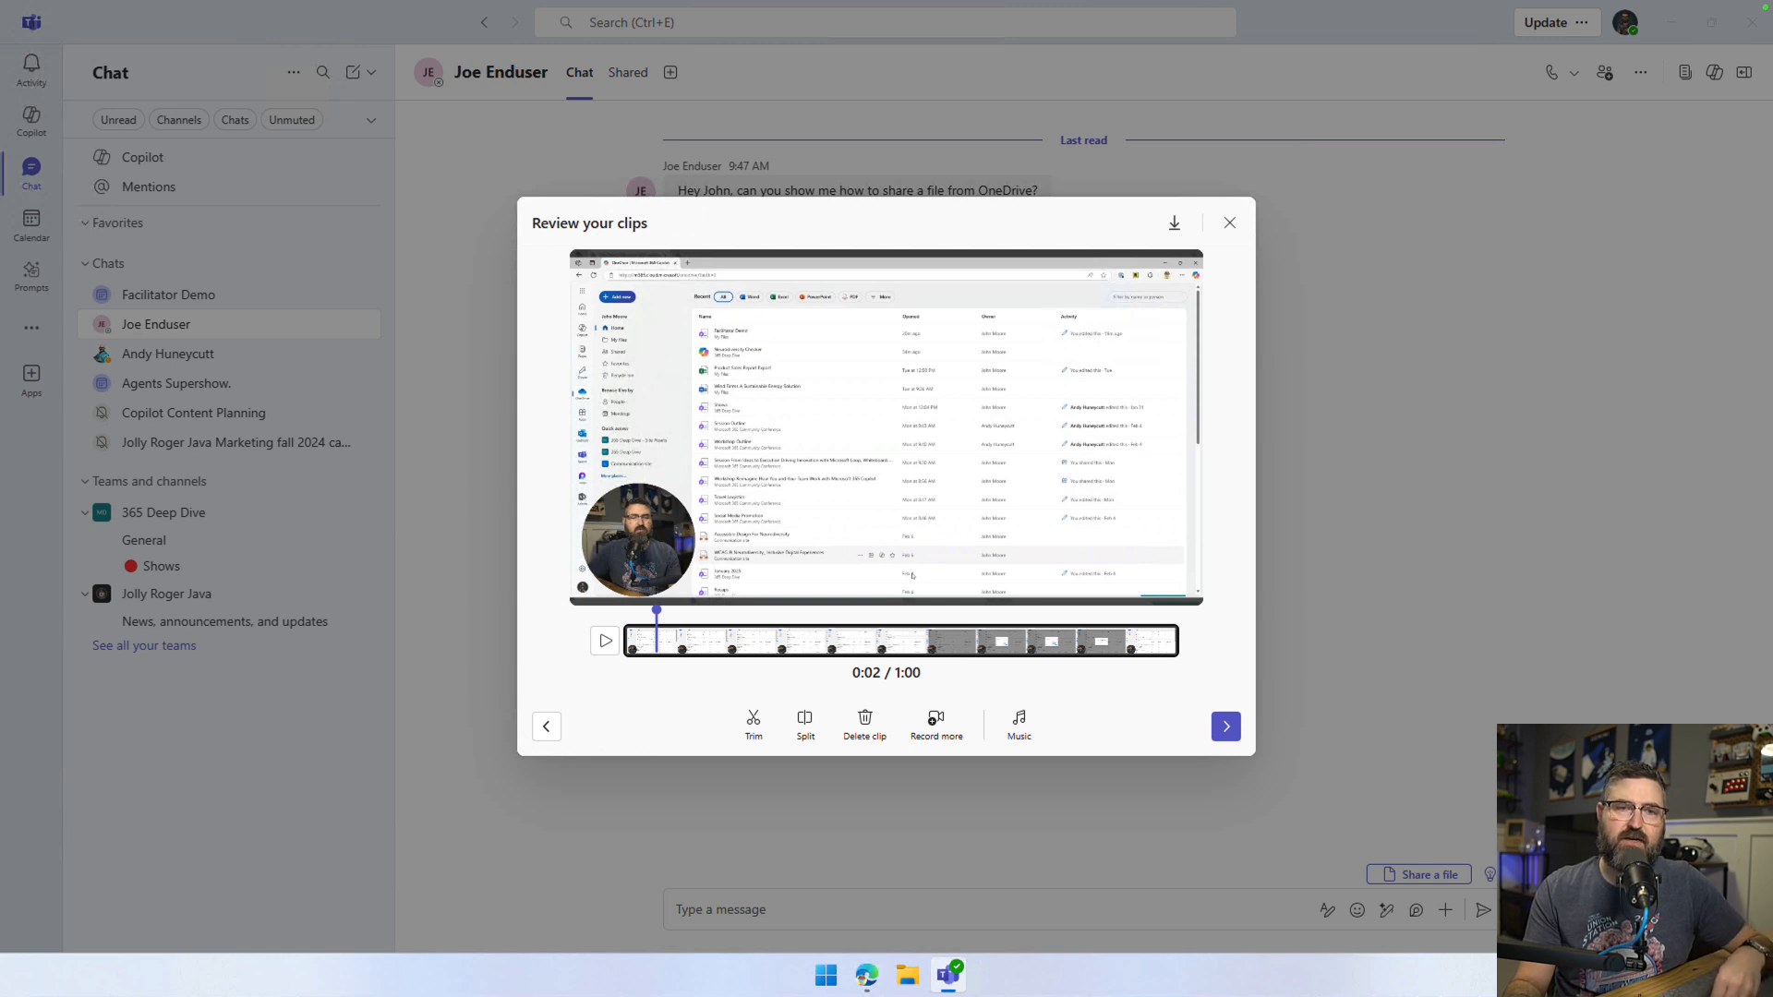
pyautogui.moveTo(722, 696)
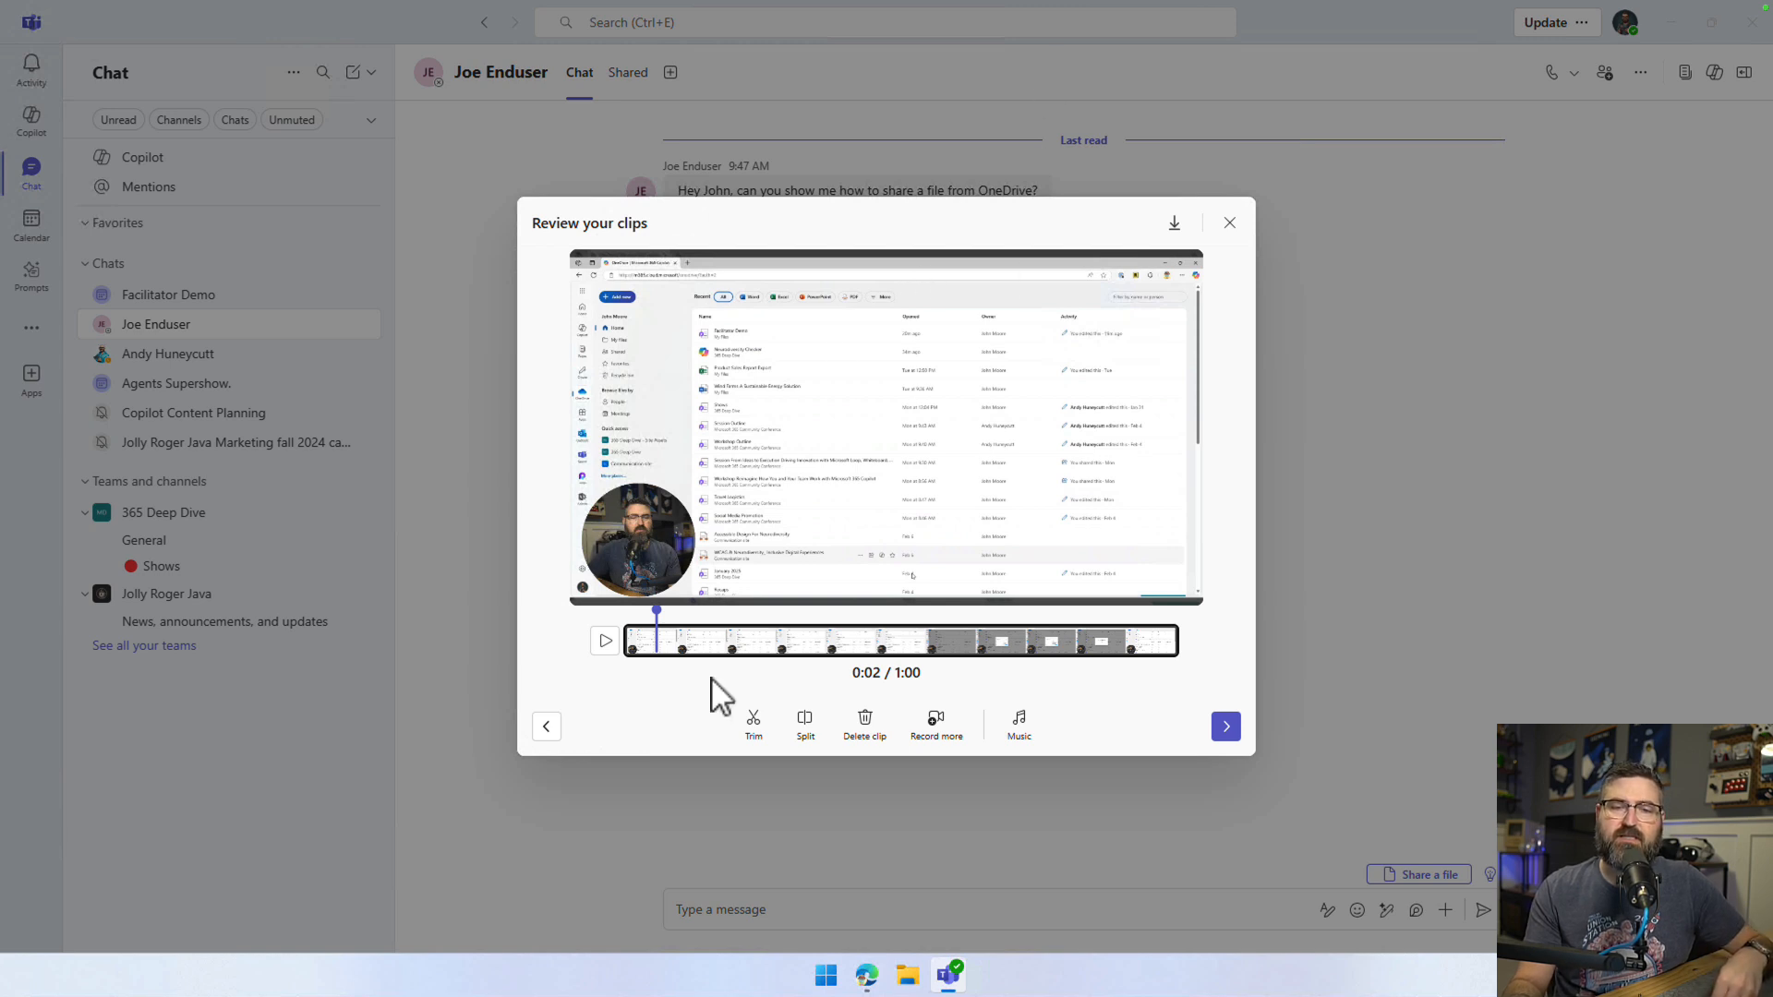
pyautogui.moveTo(938, 656)
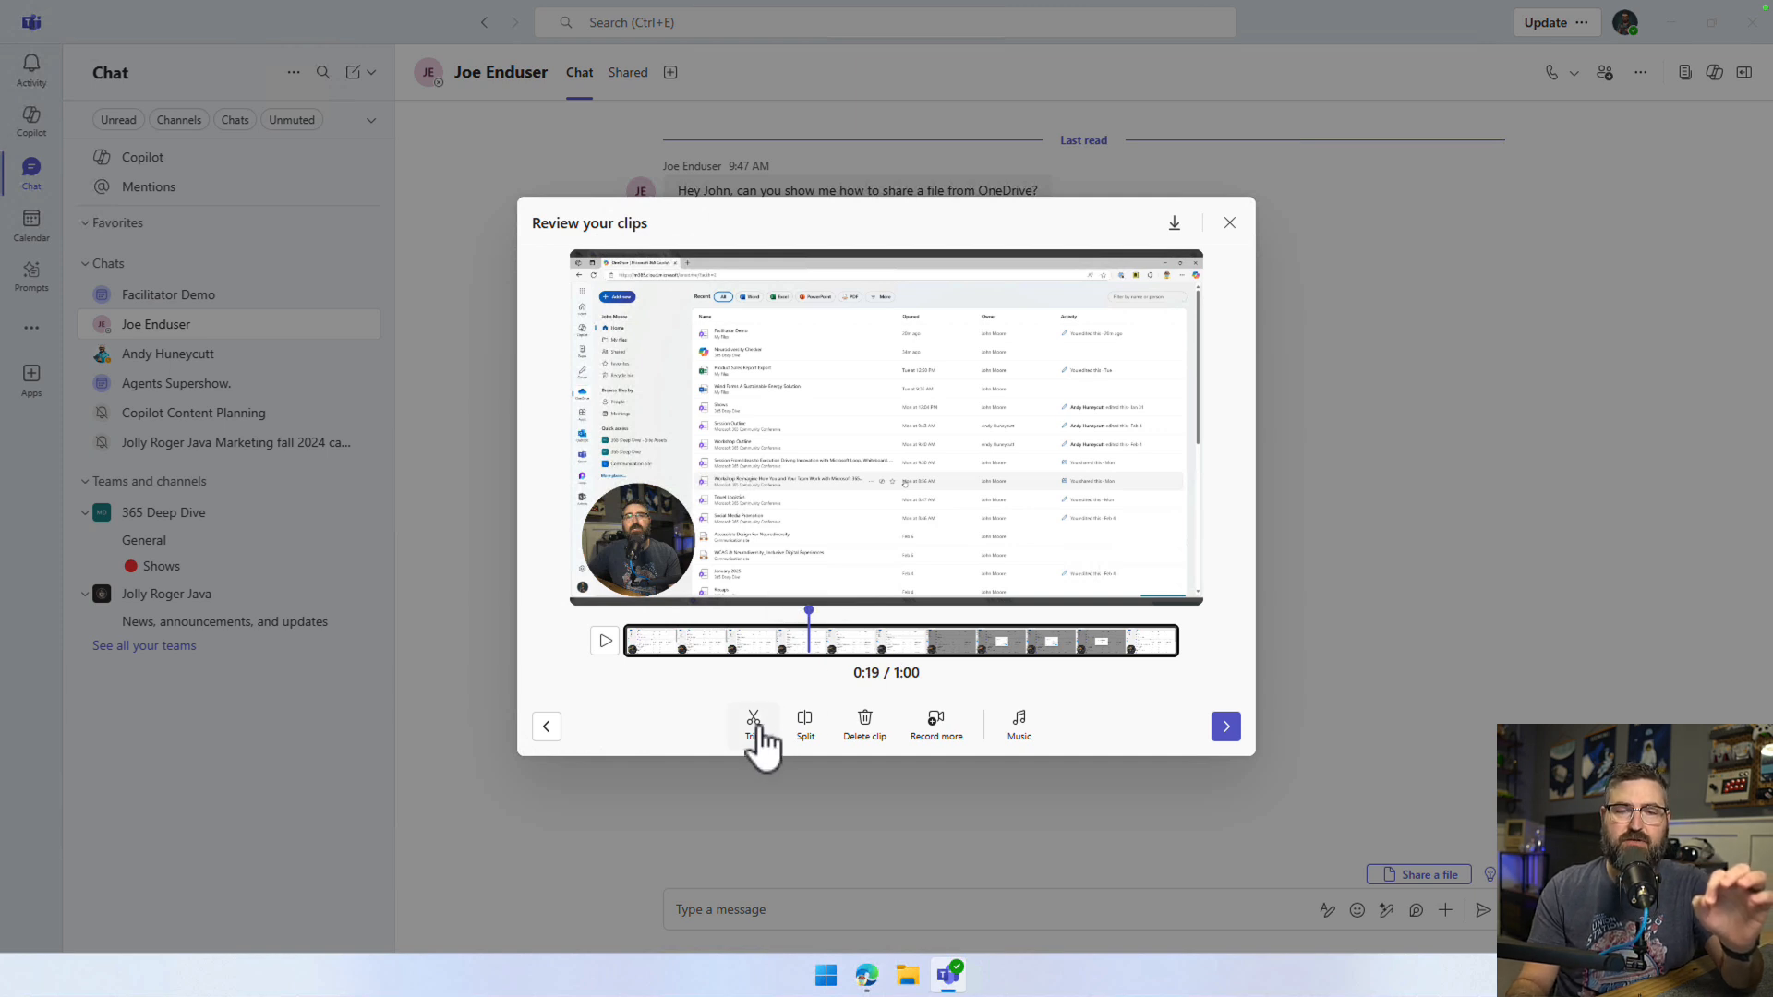
# Trim the clip's start to about 0:18, leaving a 41-second section
pyautogui.click(750, 724)
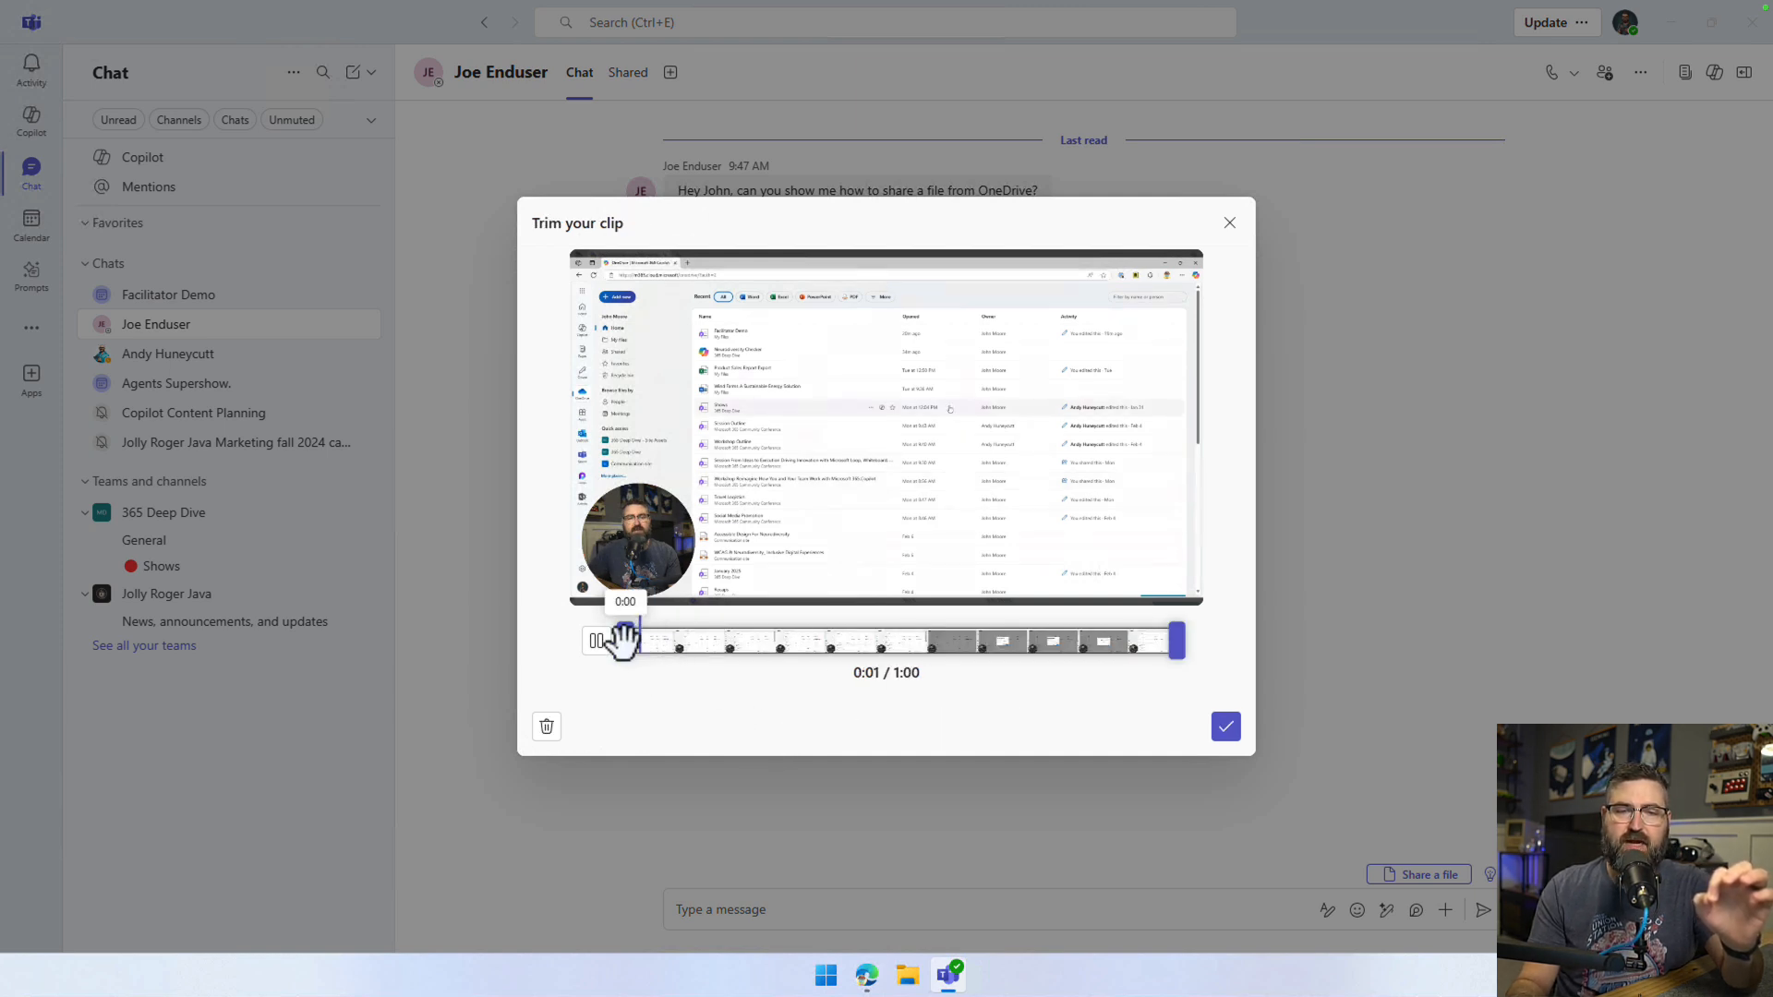
pyautogui.click(597, 641)
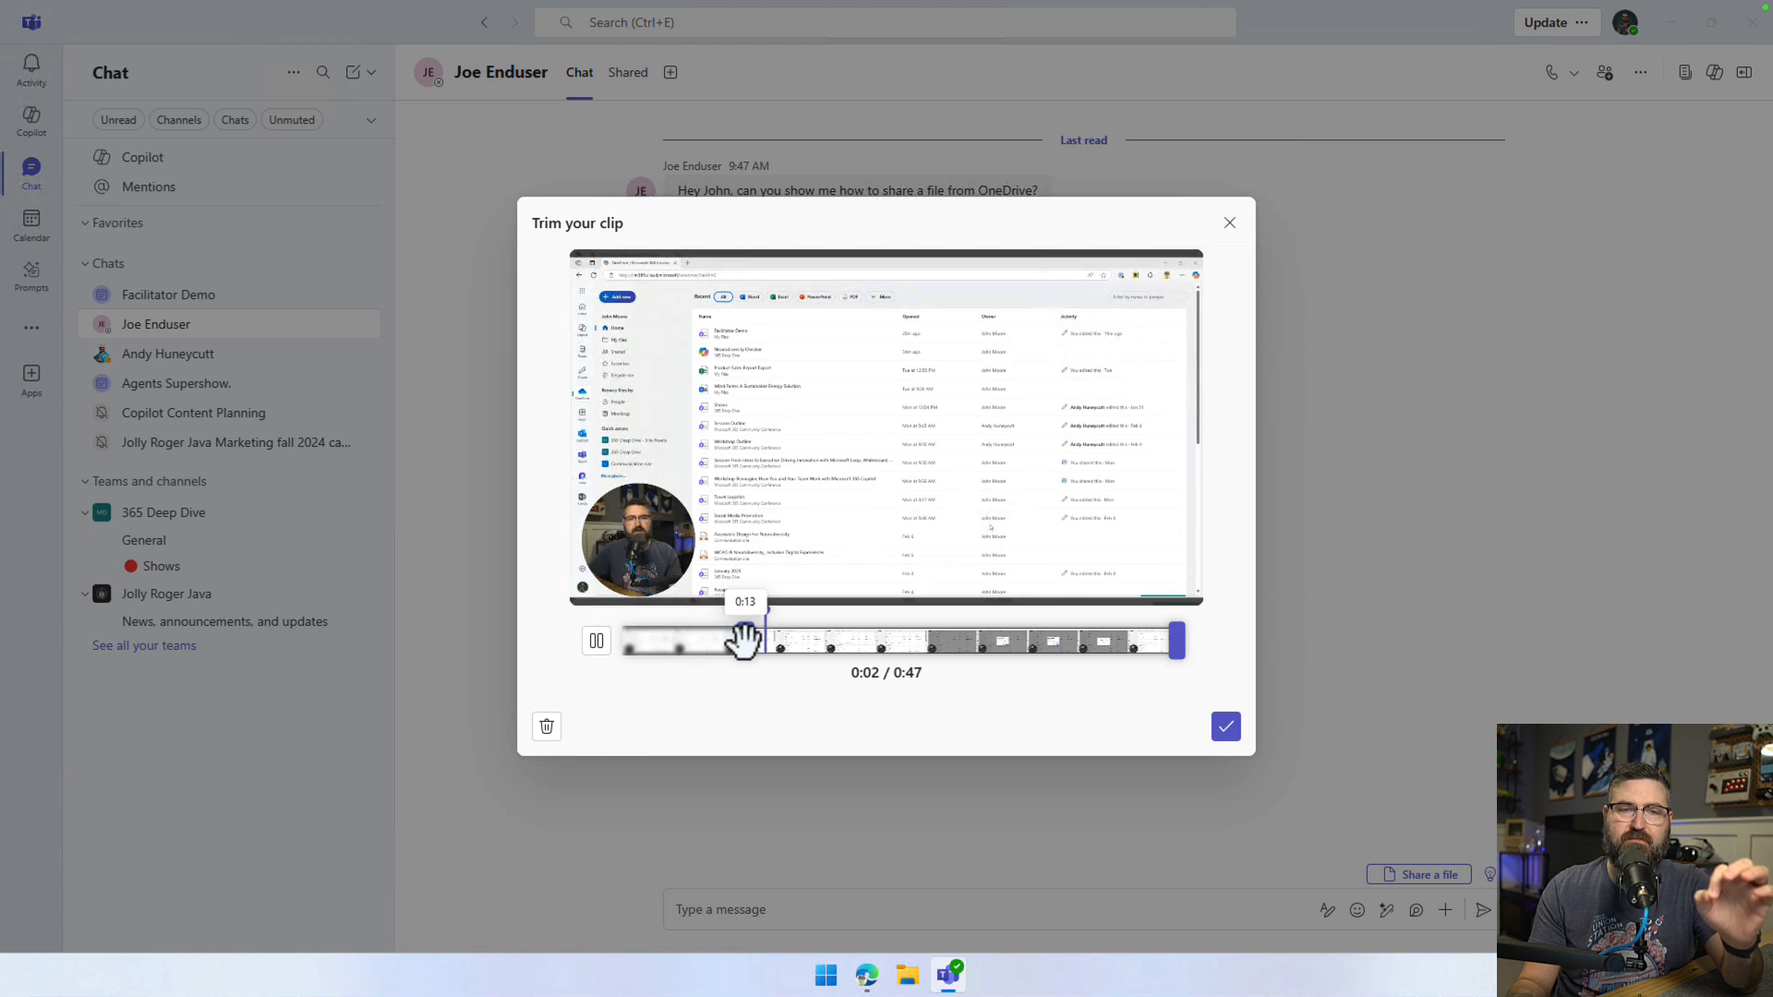
pyautogui.moveTo(747, 641); pyautogui.dragTo(793, 641)
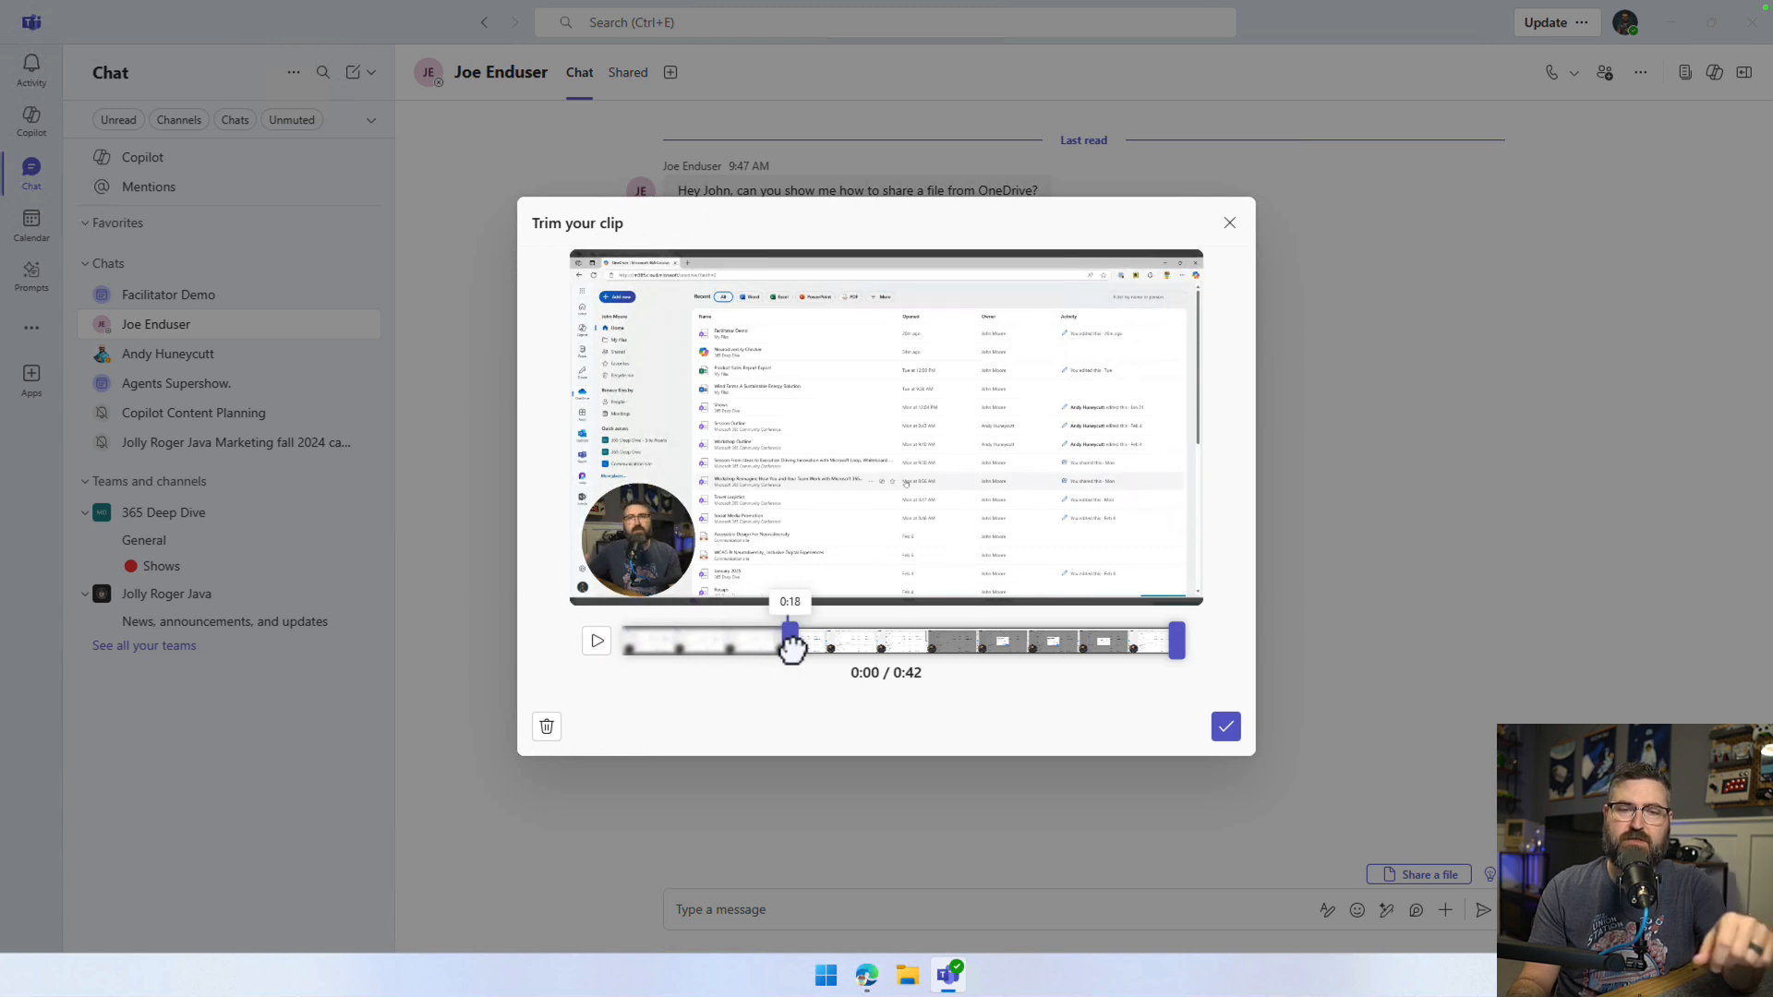
pyautogui.moveTo(793, 639); pyautogui.dragTo(800, 639)
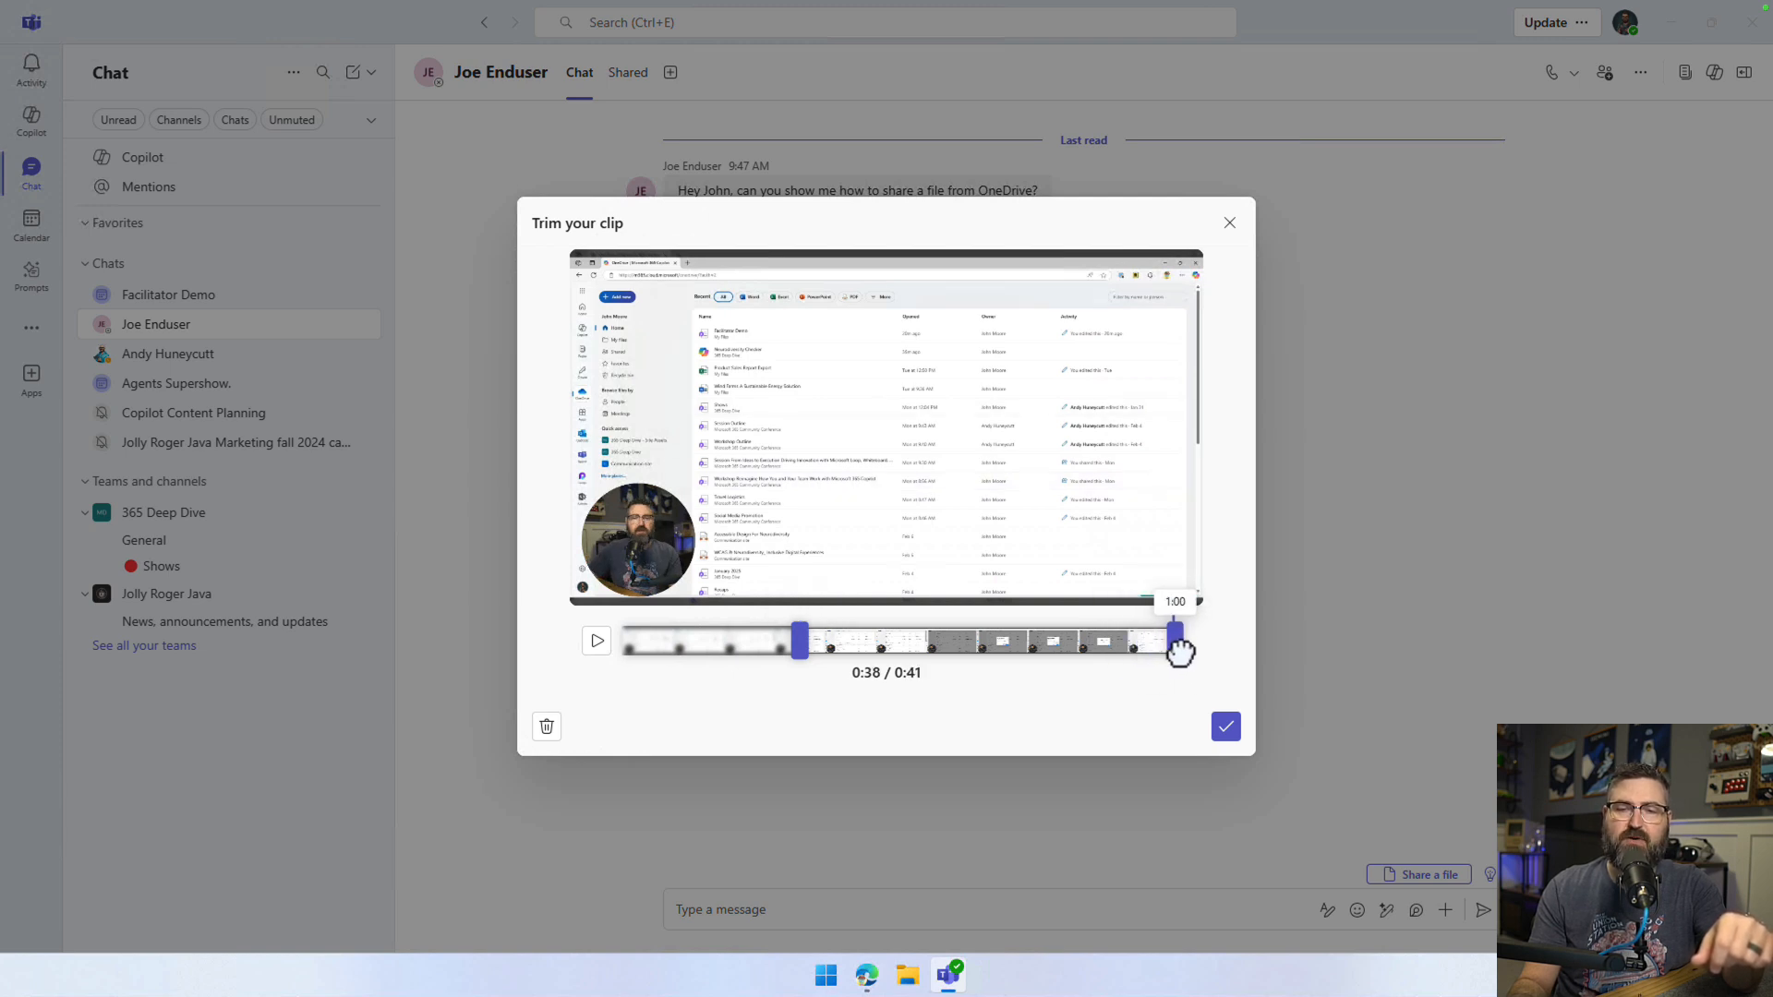
# Apply the trim so the clip runs 41 seconds
pyautogui.click(1225, 726)
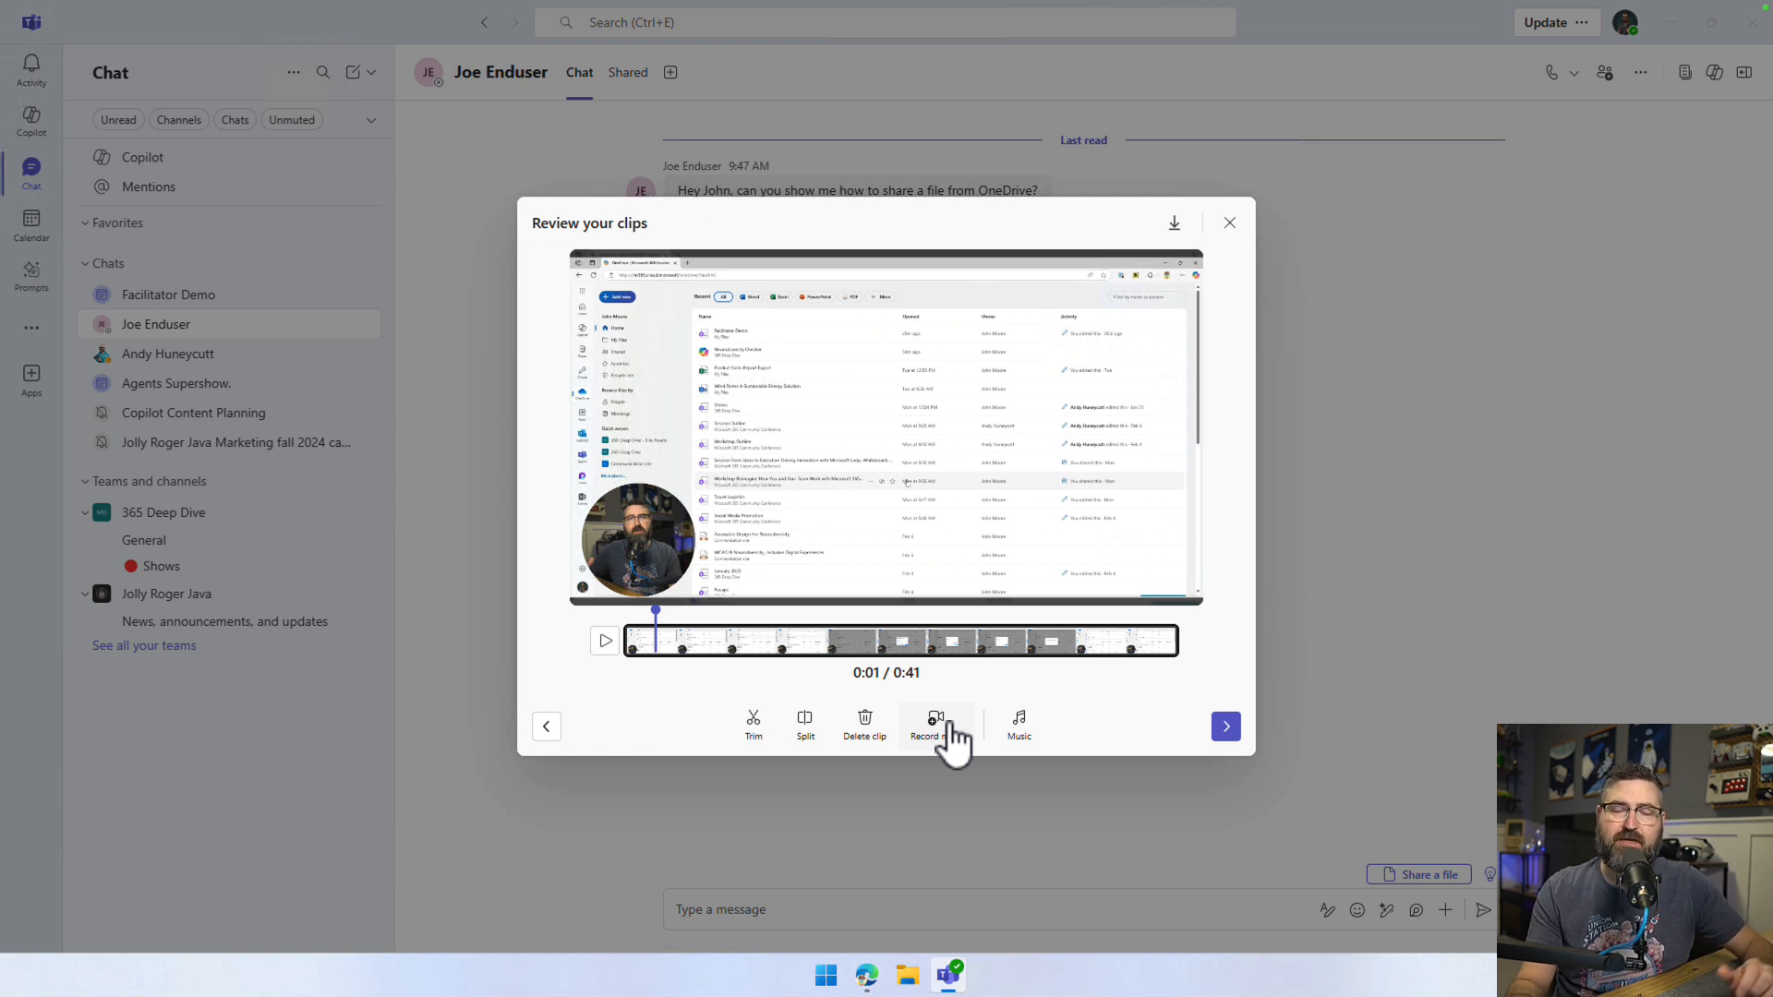
pyautogui.moveTo(1018, 733)
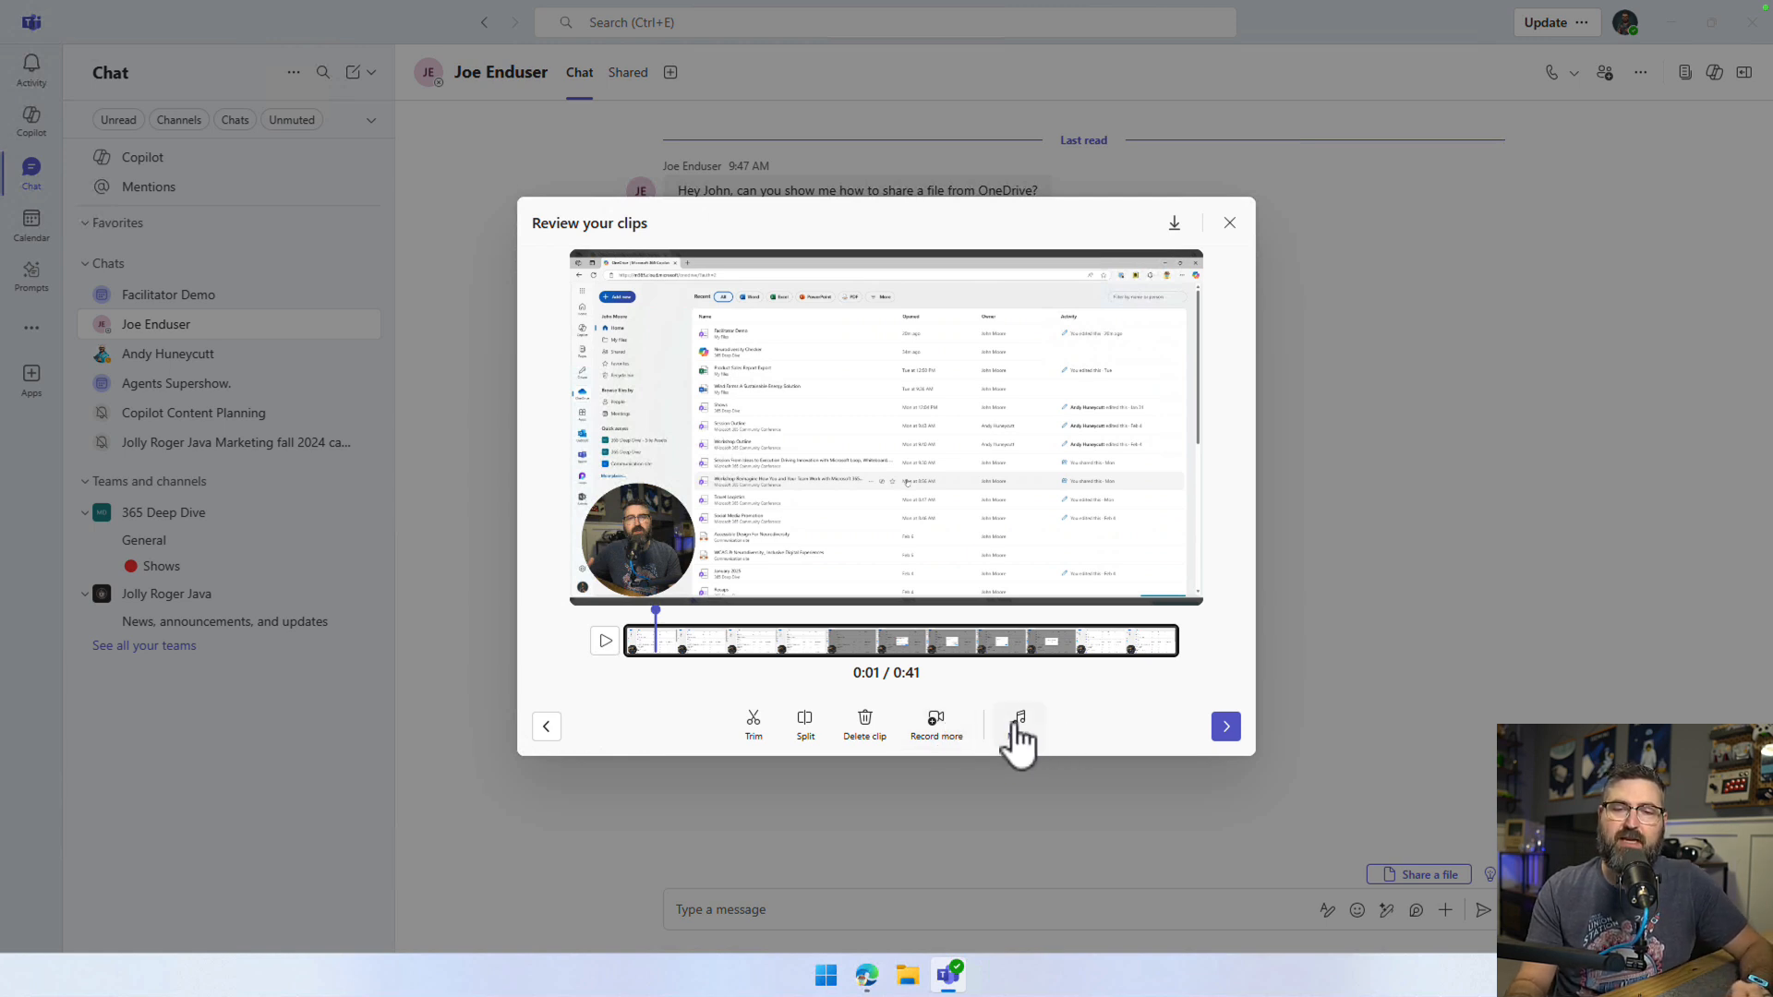
# Browse the Chill music tracks, previewing In a dream, and add Open field to the clip
pyautogui.click(1020, 724)
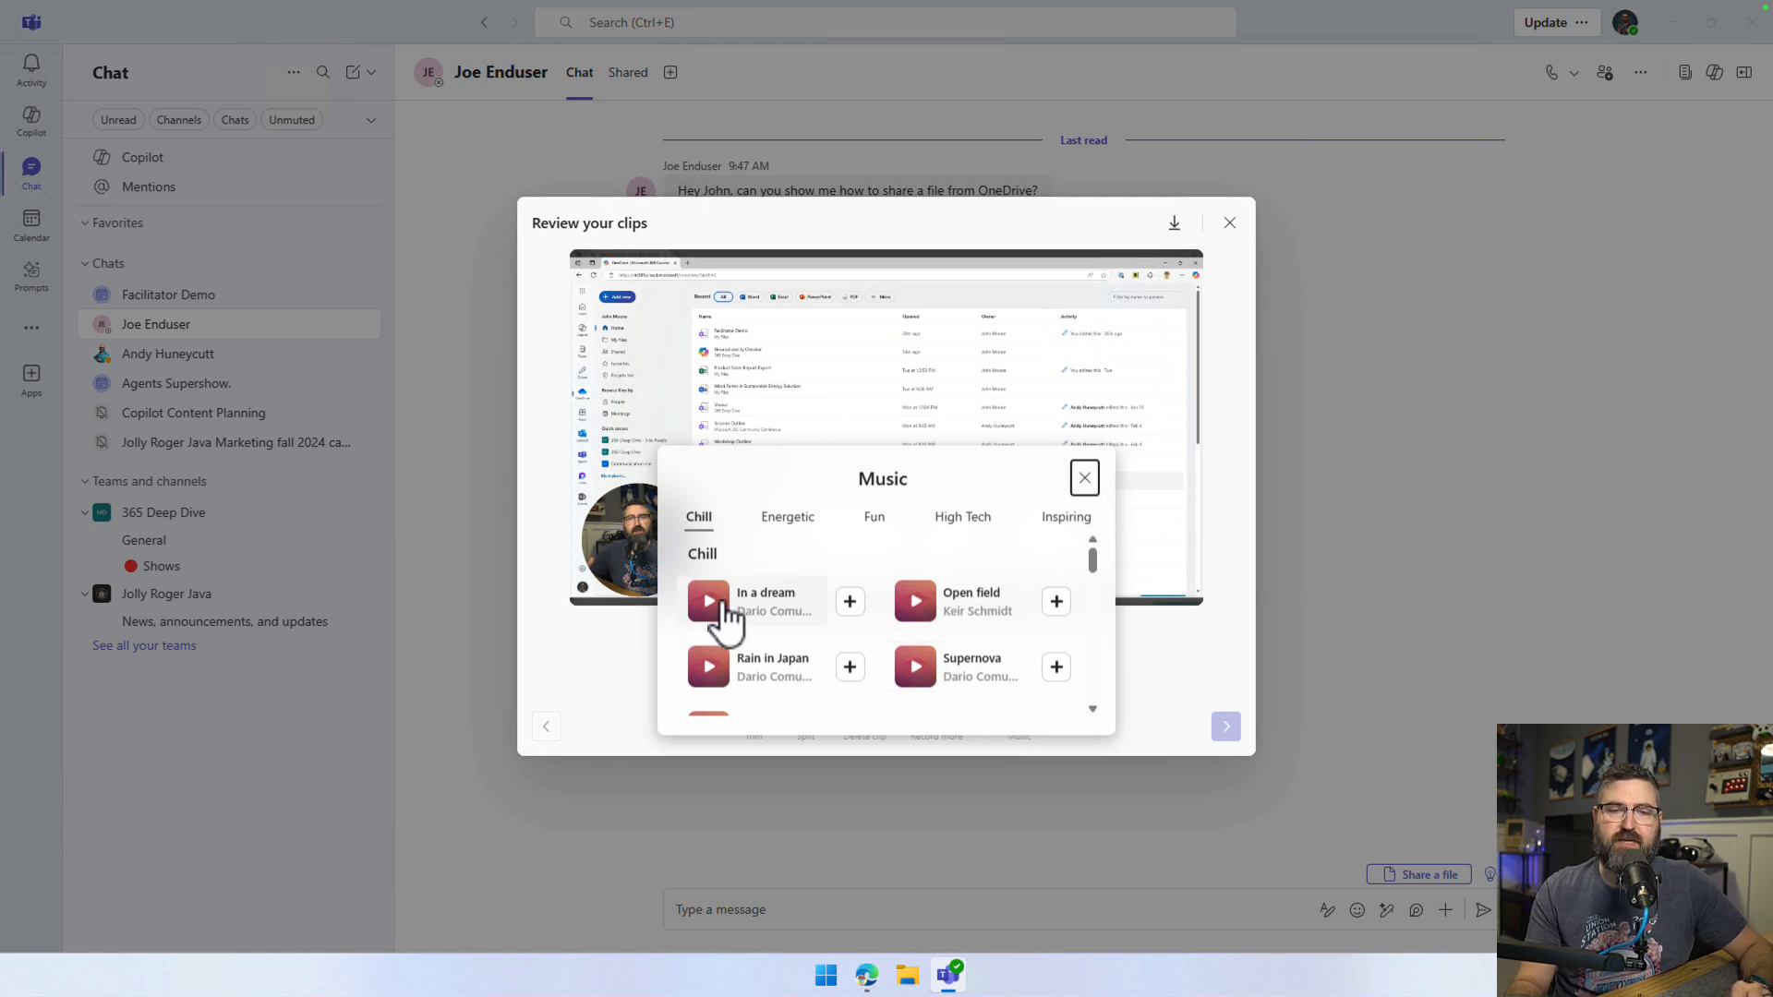
pyautogui.click(707, 600)
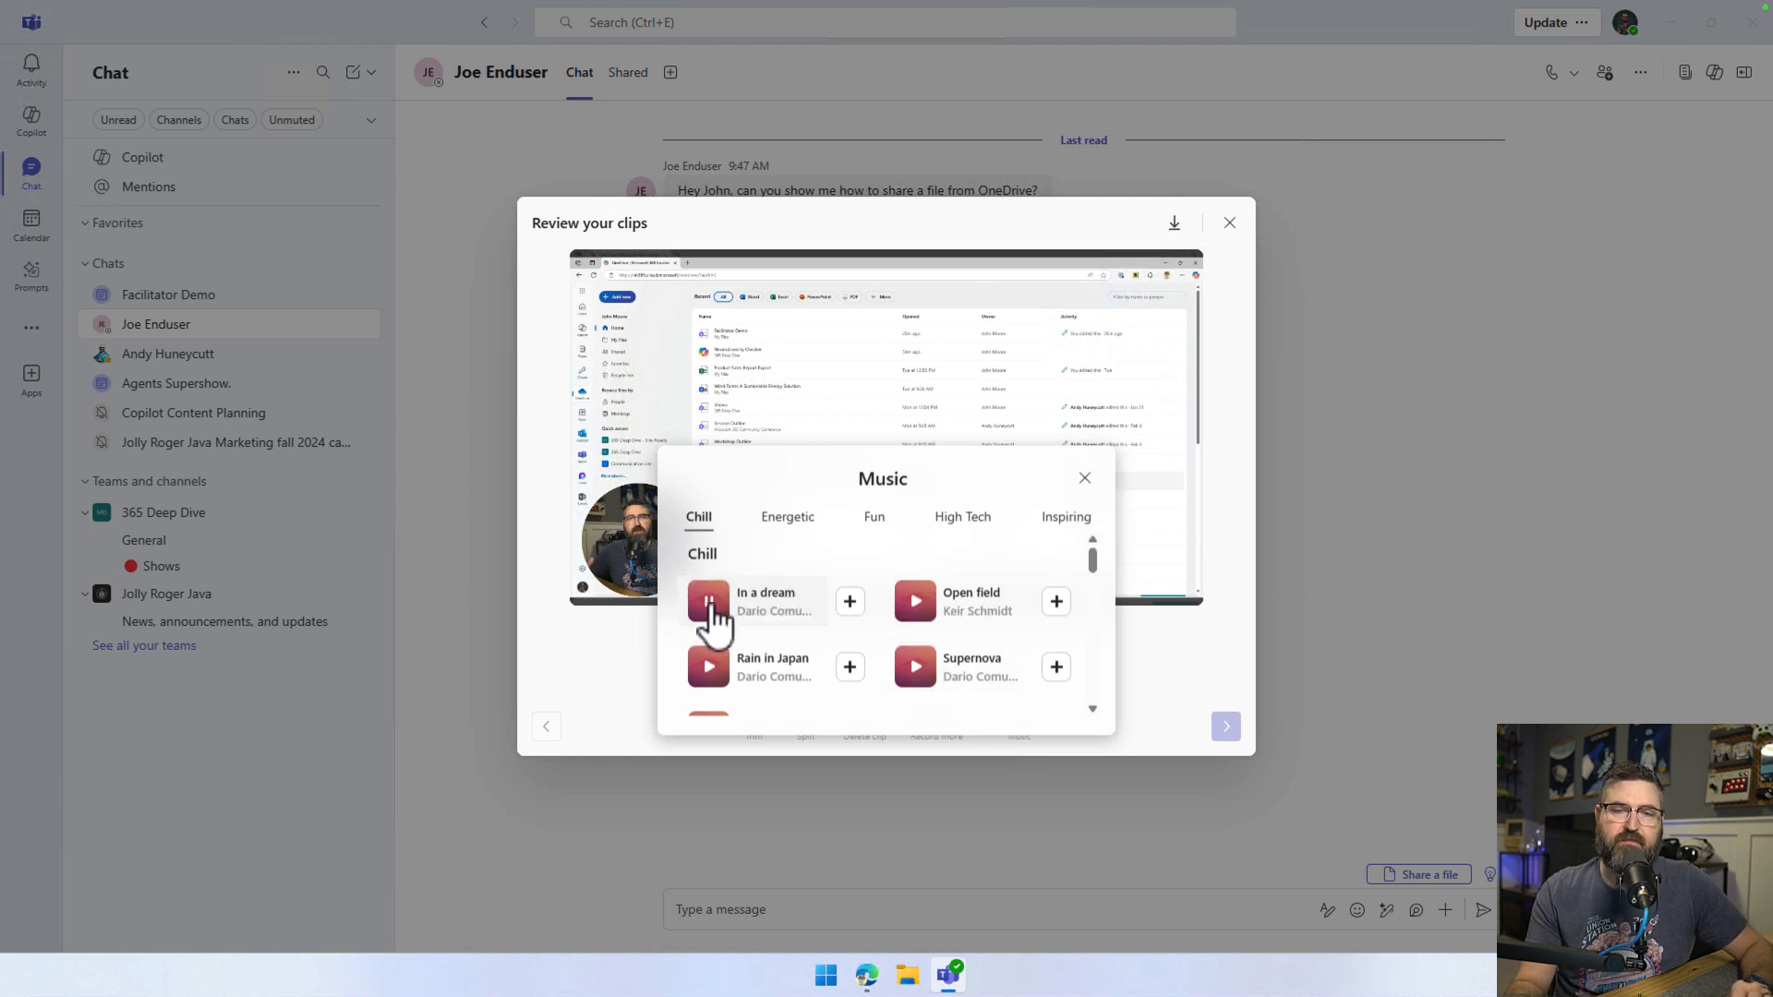
pyautogui.click(914, 600)
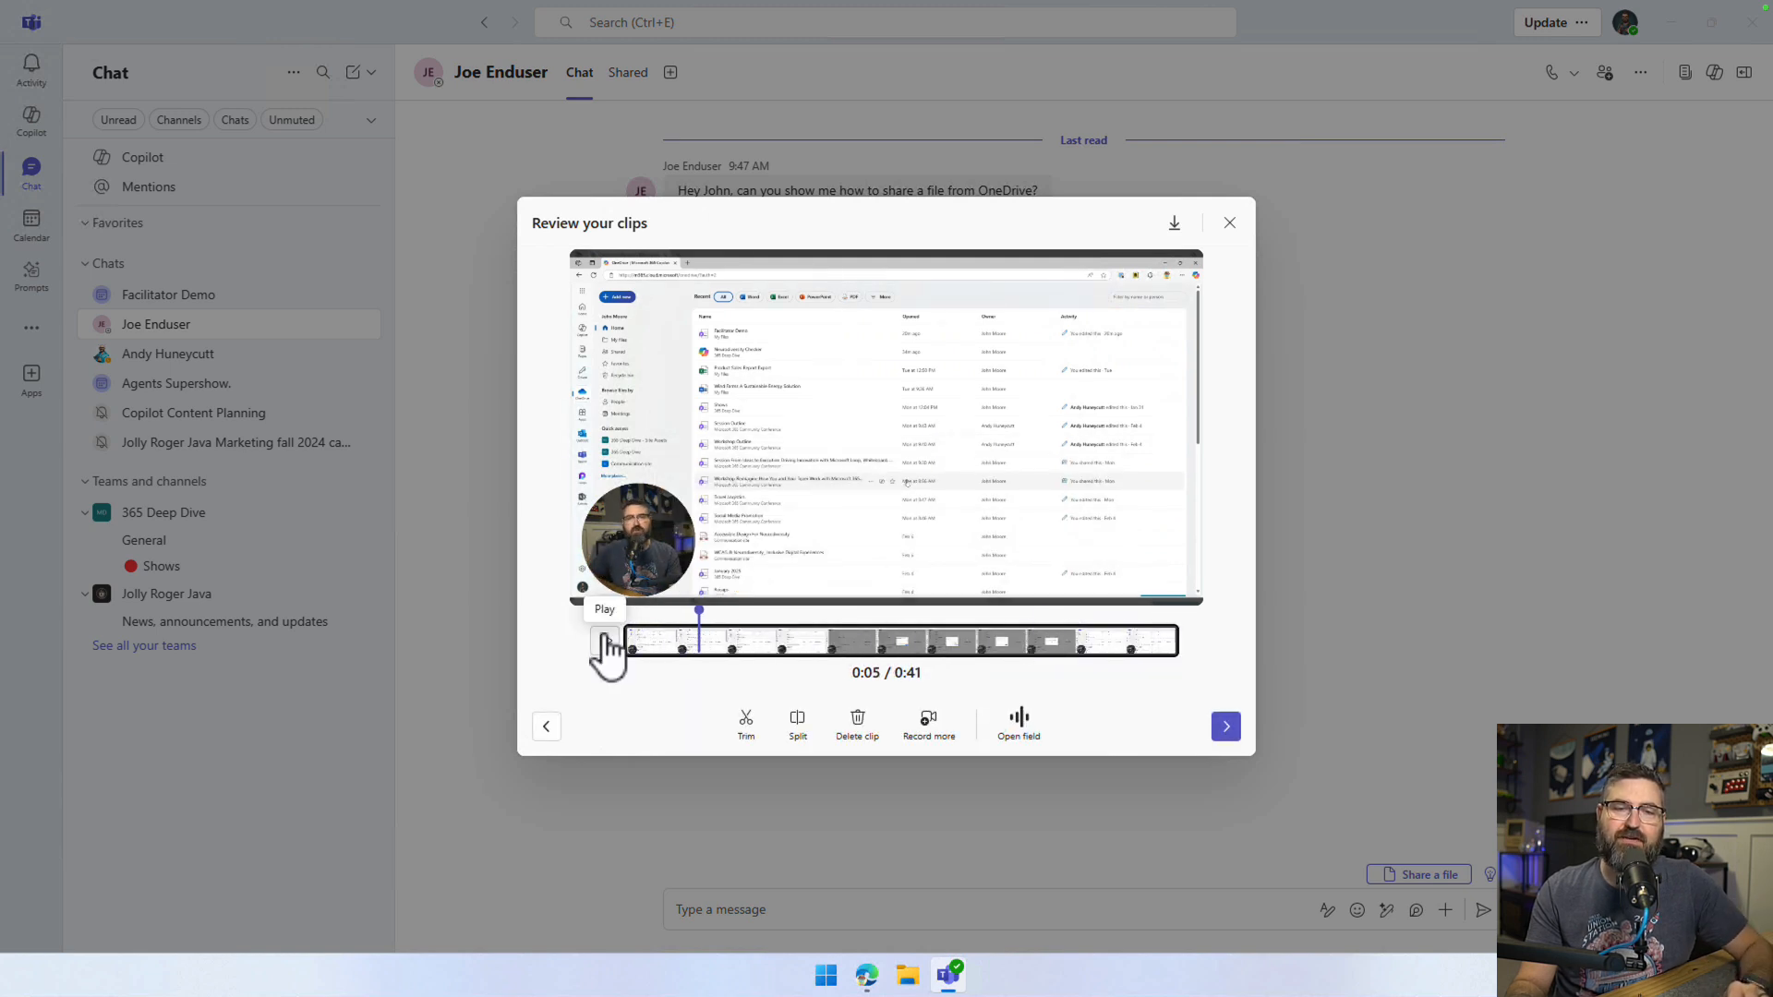
pyautogui.moveTo(1016, 724)
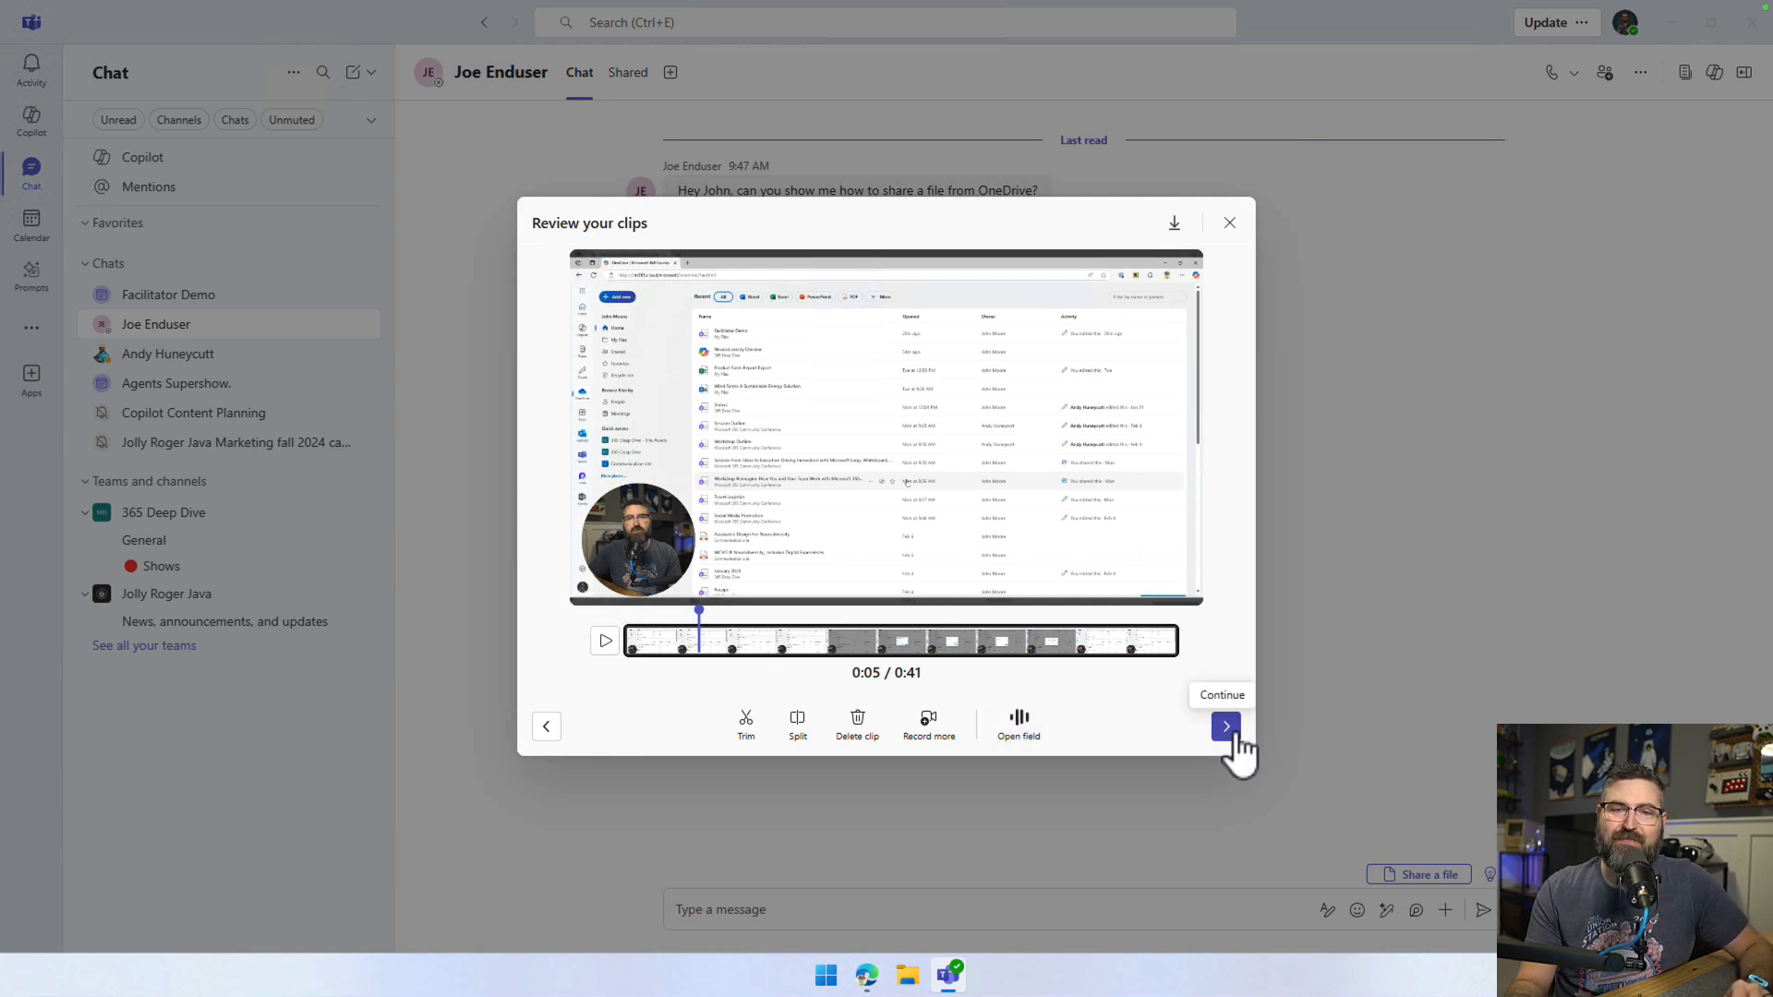
# Continue from review so Teams prepares the 41-second video for the message
pyautogui.click(1224, 726)
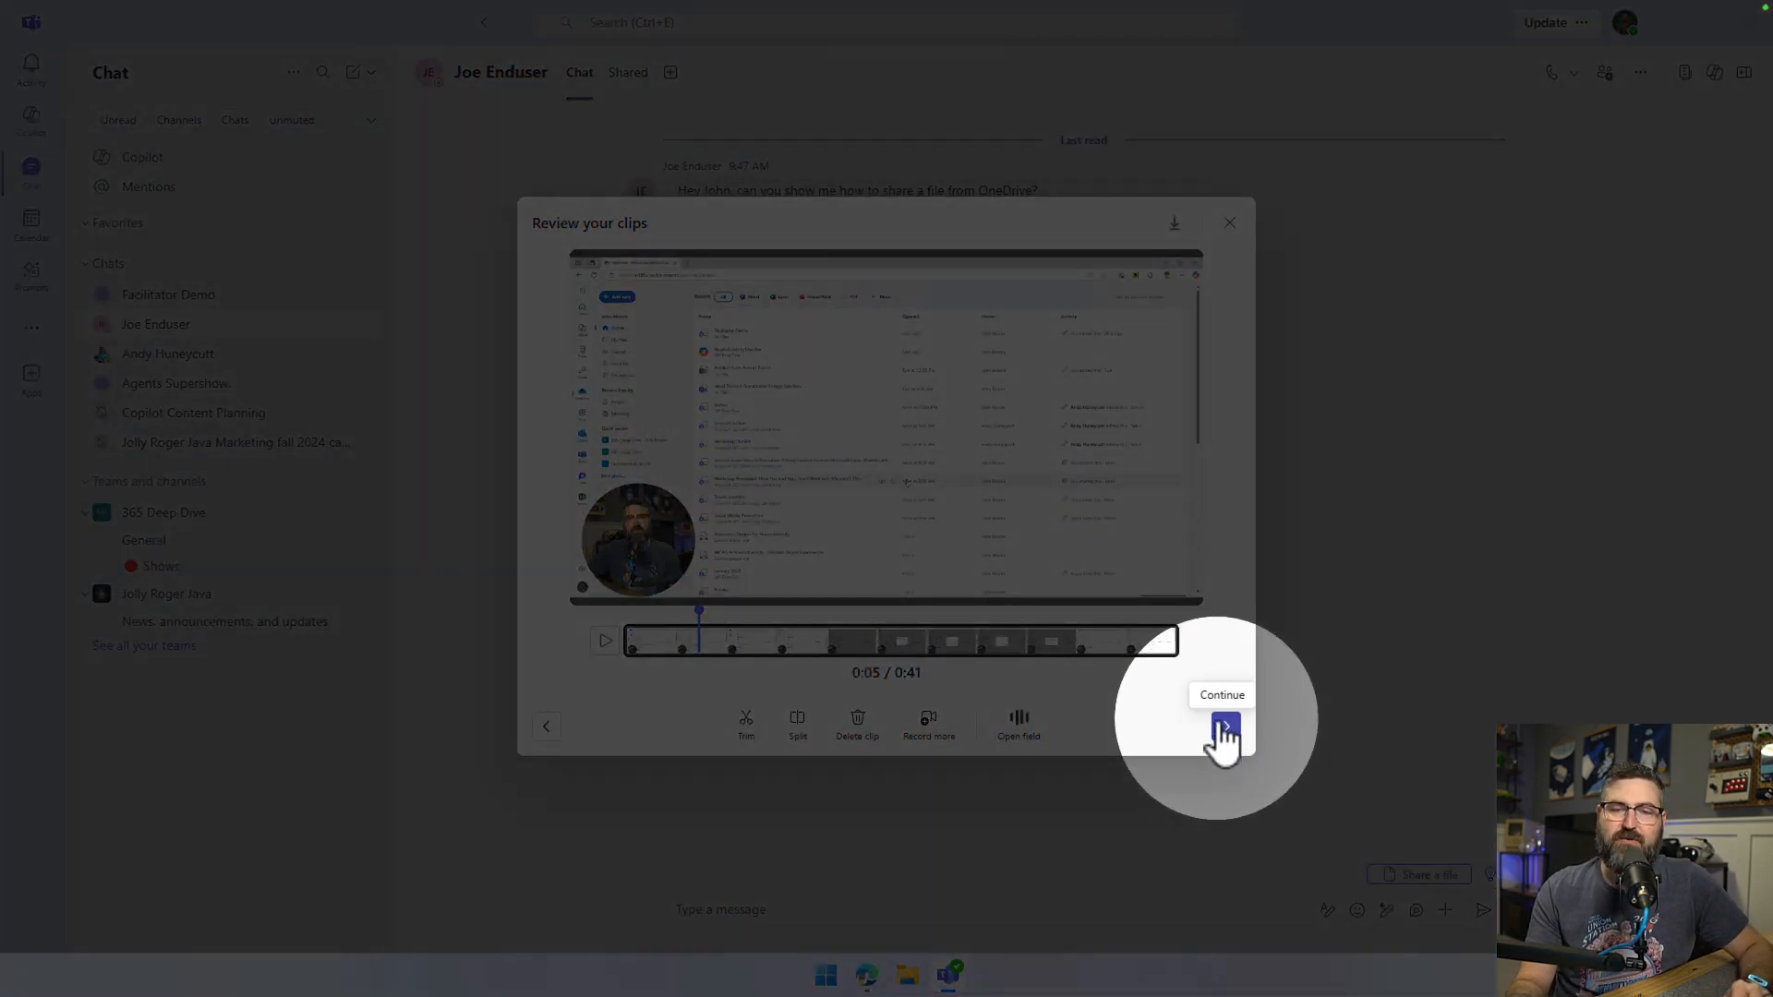
pyautogui.click(1224, 728)
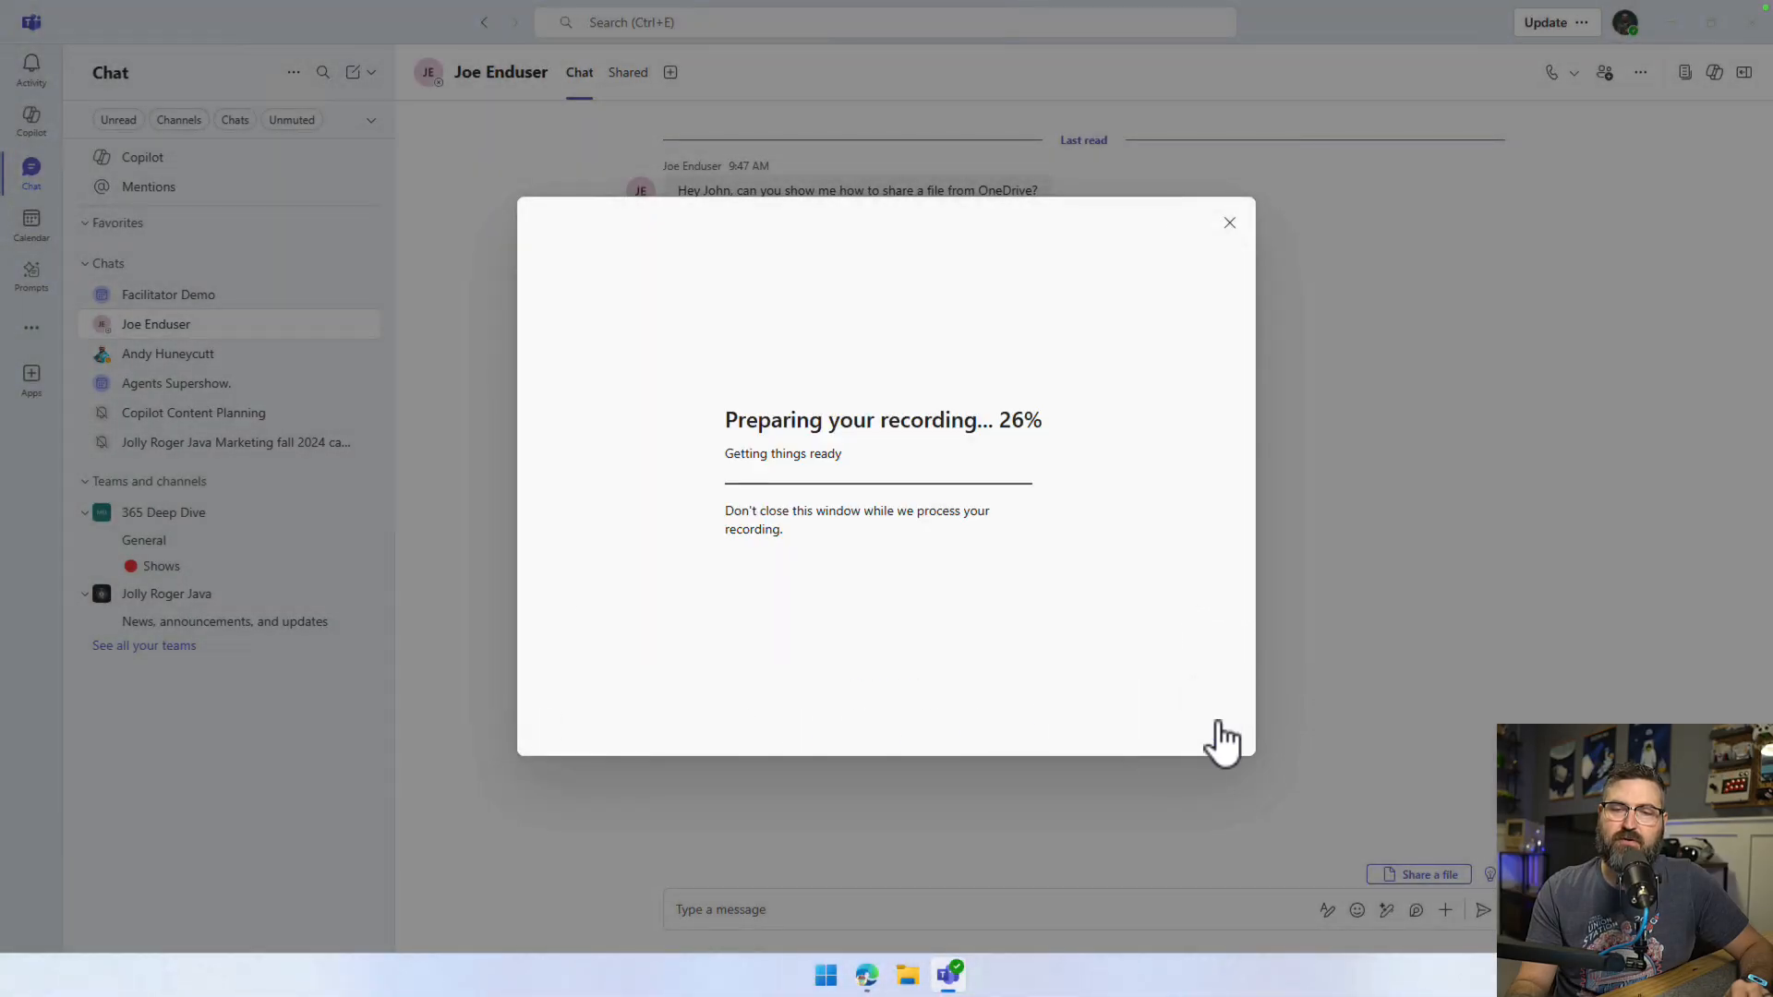
pyautogui.moveTo(792, 565)
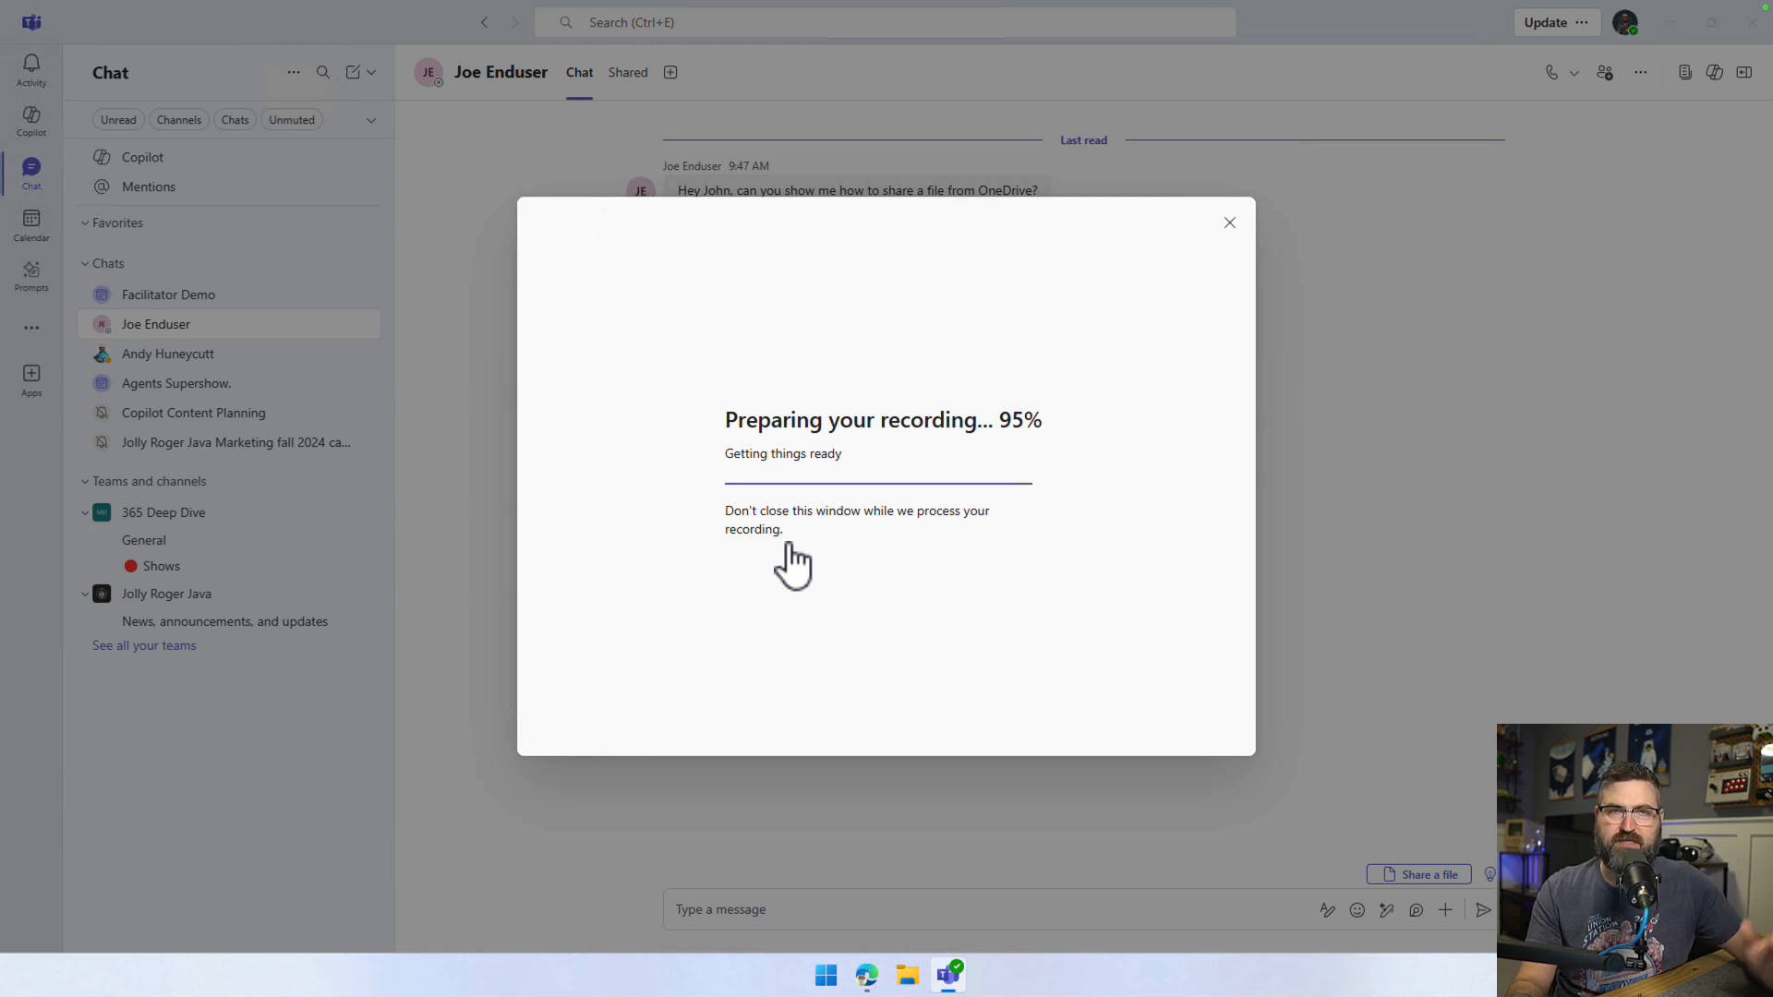
pyautogui.moveTo(798, 576)
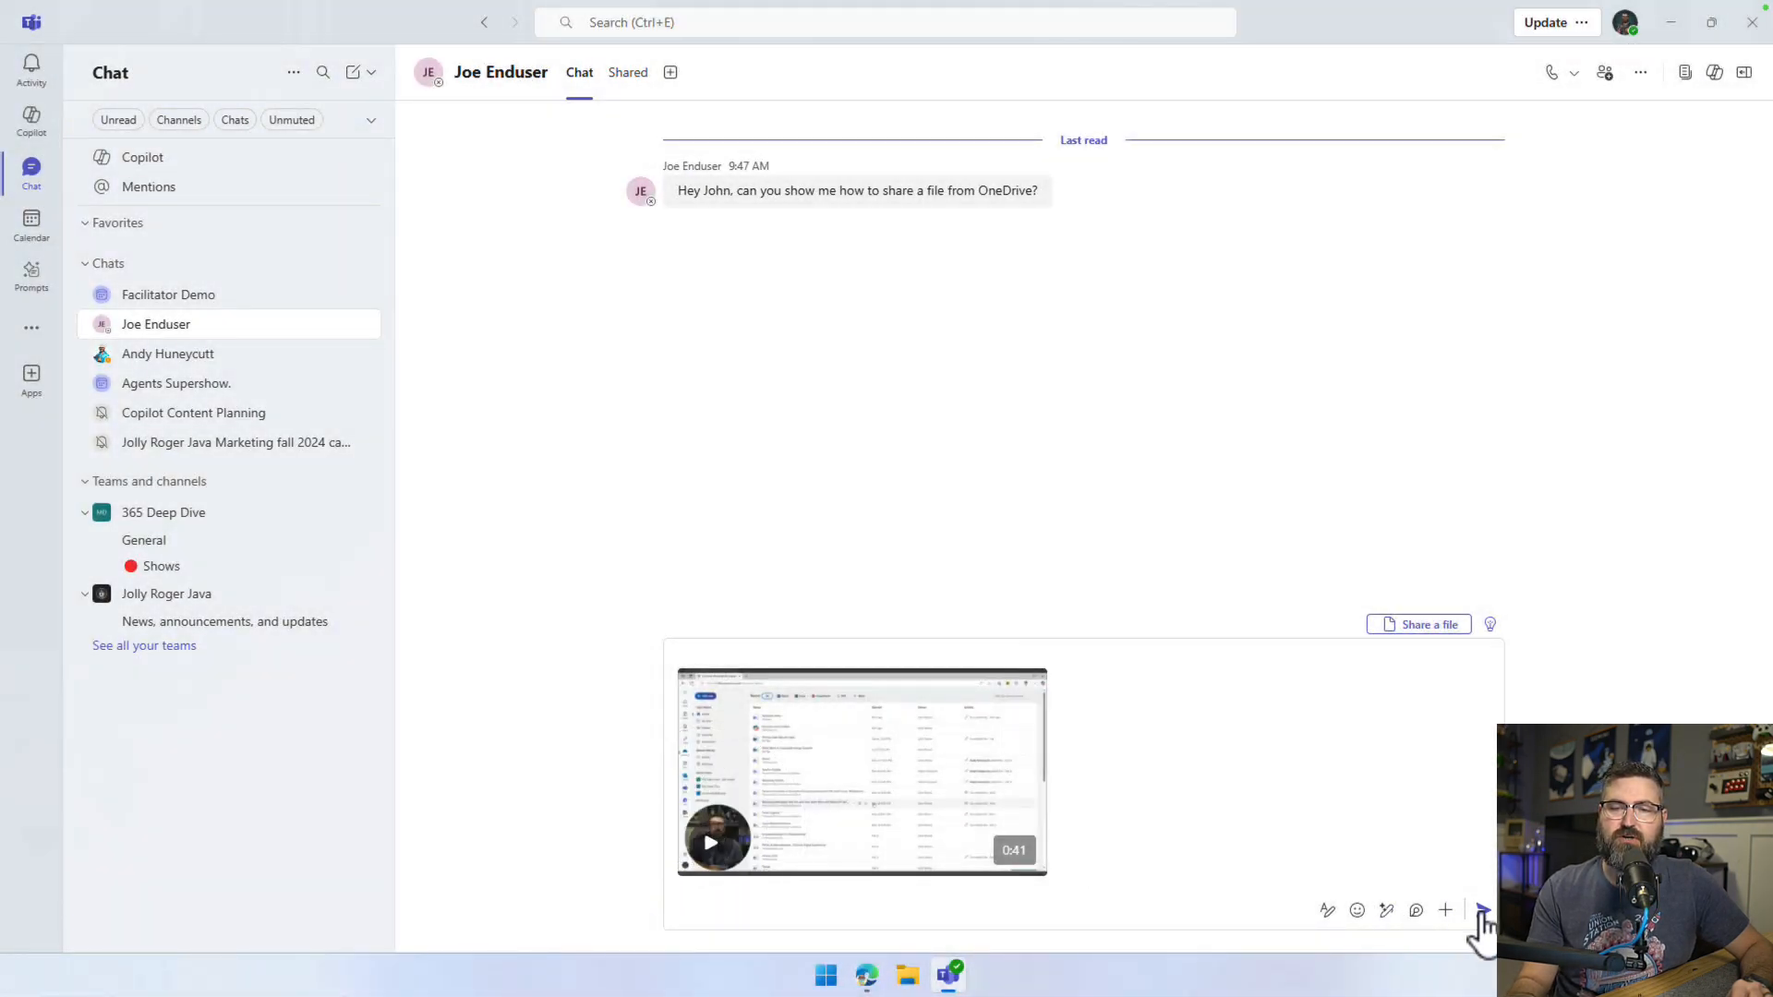
# Send the 41-second video clip as a message in the Joe Enduser chat
pyautogui.click(1481, 910)
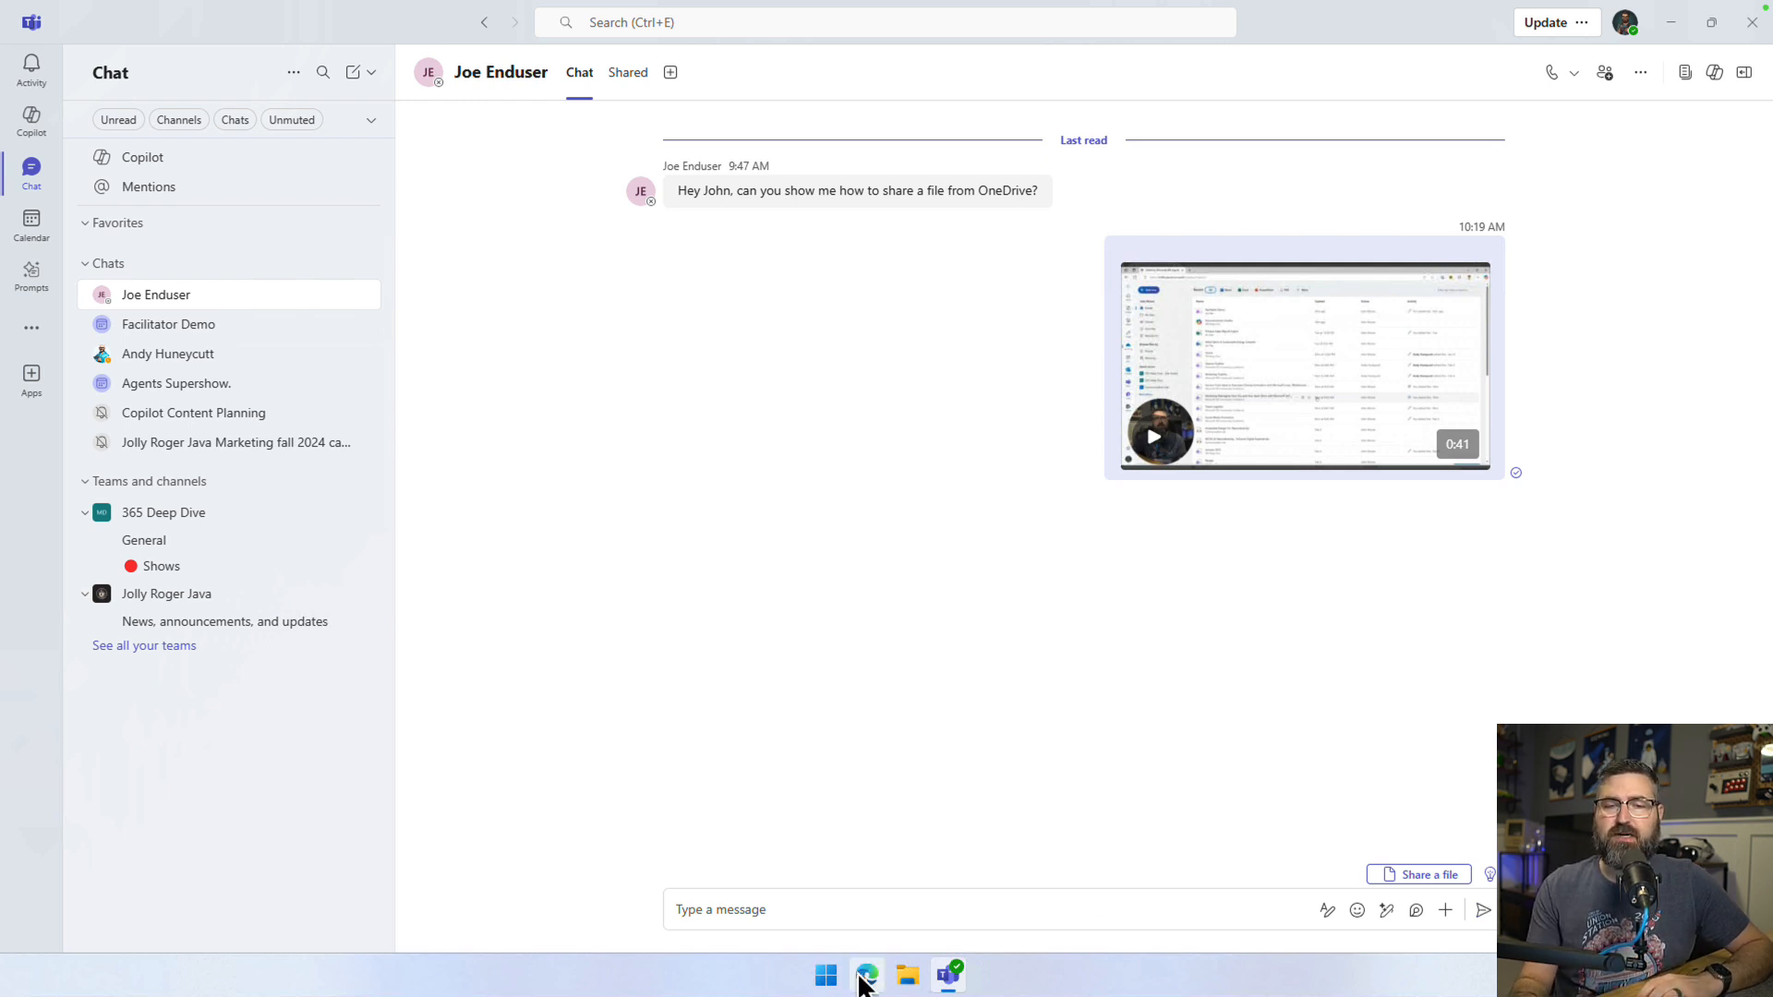
# Switch to the browser and browse the Microsoft 365 Apps page down to the productivity apps
pyautogui.click(866, 975)
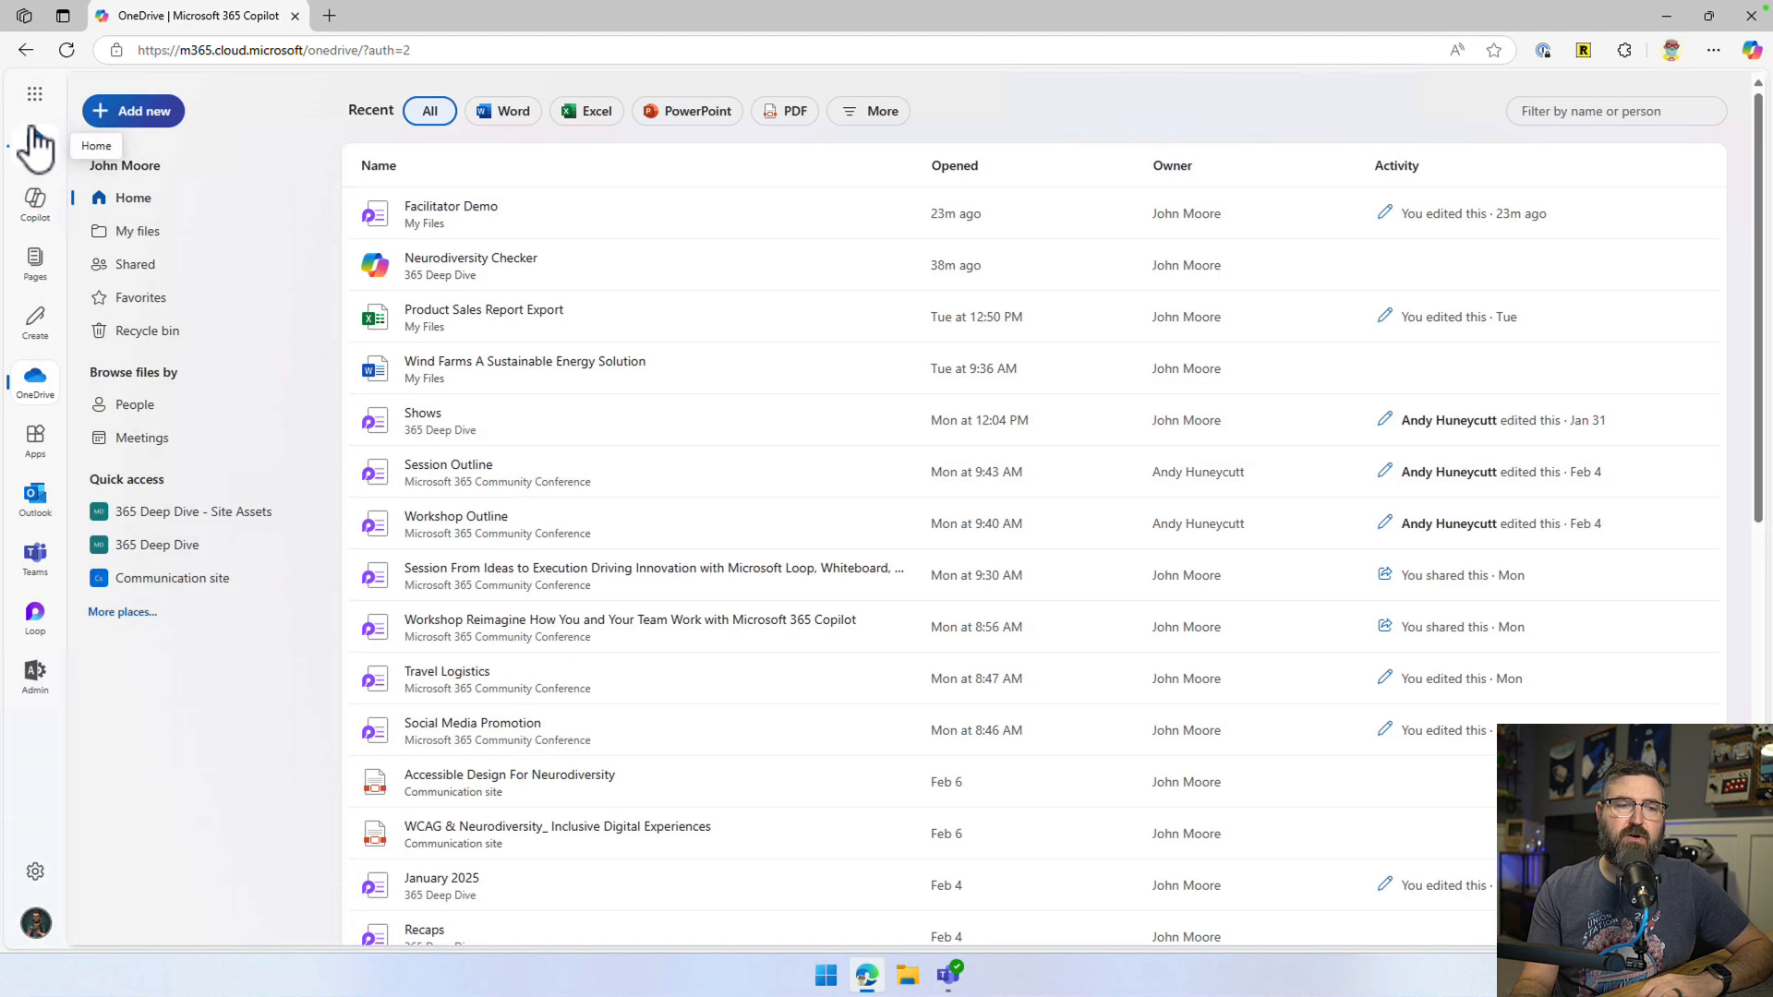
pyautogui.click(36, 94)
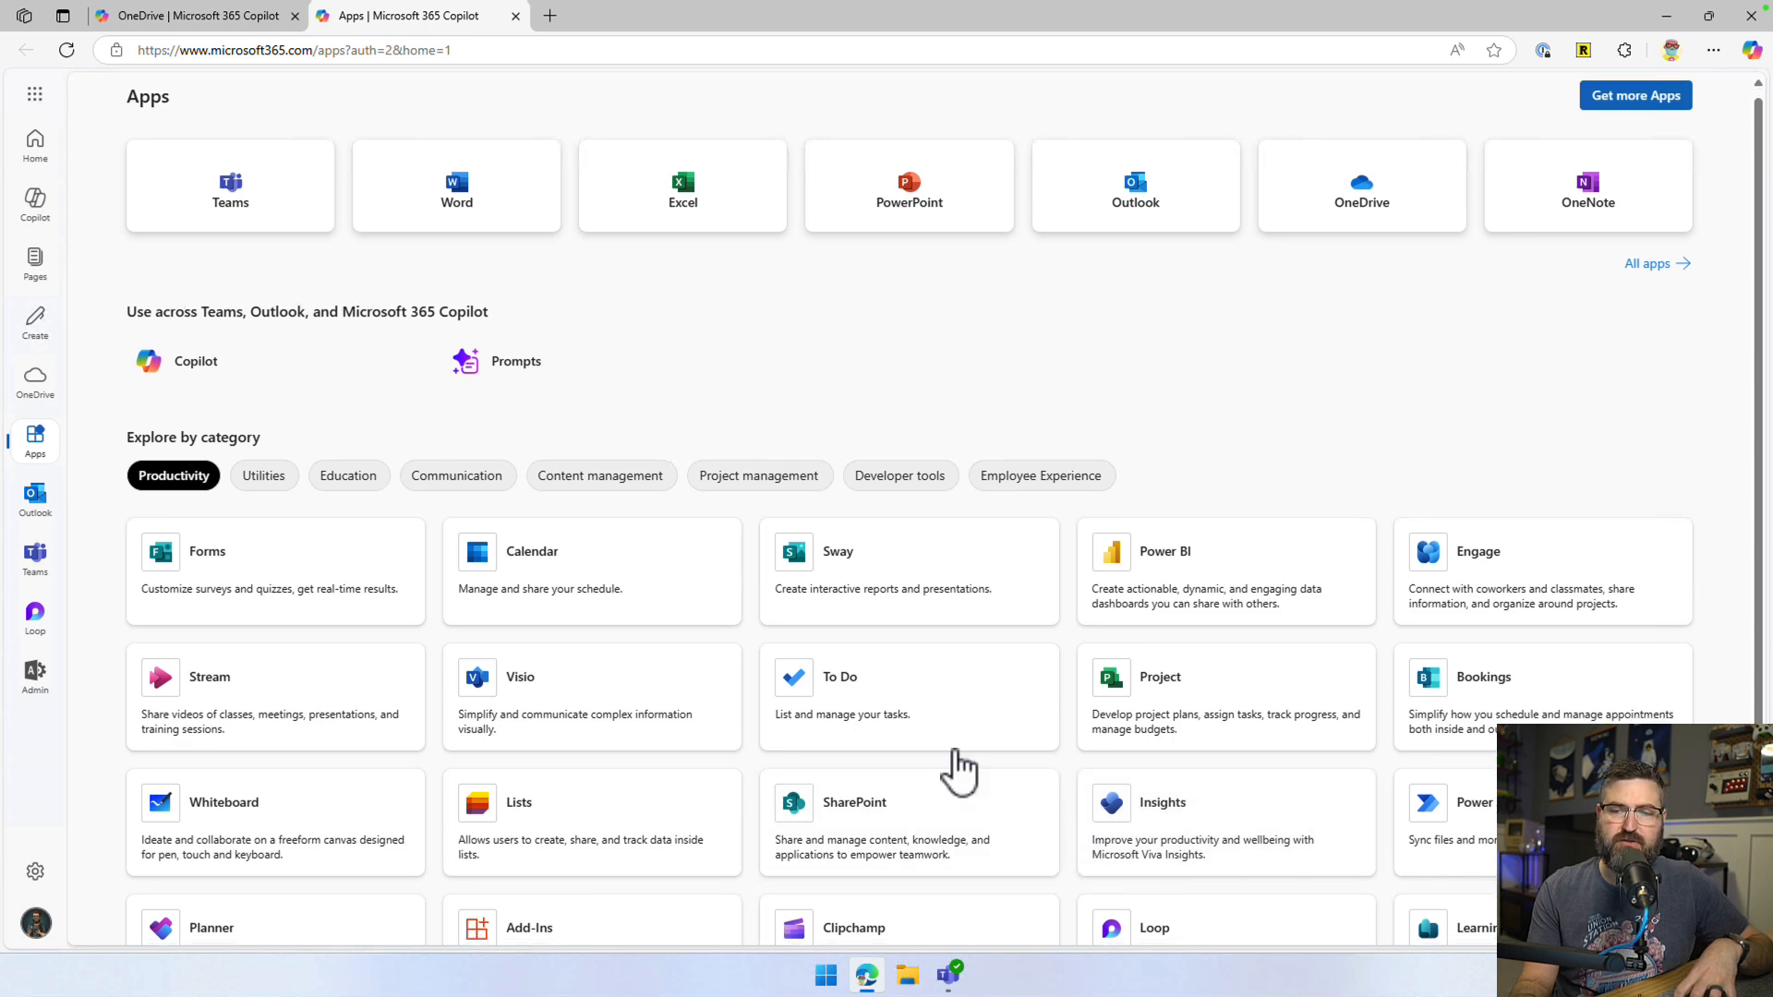
pyautogui.scroll(-3)
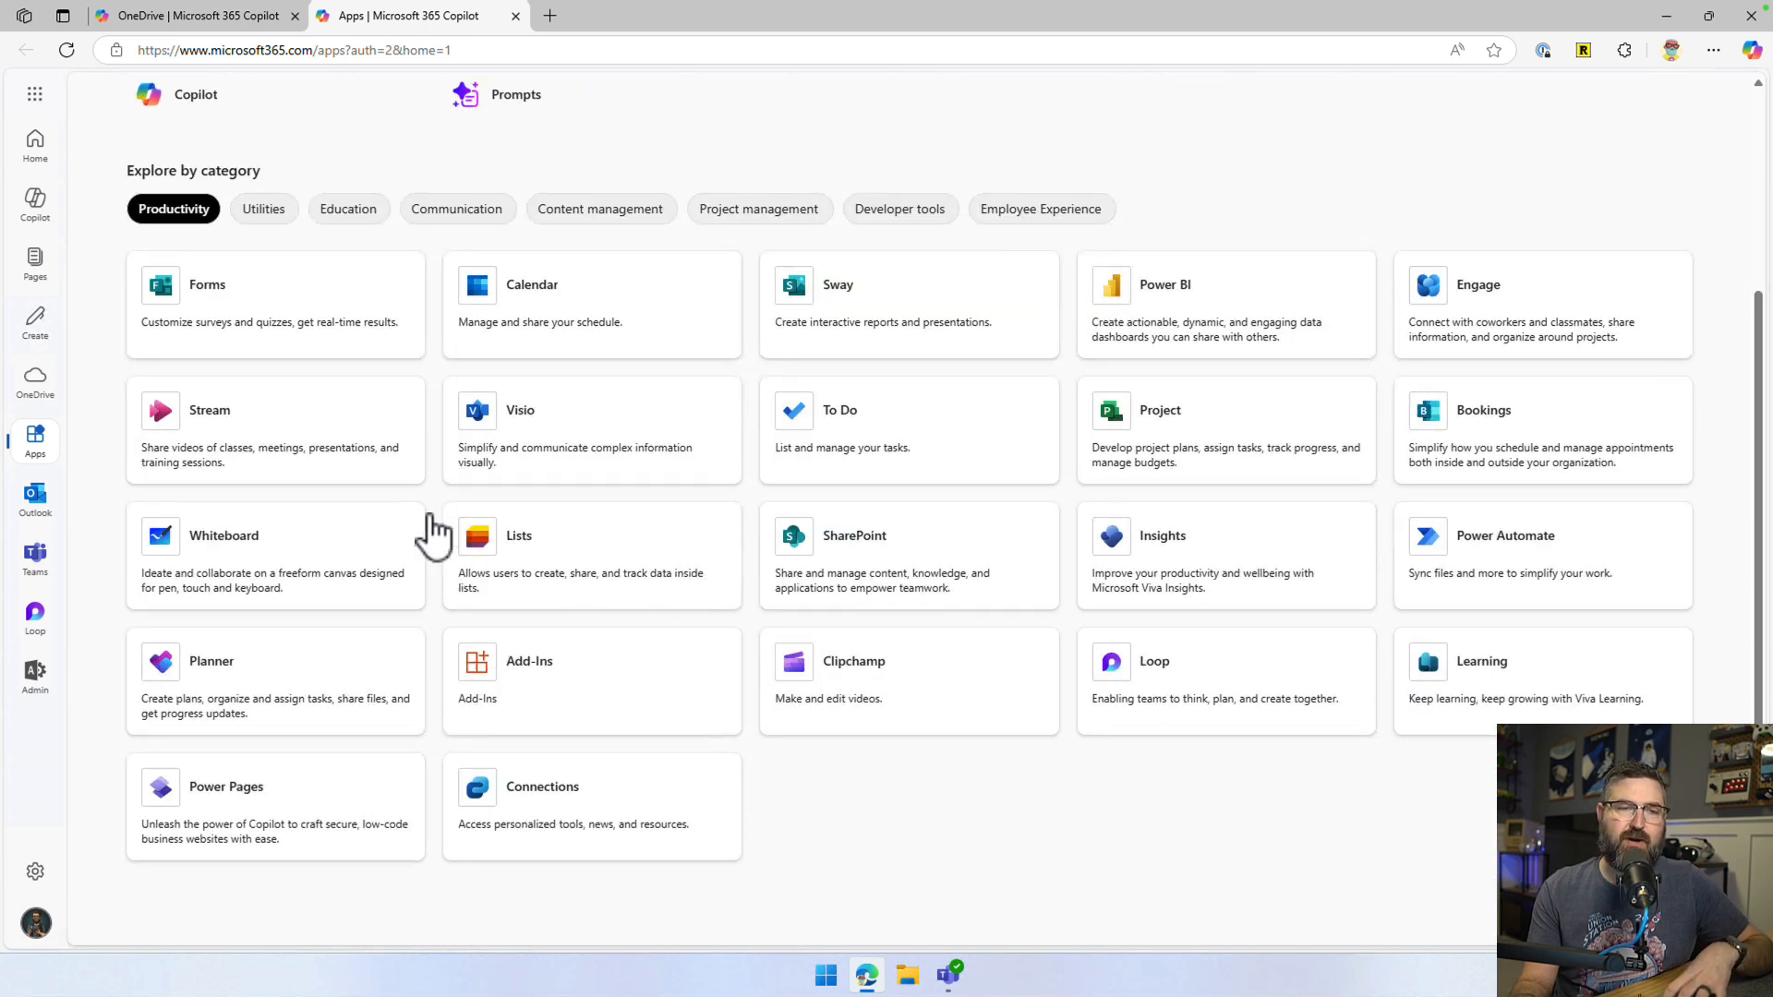
# Start a new Stream screen recording, signing in and allowing camera and microphone access
pyautogui.click(209, 410)
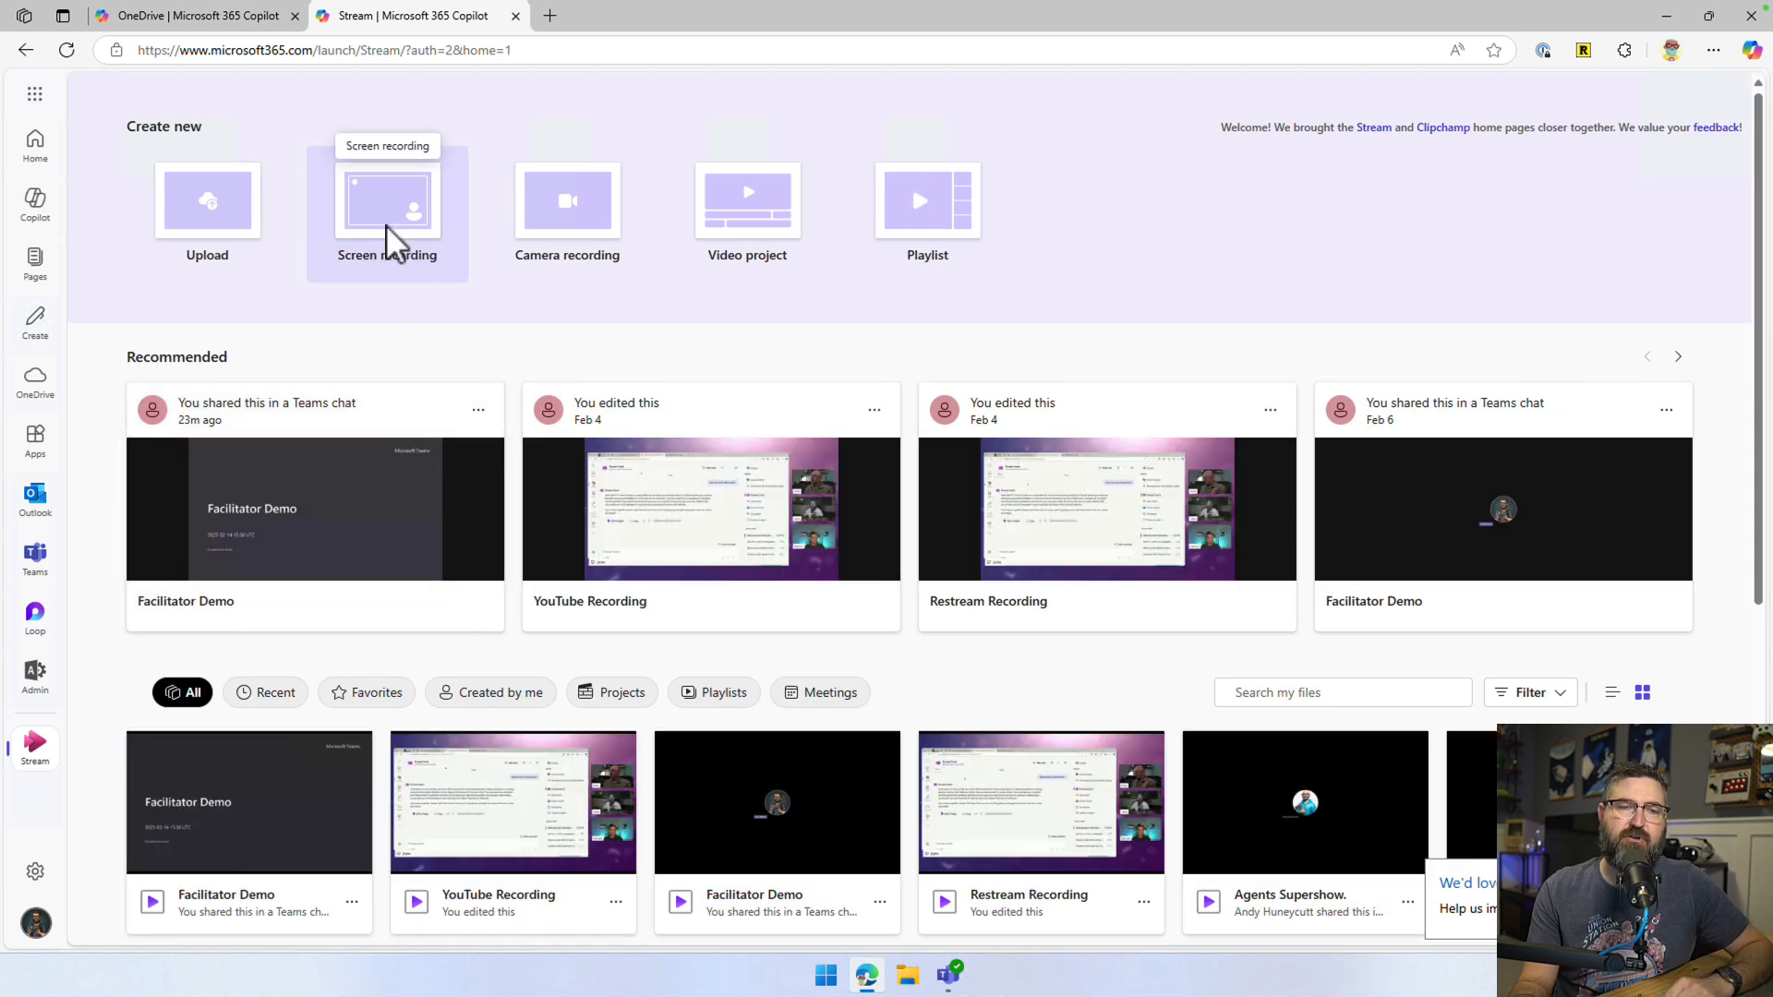
pyautogui.click(386, 201)
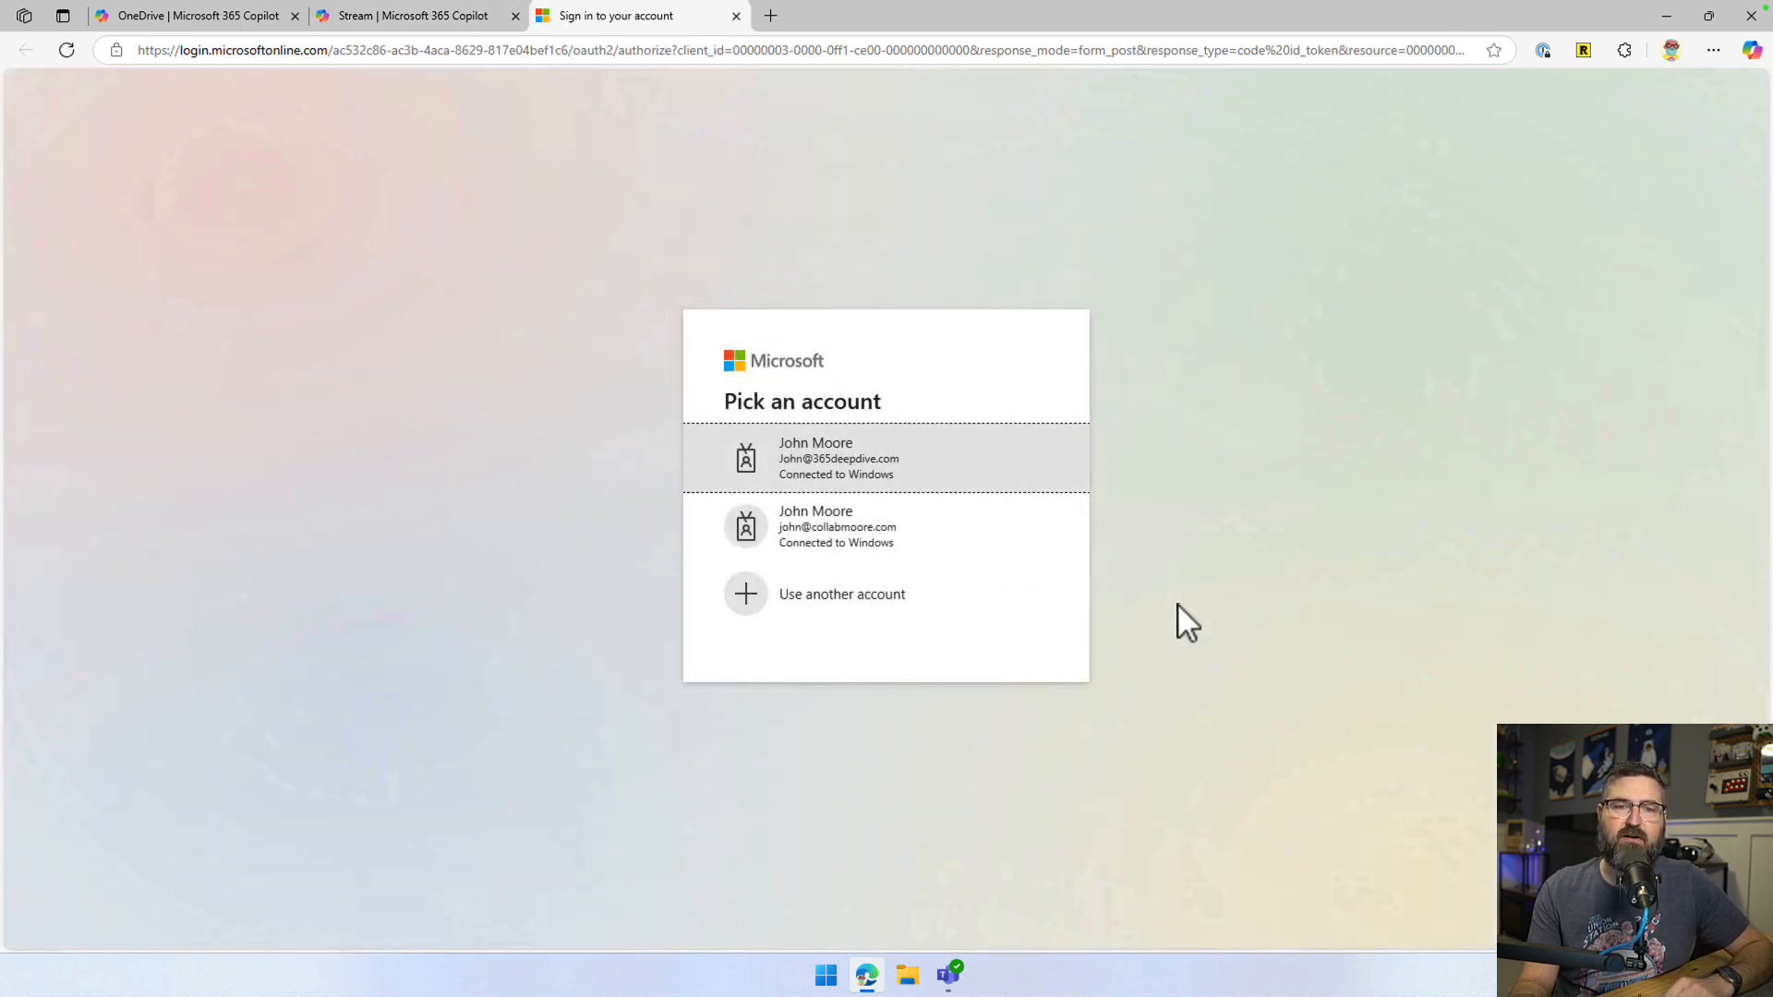
pyautogui.click(838, 458)
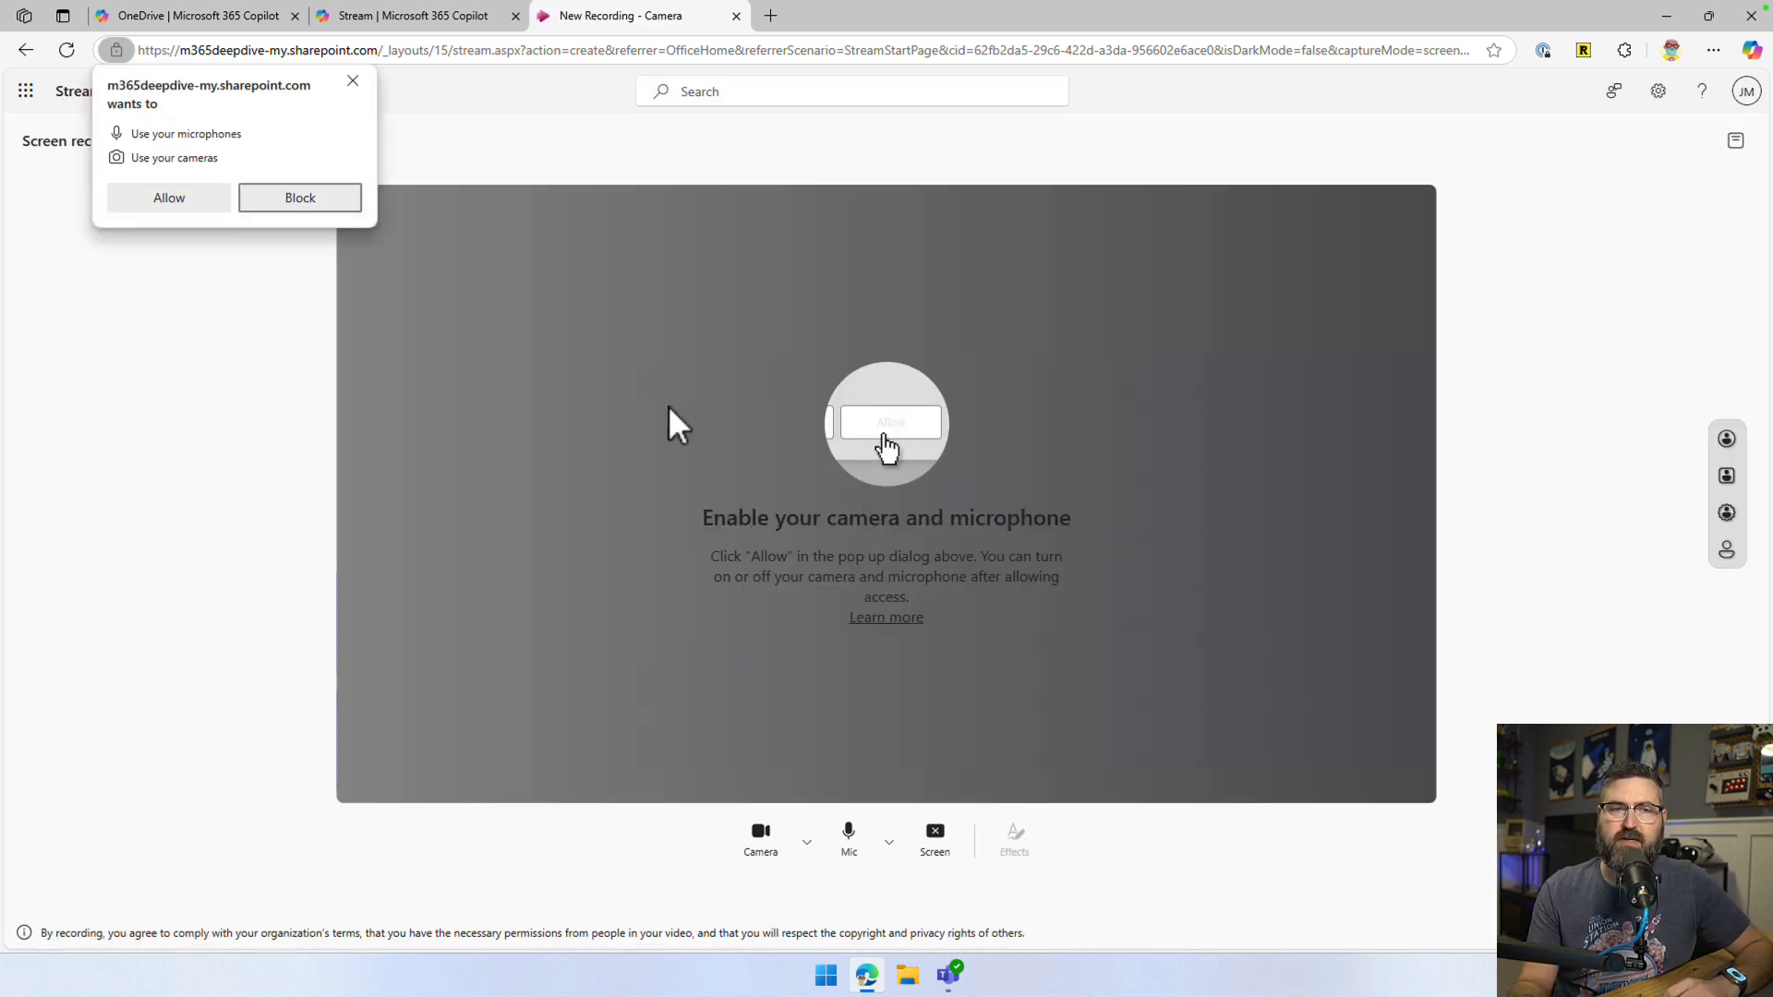
pyautogui.click(168, 198)
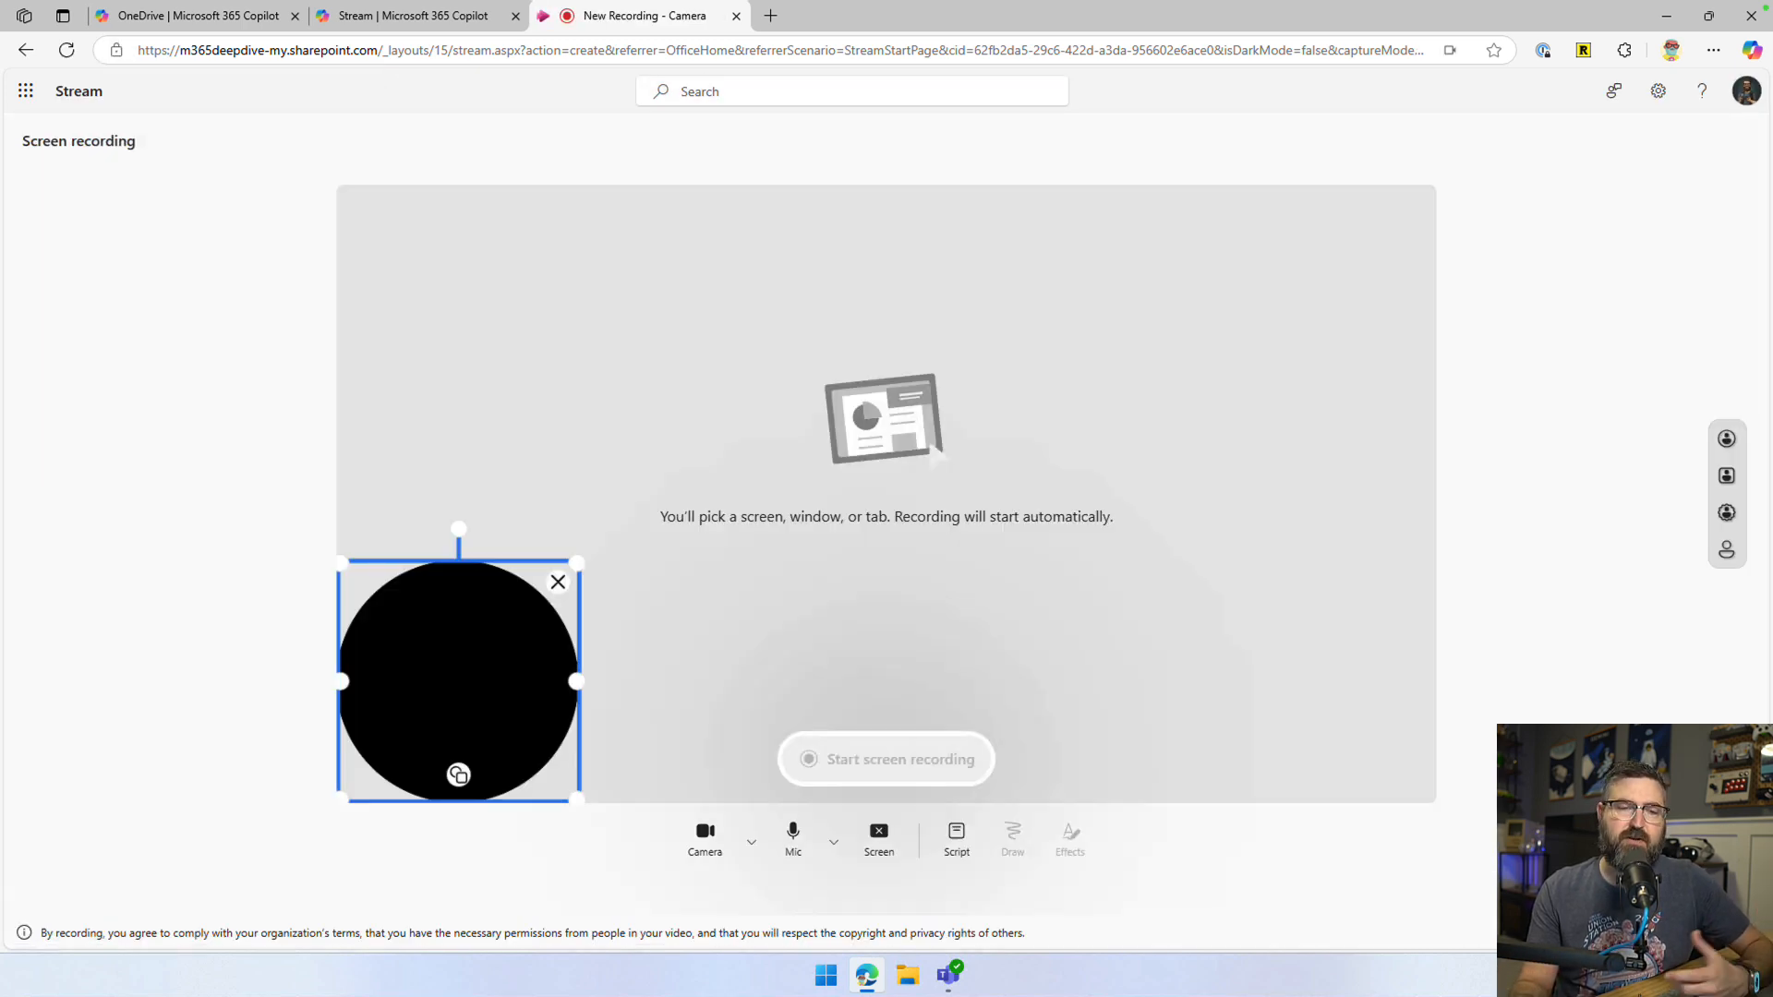